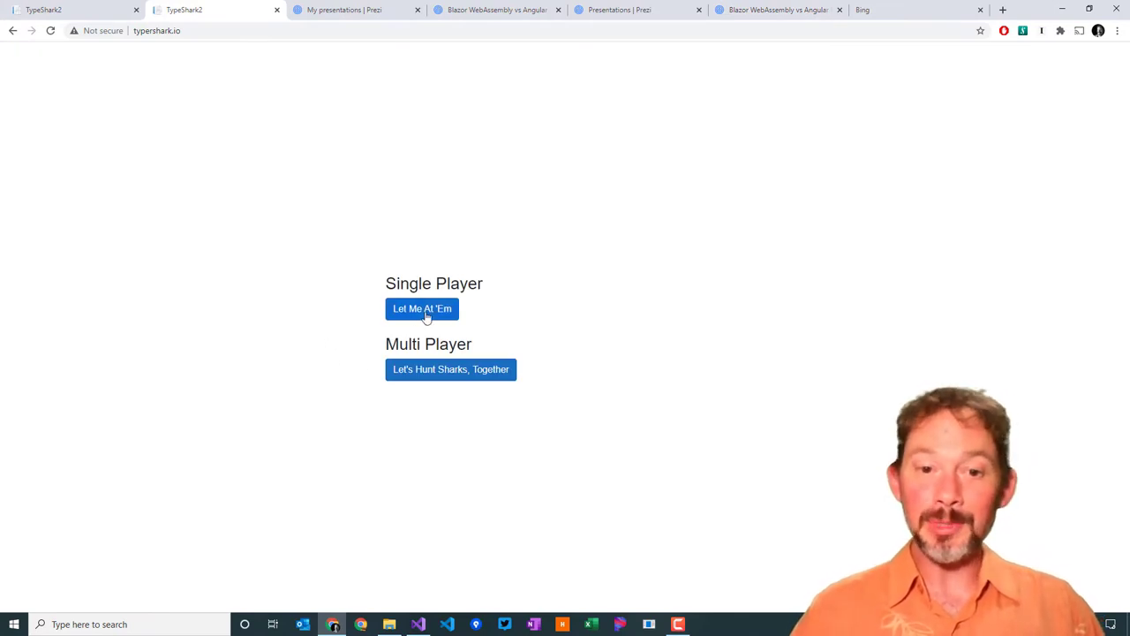
pyautogui.moveTo(422, 308)
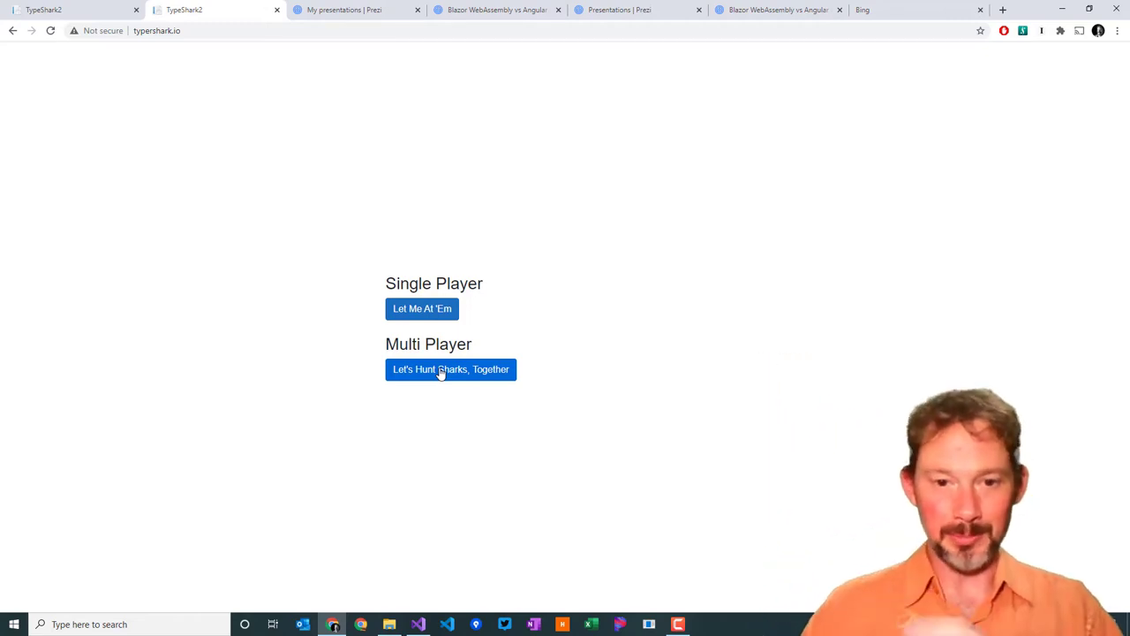
# Step: Choose 'Let's Hunt Sharks, Together' to start a multiplayer game and reach the name prompt
pyautogui.click(450, 369)
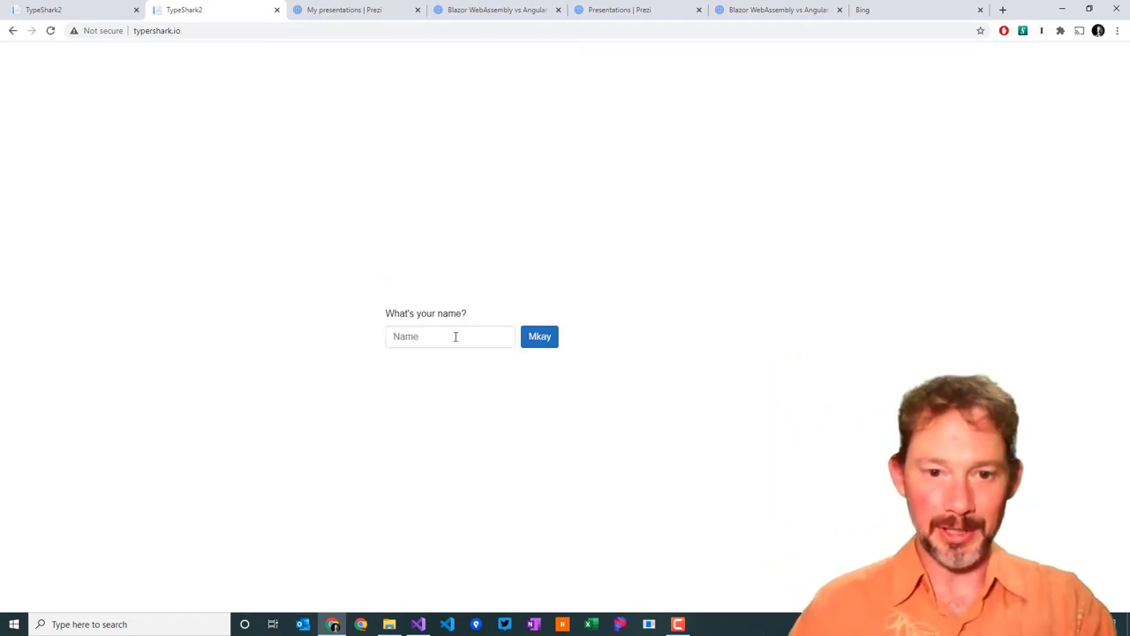
pyautogui.moveTo(482, 247)
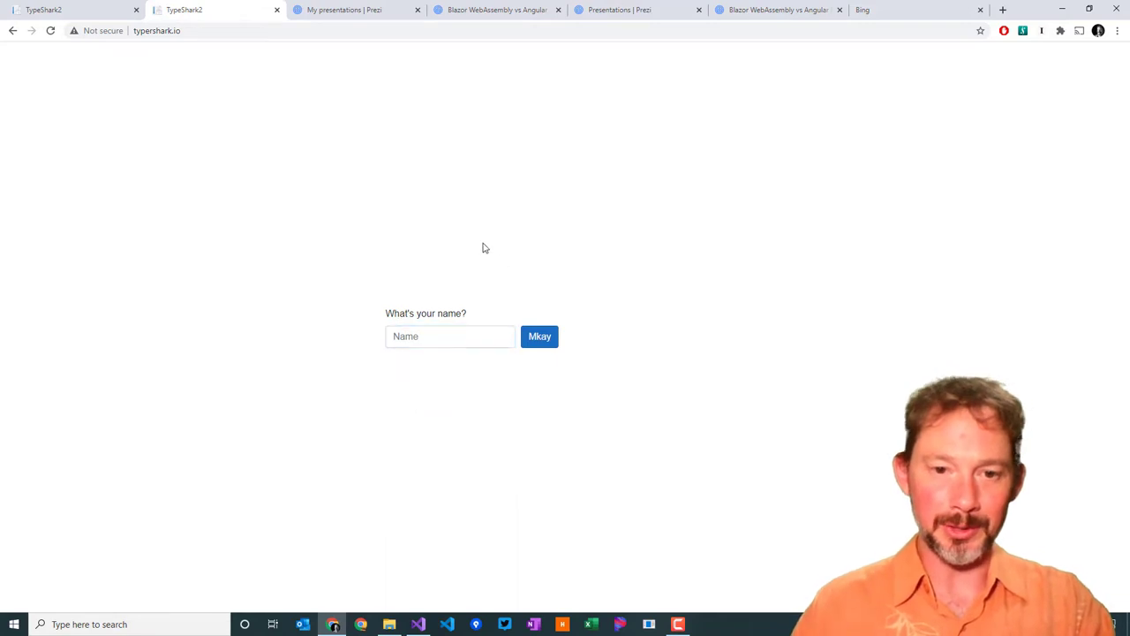
# Step: Submit the player name and start a round with word-labelled sharks swimming across the ocean
pyautogui.click(540, 336)
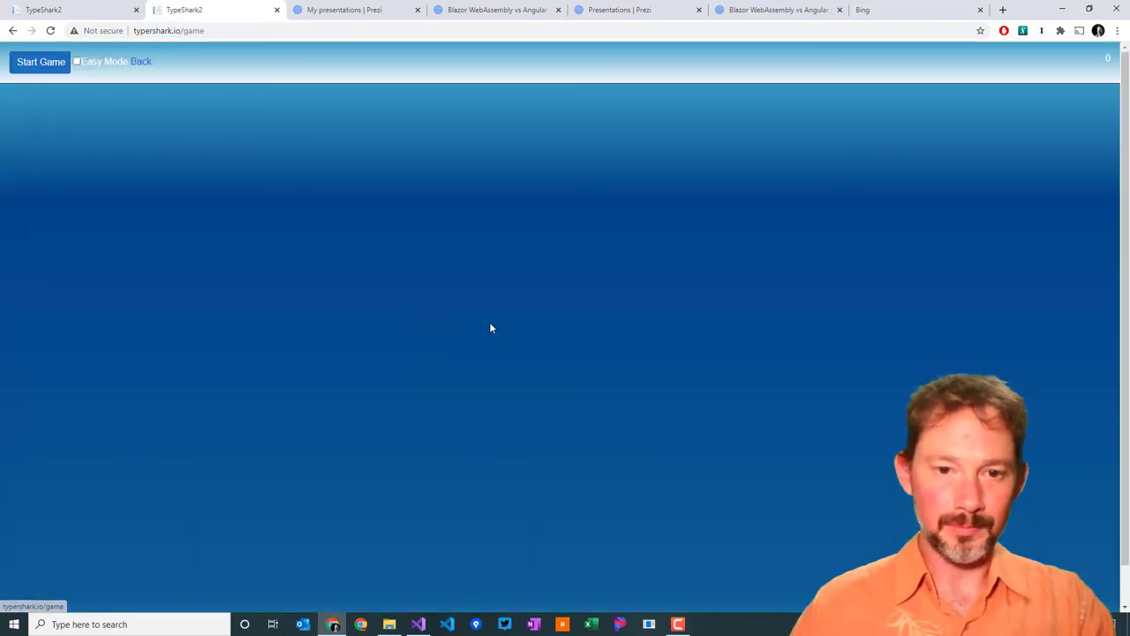
pyautogui.click(40, 62)
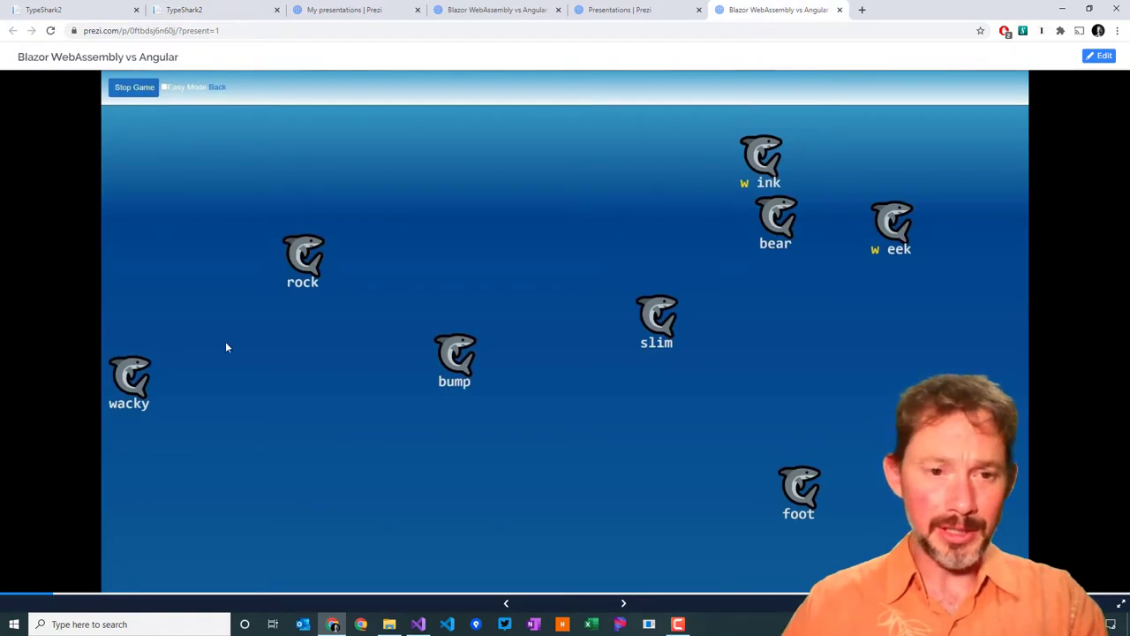
pyautogui.moveTo(73, 316)
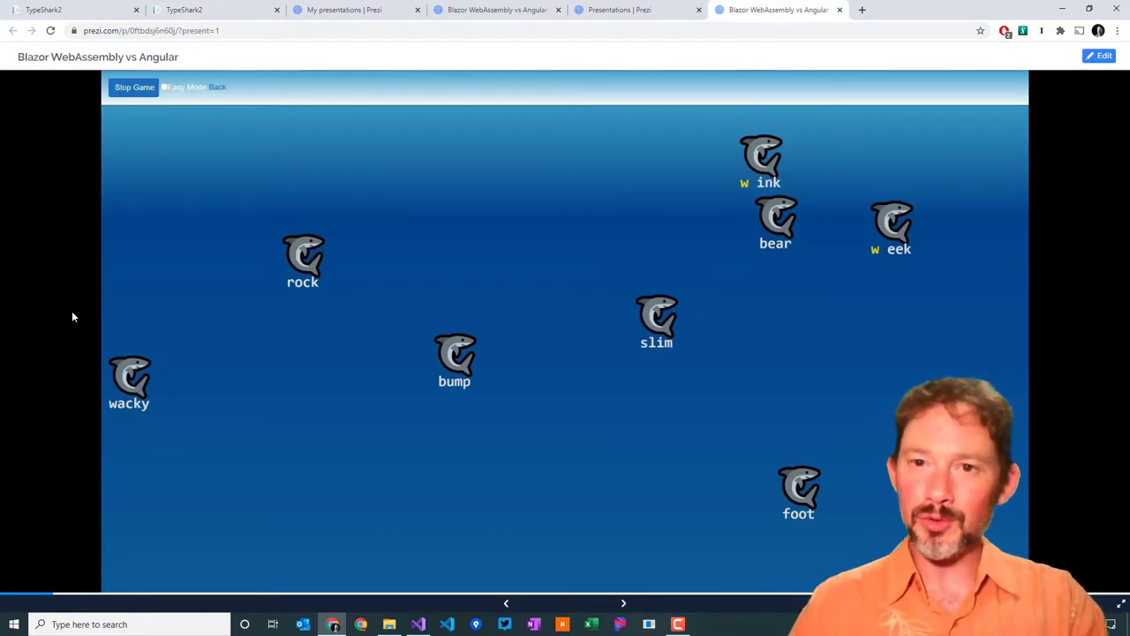
pyautogui.moveTo(172, 335)
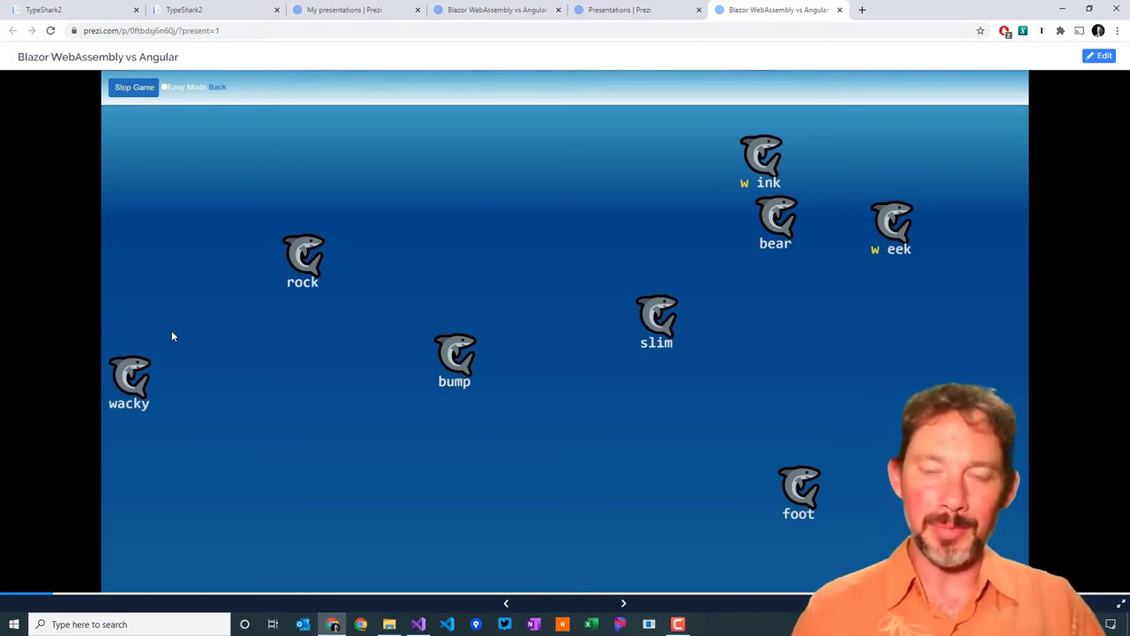
# Step: Switch the Prezi viewer to full screen at the Start Here overview
pyautogui.click(626, 10)
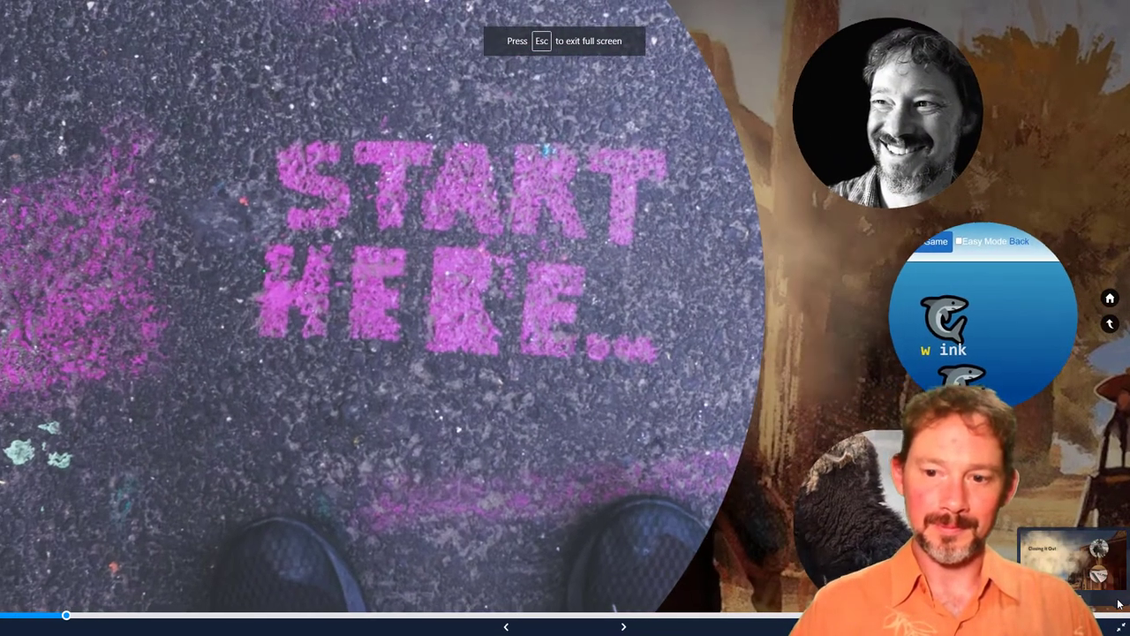
# Step: Advance to the Blazor slide with History, Server-Side vs Client-Side, WebAssembly and Blazor Features
pyautogui.press('Escape')
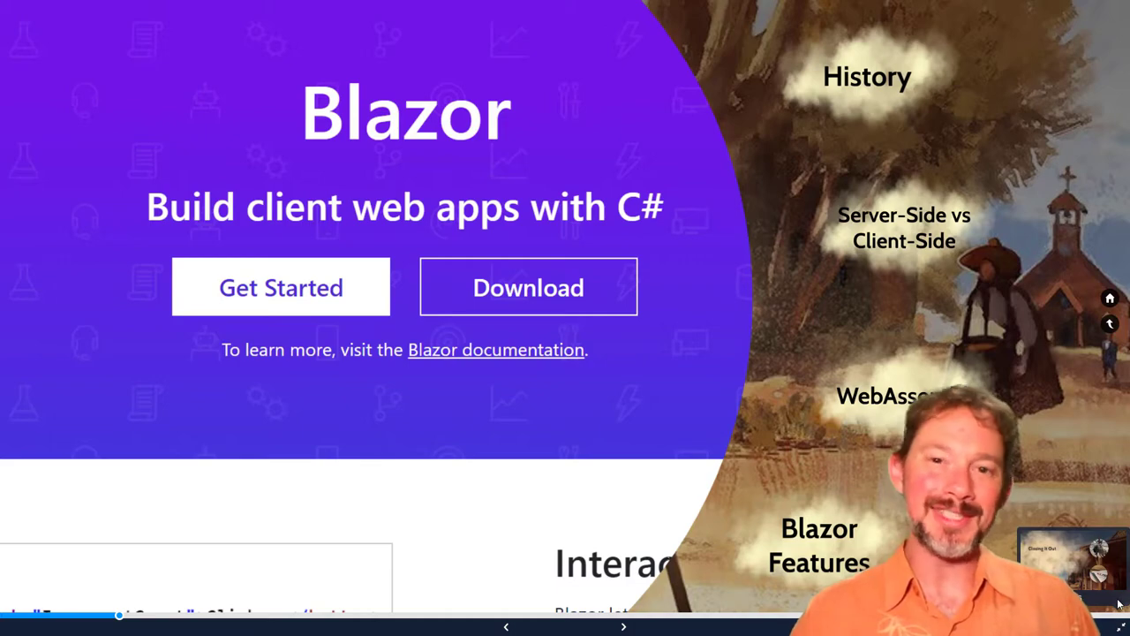
pyautogui.click(623, 626)
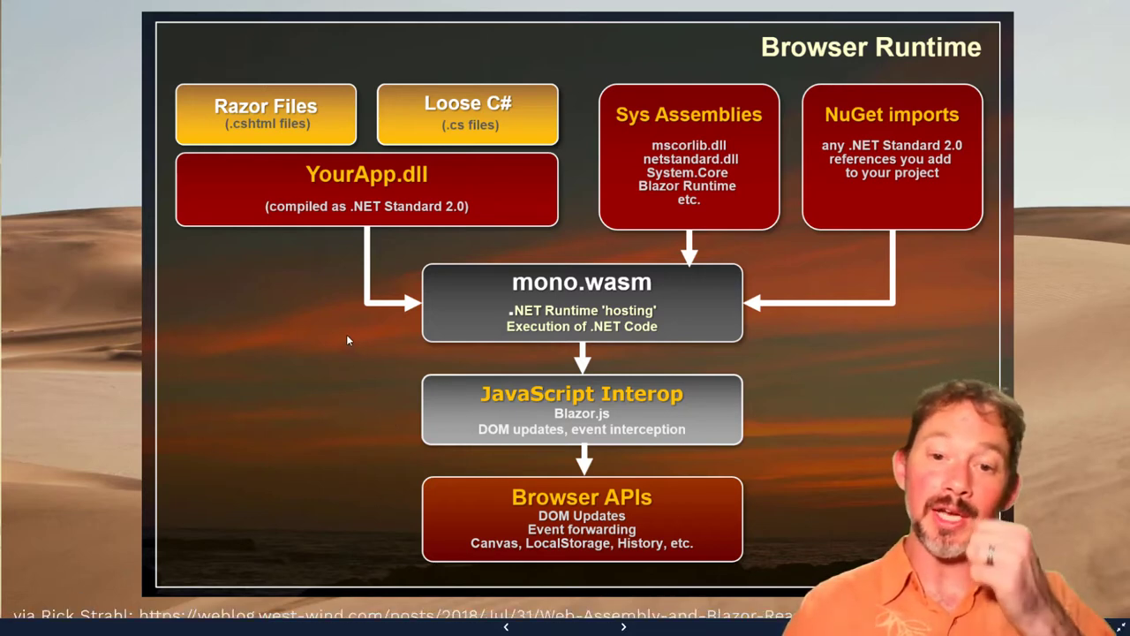
pyautogui.moveTo(415, 321)
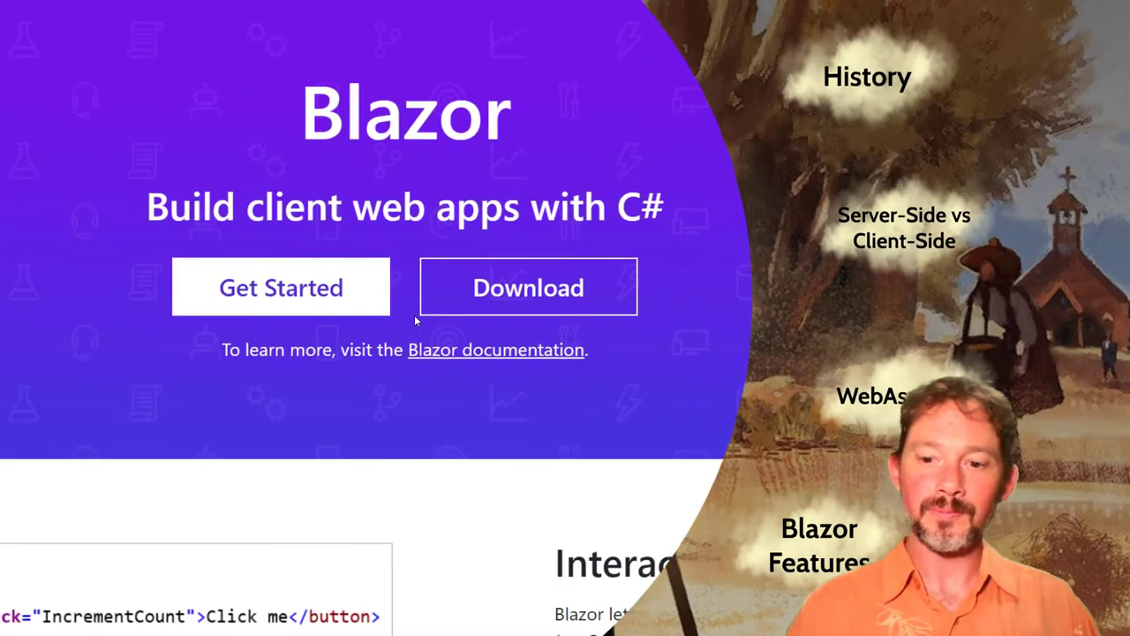
# Step: Move on to the Blazor overview and the Counter component code with its data binding annotation
pyautogui.scroll(-3)
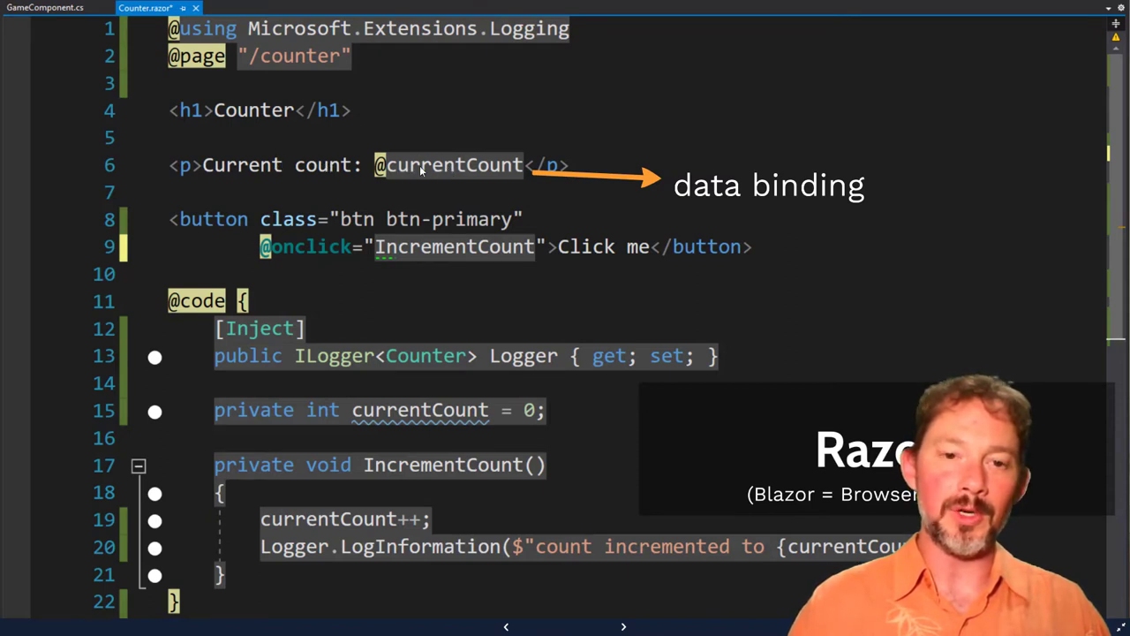
pyautogui.moveTo(432, 179)
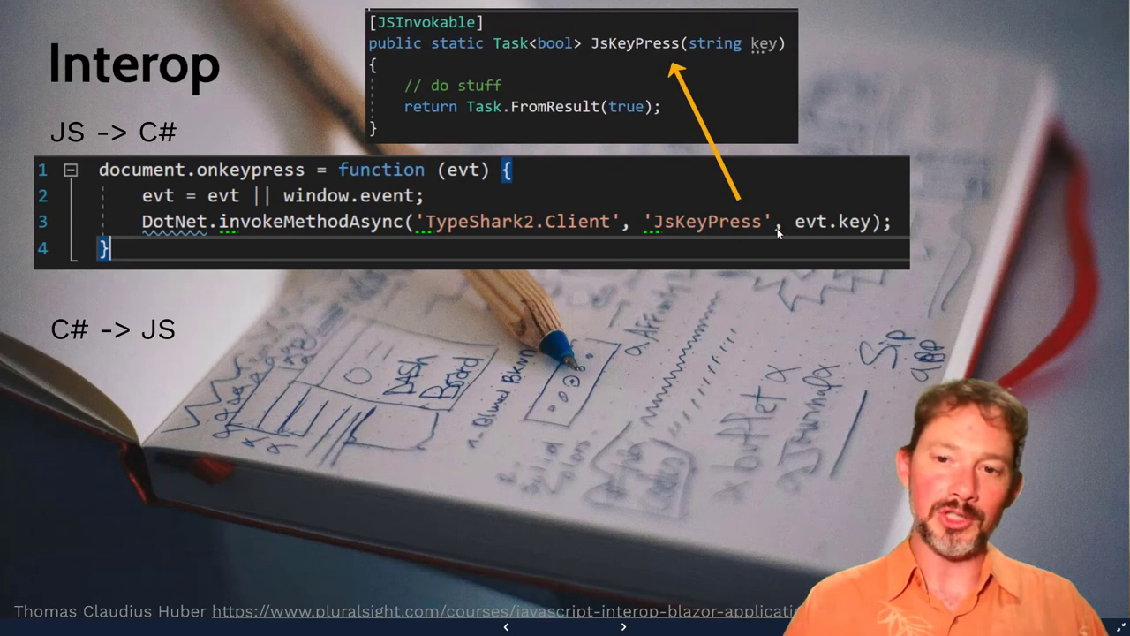
pyautogui.moveTo(805, 237)
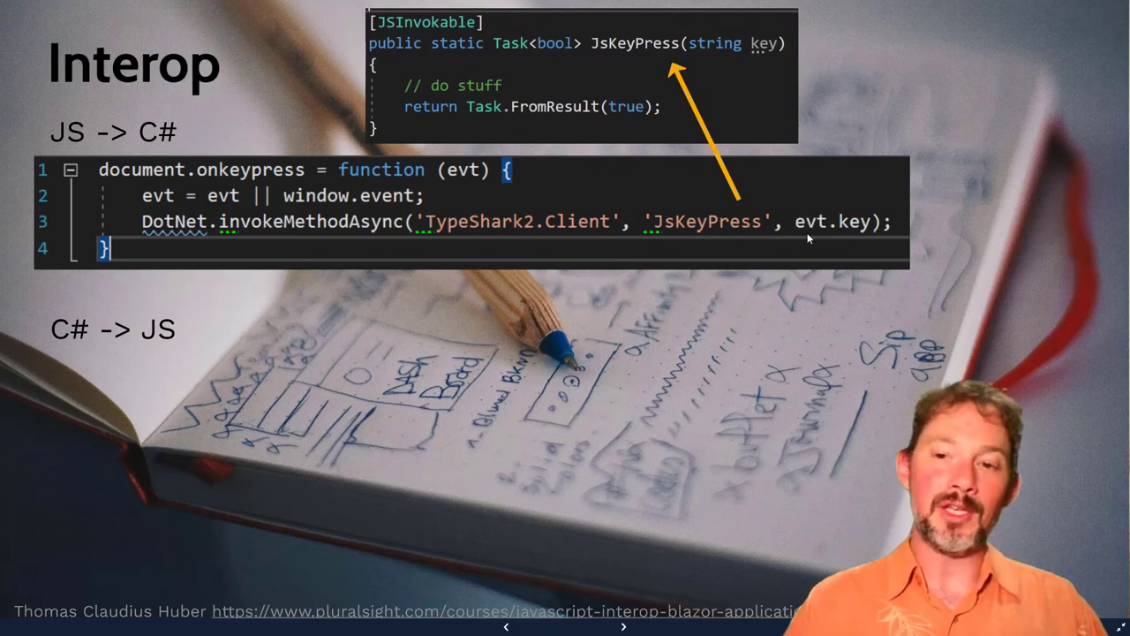
pyautogui.moveTo(828, 238)
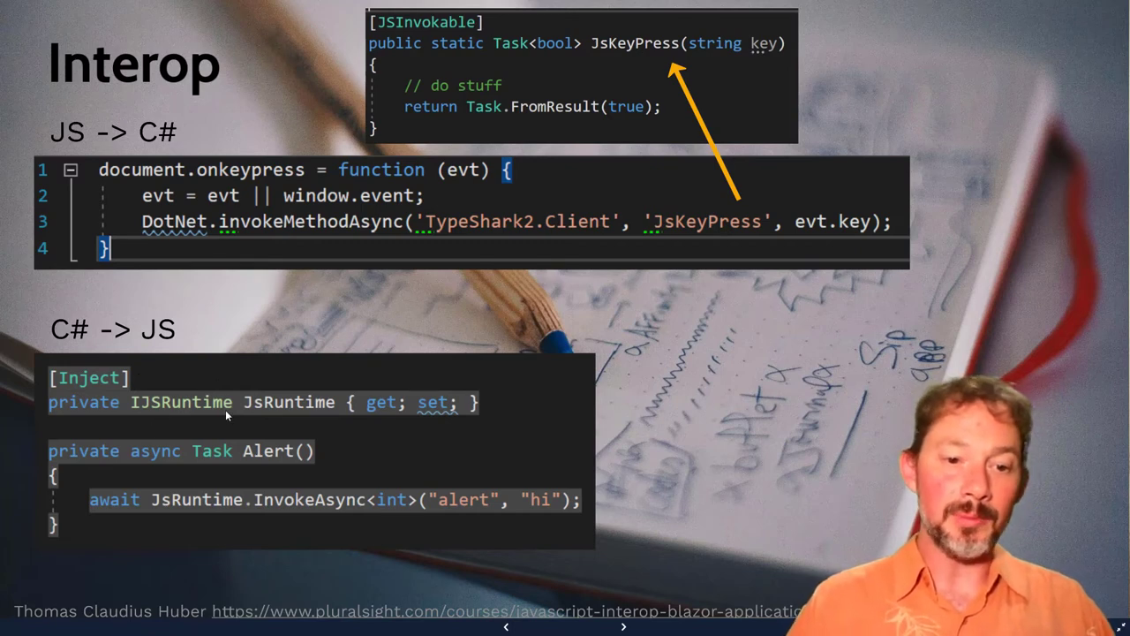
pyautogui.moveTo(301, 512)
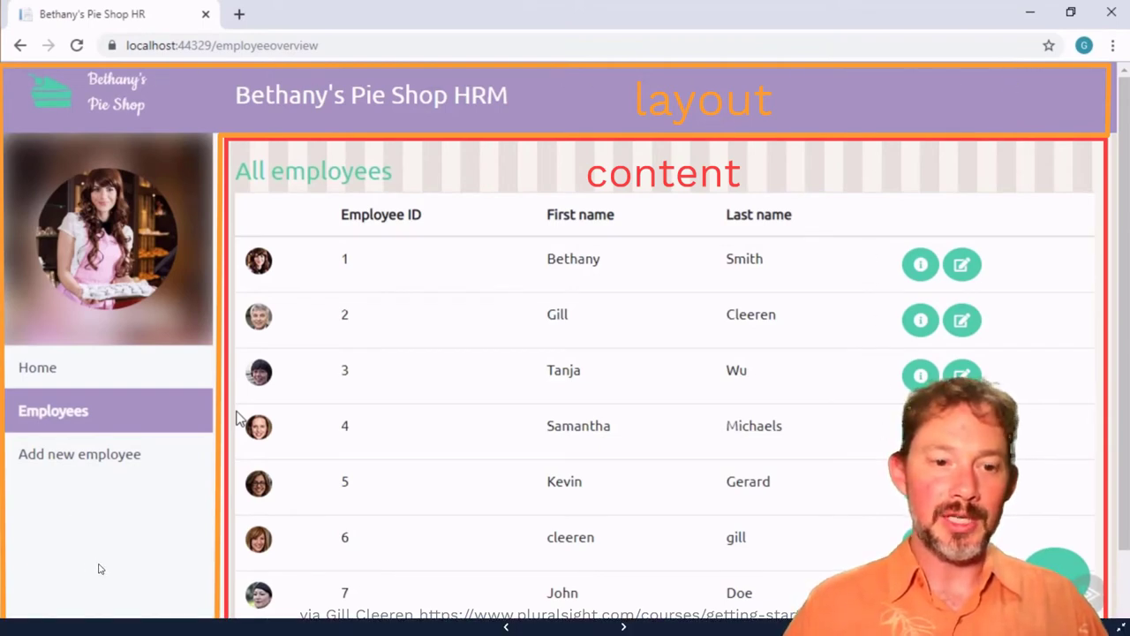
pyautogui.moveTo(212, 355)
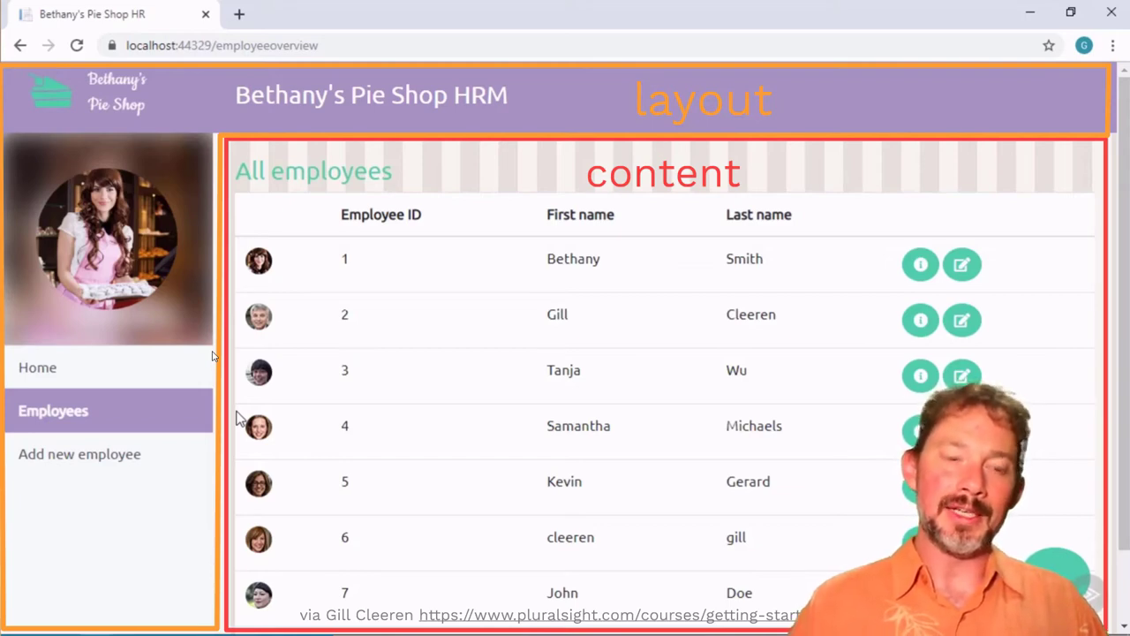
pyautogui.moveTo(206, 487)
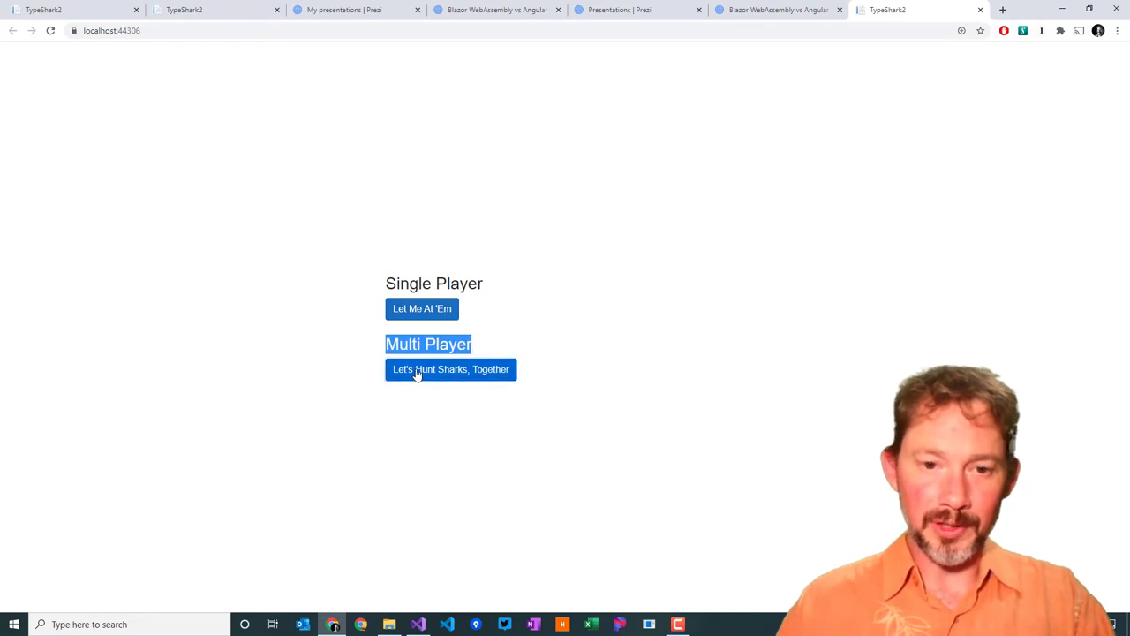
# Step: Join TypeShark multiplayer as Emma and create a new game named 'Zzzz', reaching its ocean screen
pyautogui.click(451, 369)
pyautogui.write('Emma')
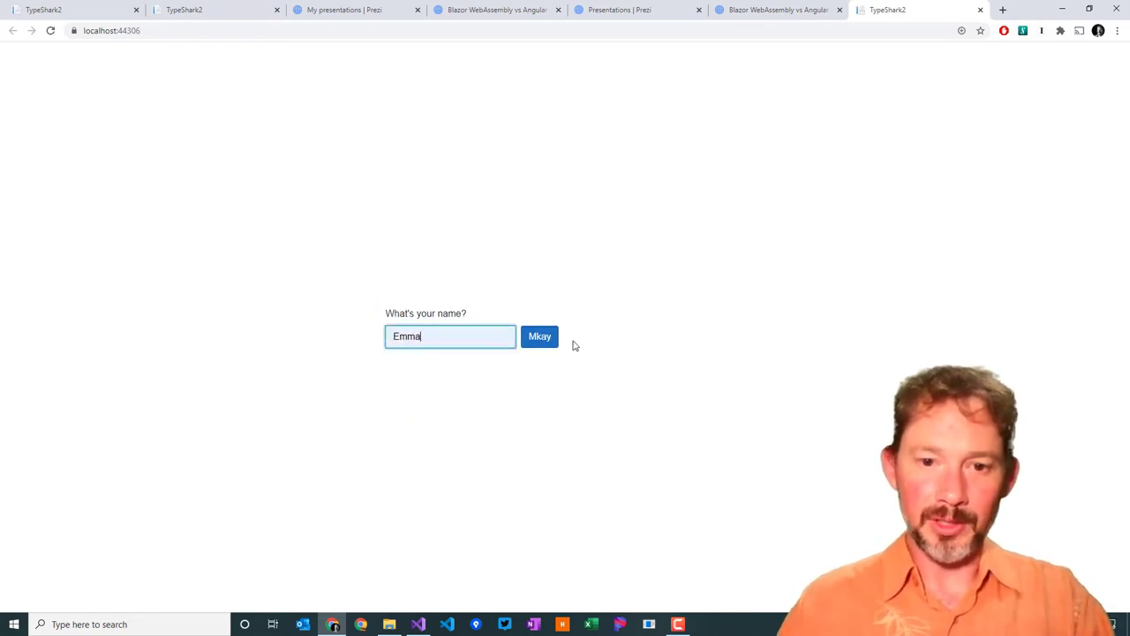
pyautogui.click(540, 336)
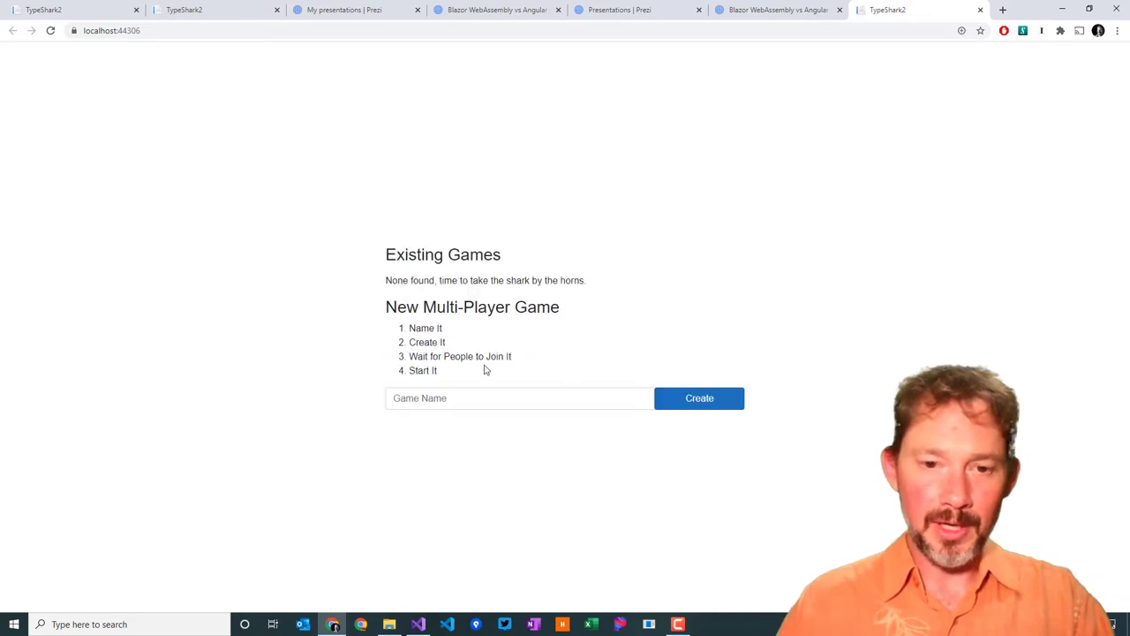
pyautogui.click(520, 398)
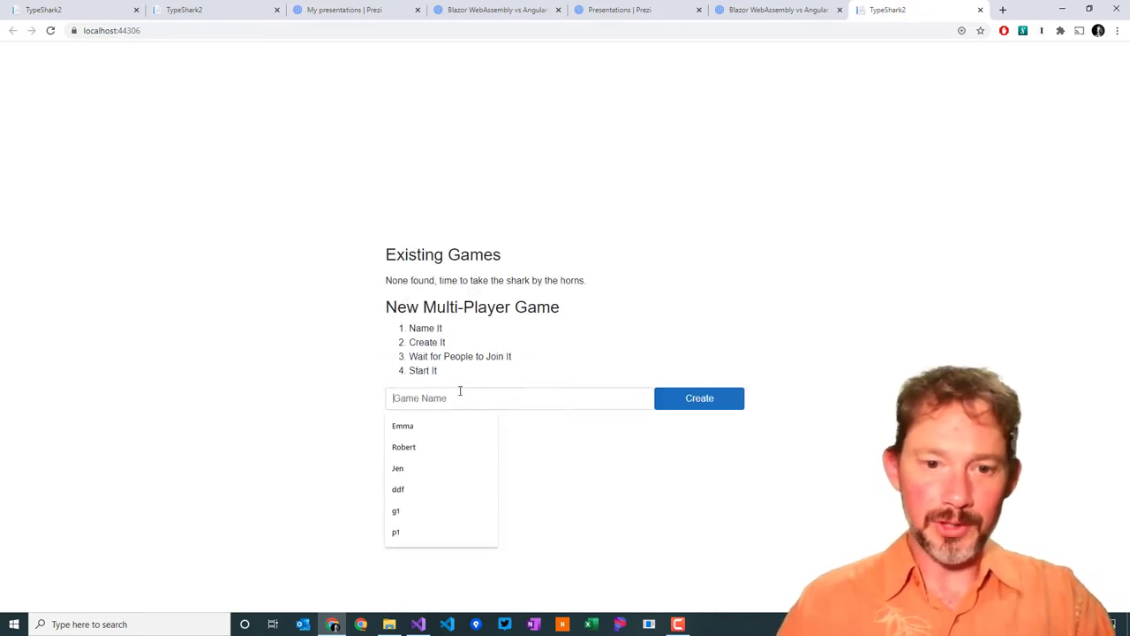
pyautogui.click(519, 398)
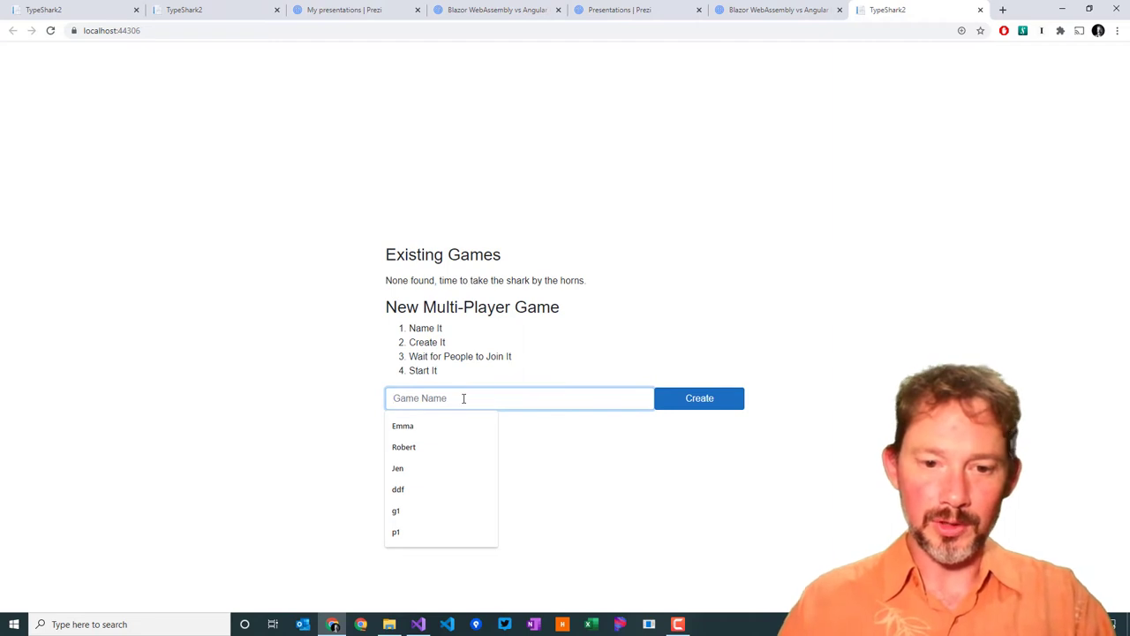
pyautogui.write('Zzzz')
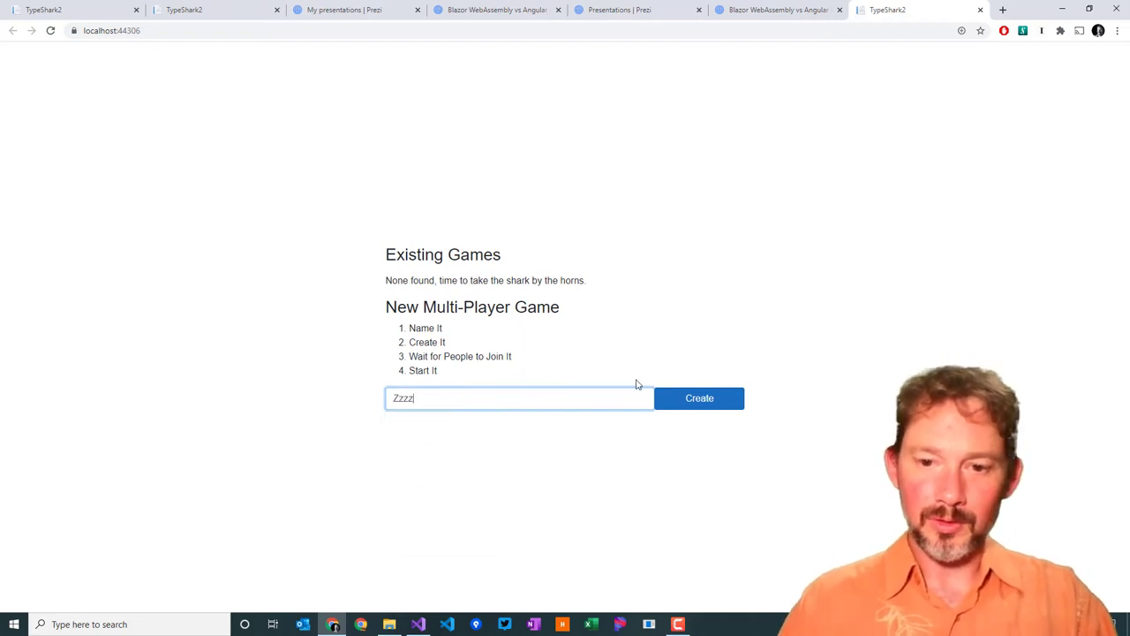
pyautogui.click(698, 397)
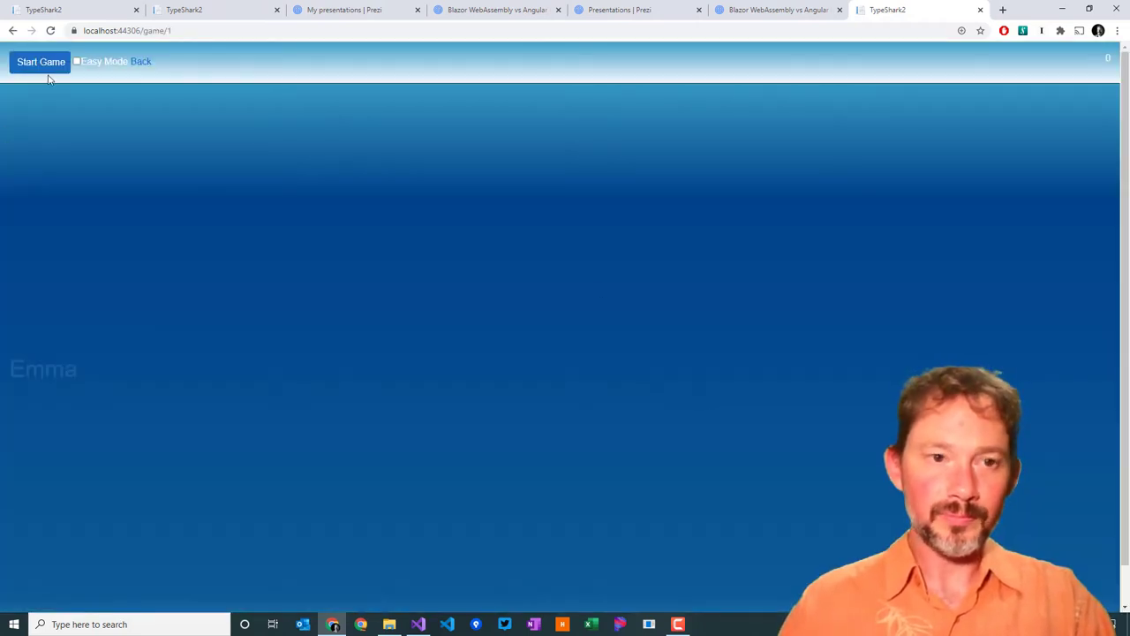
pyautogui.moveTo(334, 172)
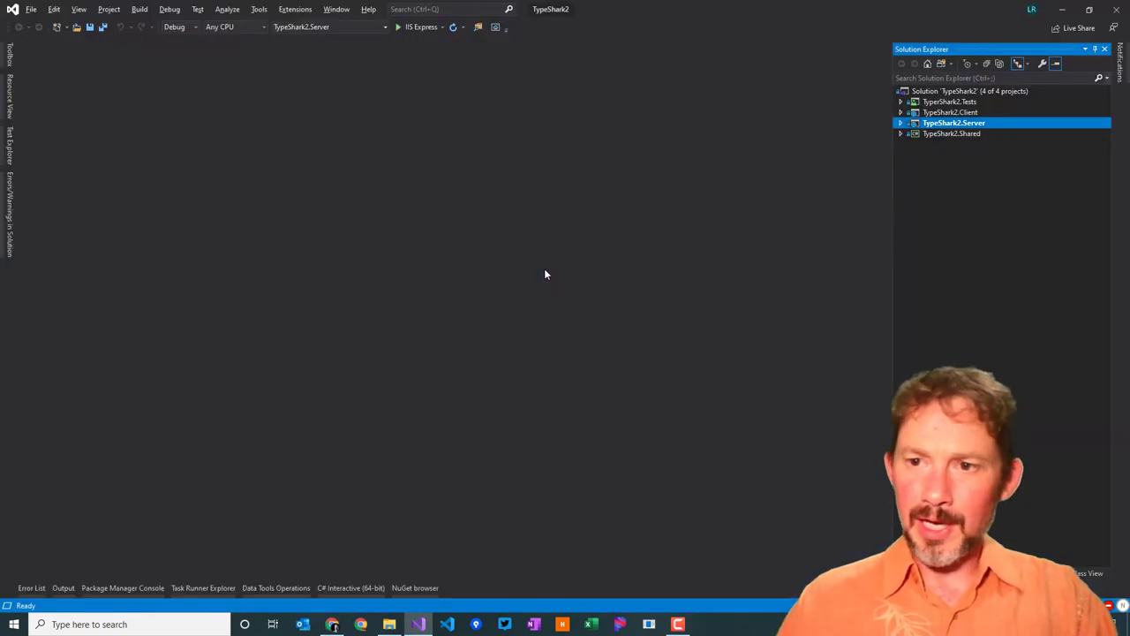
# Step: Review the Tests, Server and Shared .csproj files, then expand TypeShark2.Client to show its folders
pyautogui.click(900, 123)
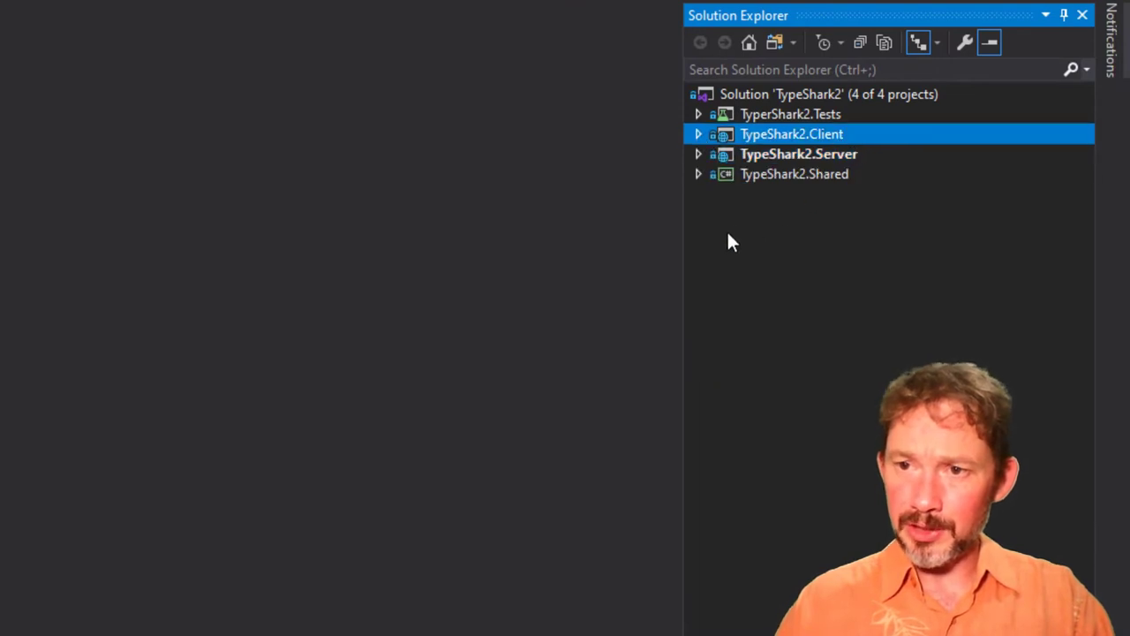
pyautogui.moveTo(811, 175)
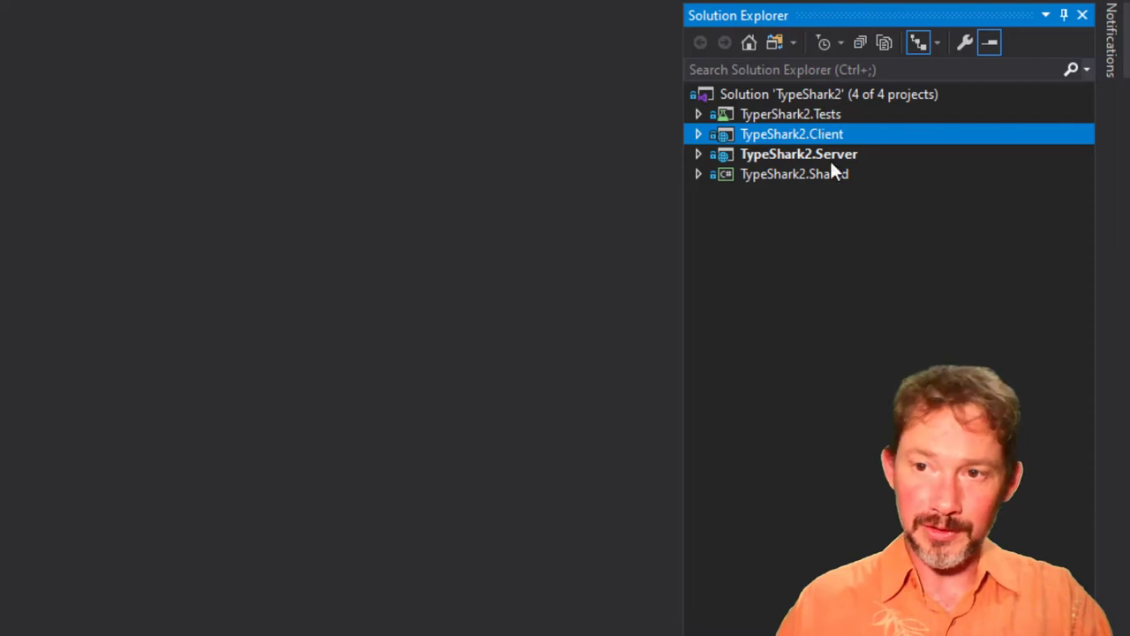
pyautogui.doubleClick(789, 114)
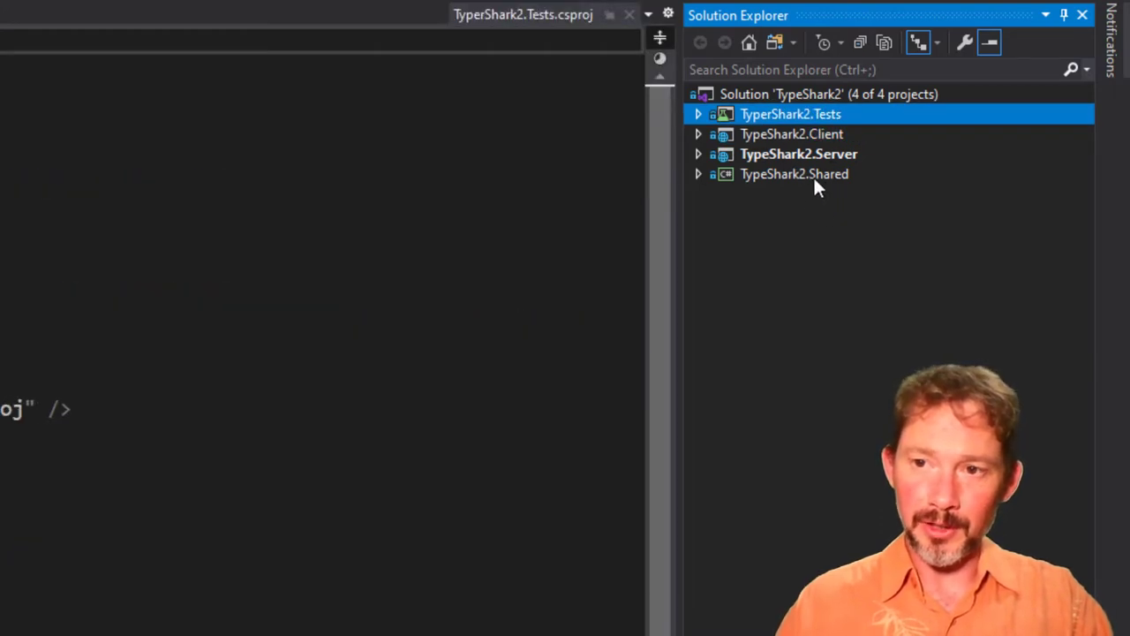
pyautogui.click(798, 153)
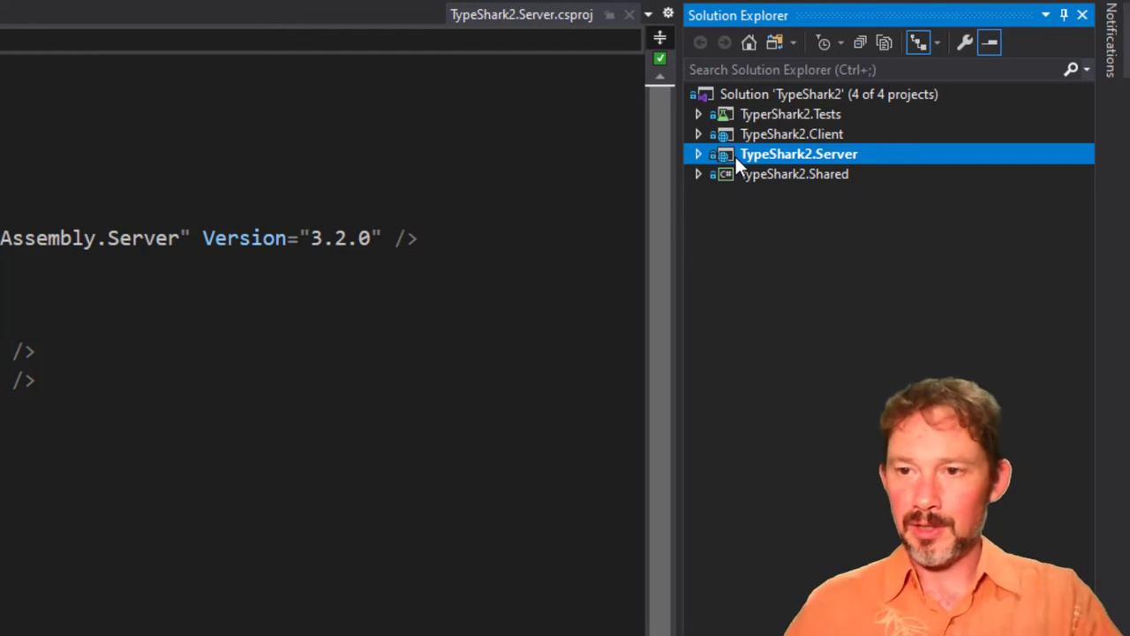
pyautogui.click(793, 174)
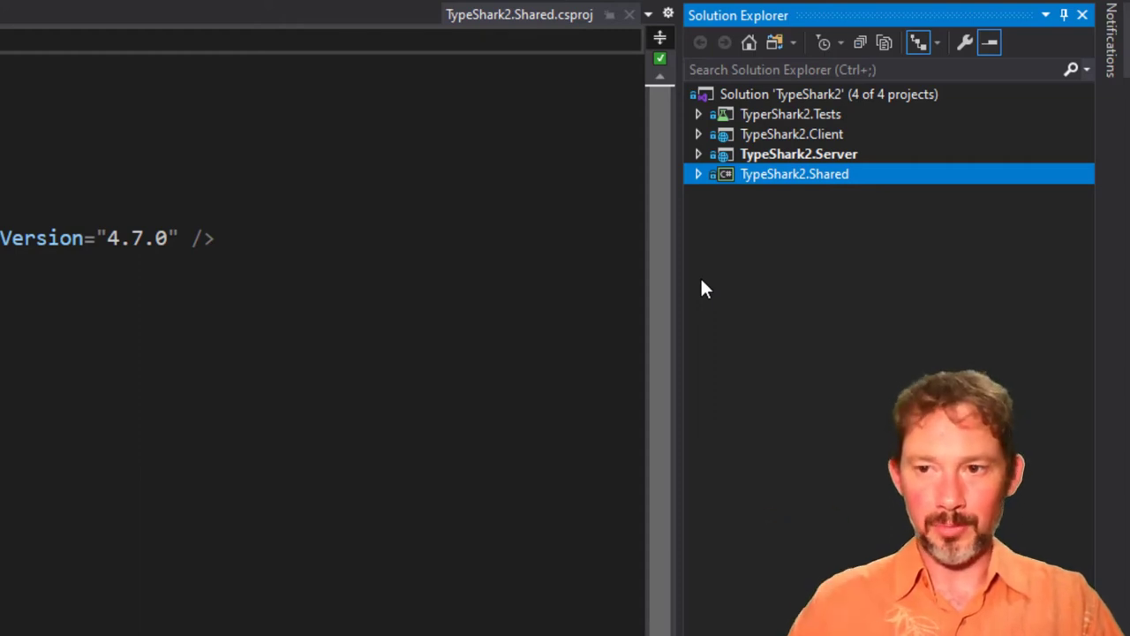
pyautogui.moveTo(698, 142)
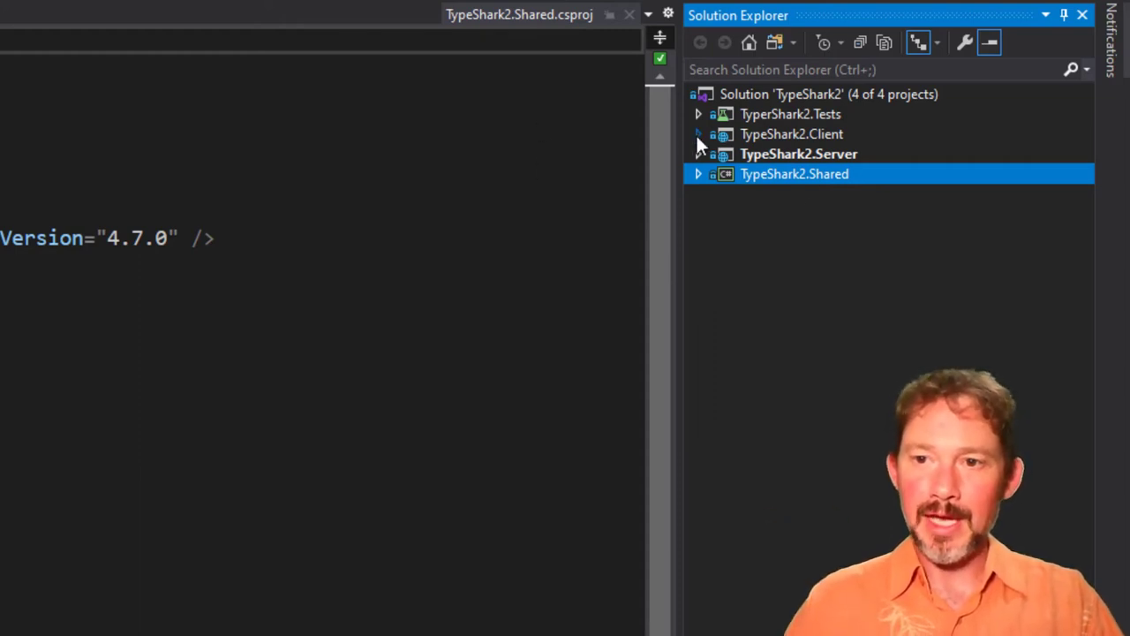
pyautogui.click(698, 134)
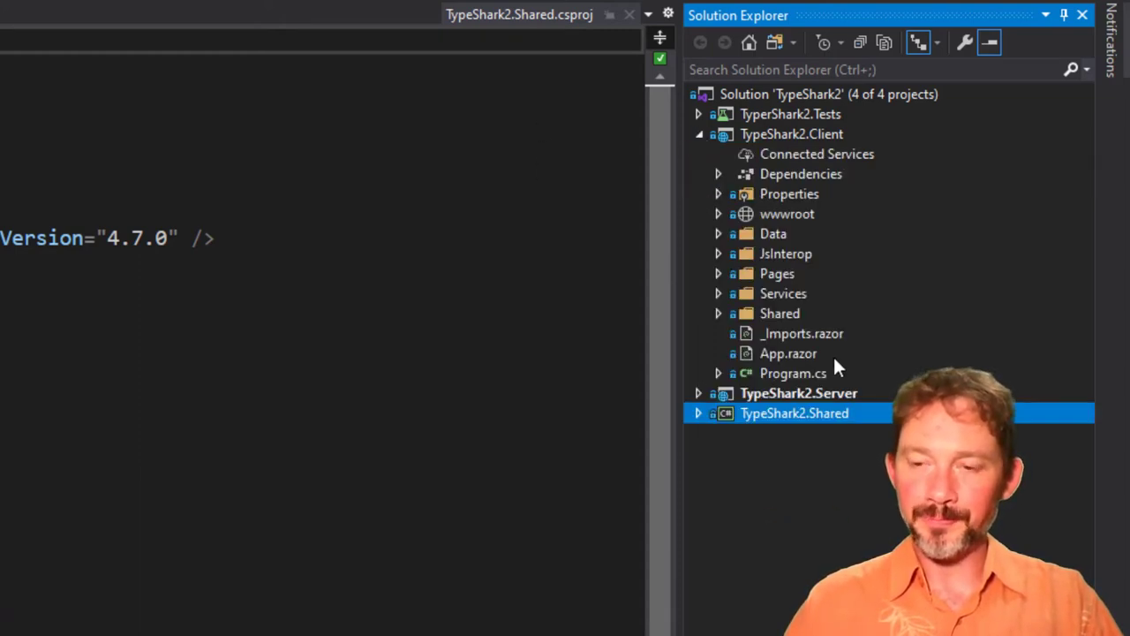
pyautogui.moveTo(720, 292)
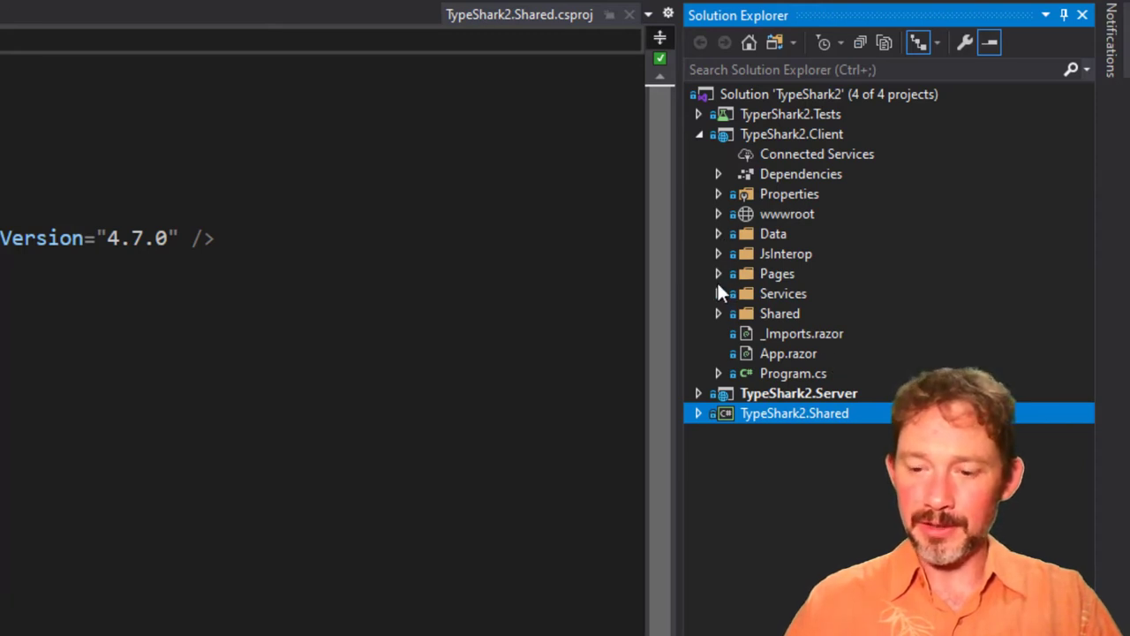
pyautogui.moveTo(741, 380)
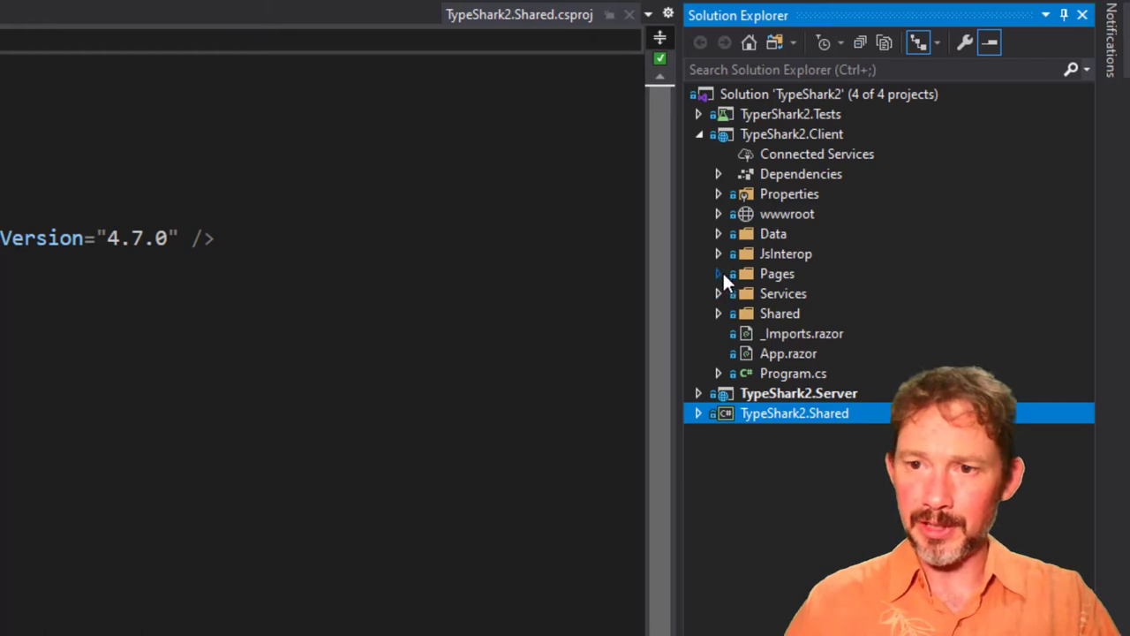
# Step: Expand the Pages folder and show the Index markup, highlighting the SelectMultiPlayer handler
pyautogui.click(719, 214)
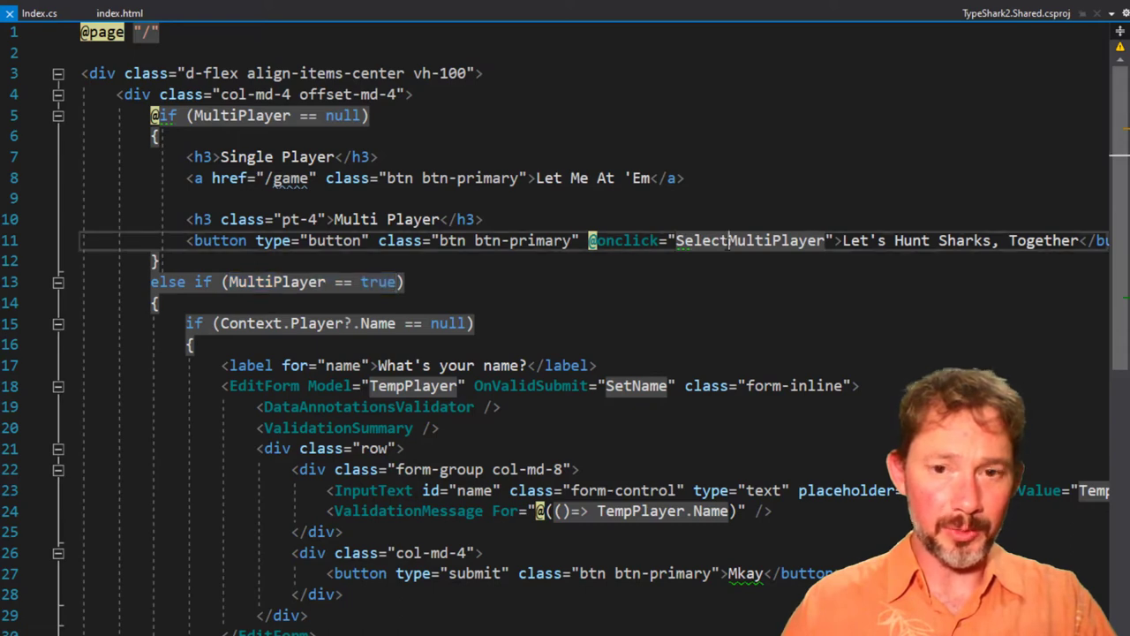
pyautogui.doubleClick(750, 240)
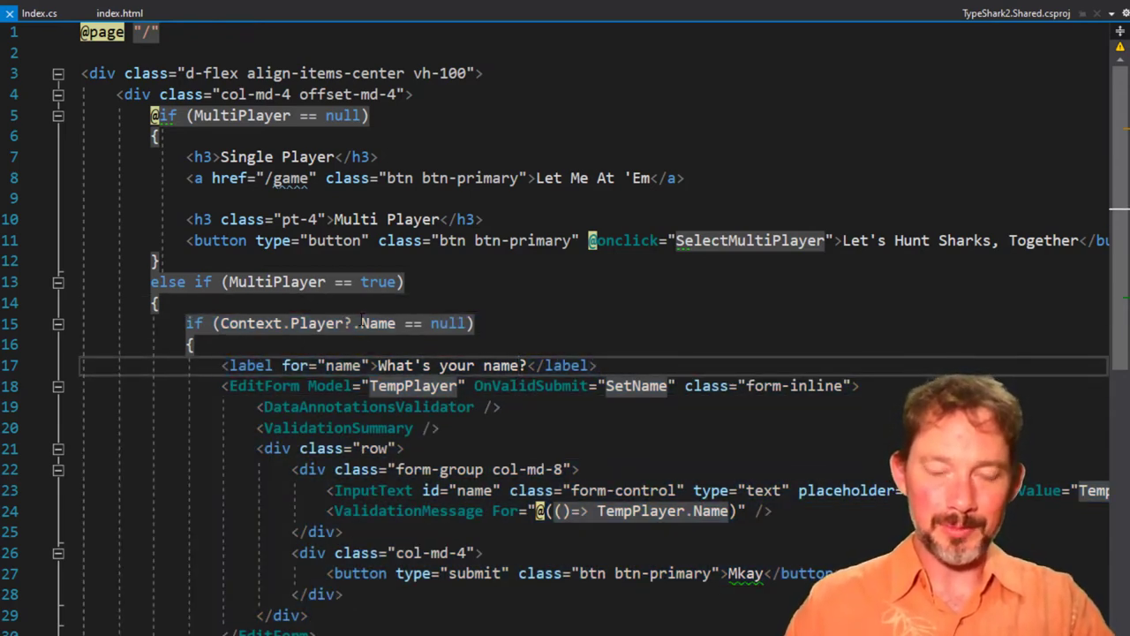
# Step: Enter '!!!!' and choose the multiplayer 'Let's Hunt Sharks, Together' mode on the TypeShark home page
pyautogui.write('!!!!')
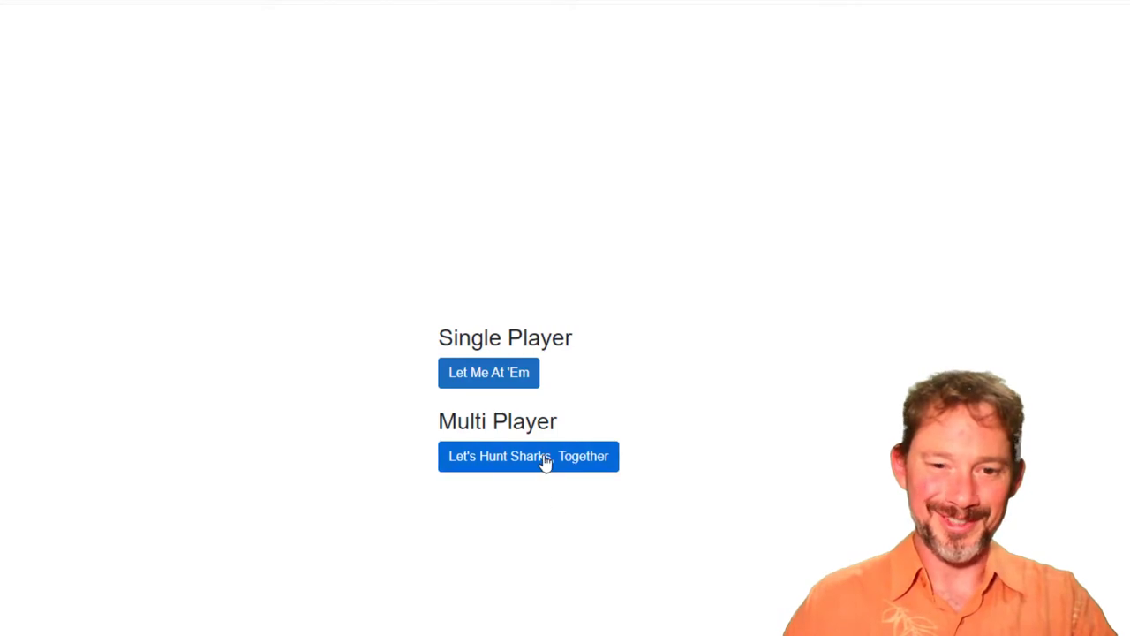
pyautogui.click(528, 456)
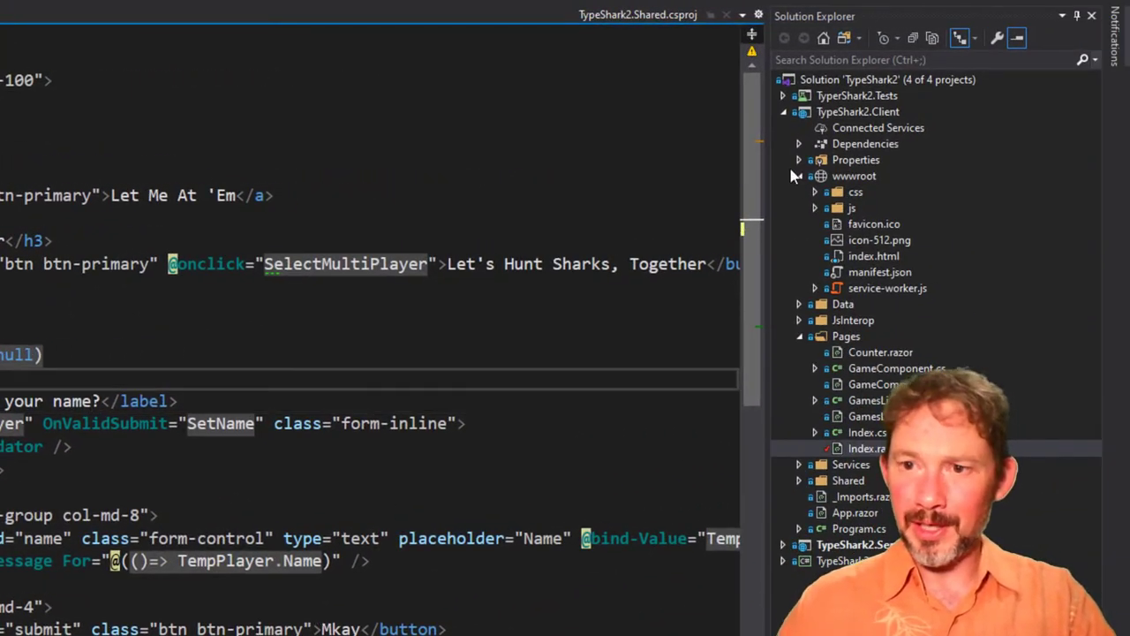
# Step: Collapse wwwroot and Pages, then add a Components folder to the TypeShark2.Client project
pyautogui.click(798, 176)
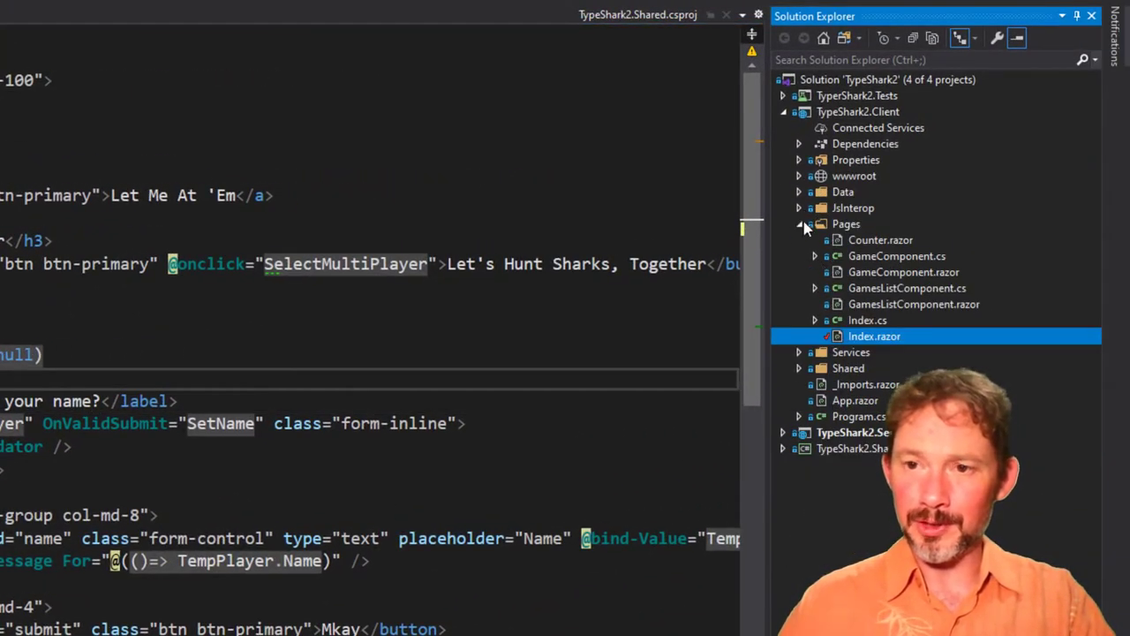
pyautogui.click(799, 224)
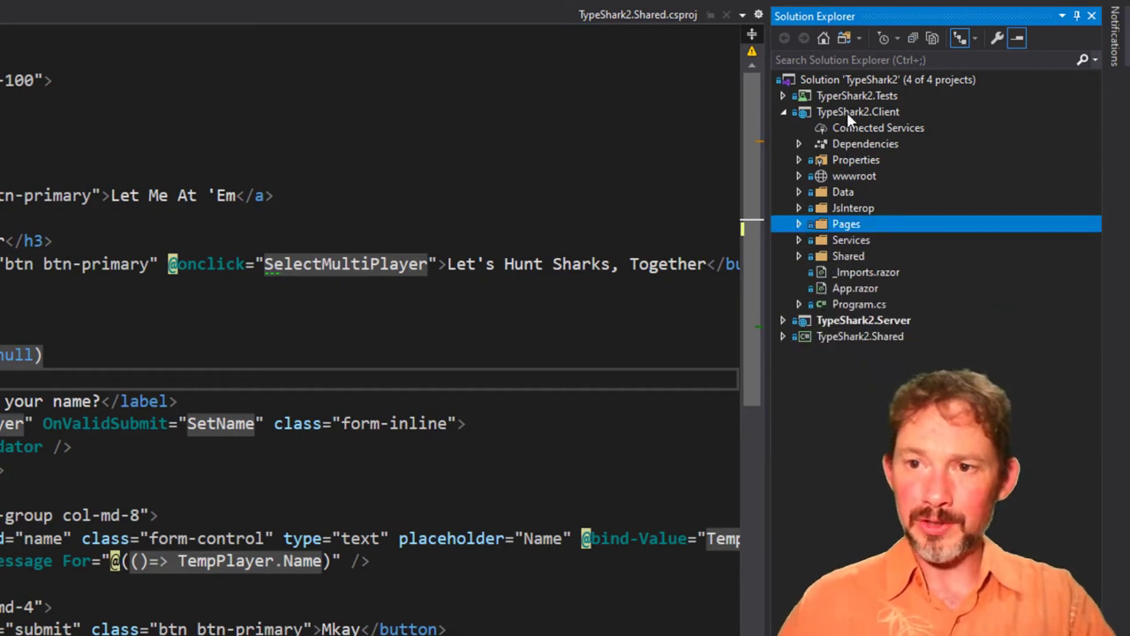
pyautogui.click(858, 111)
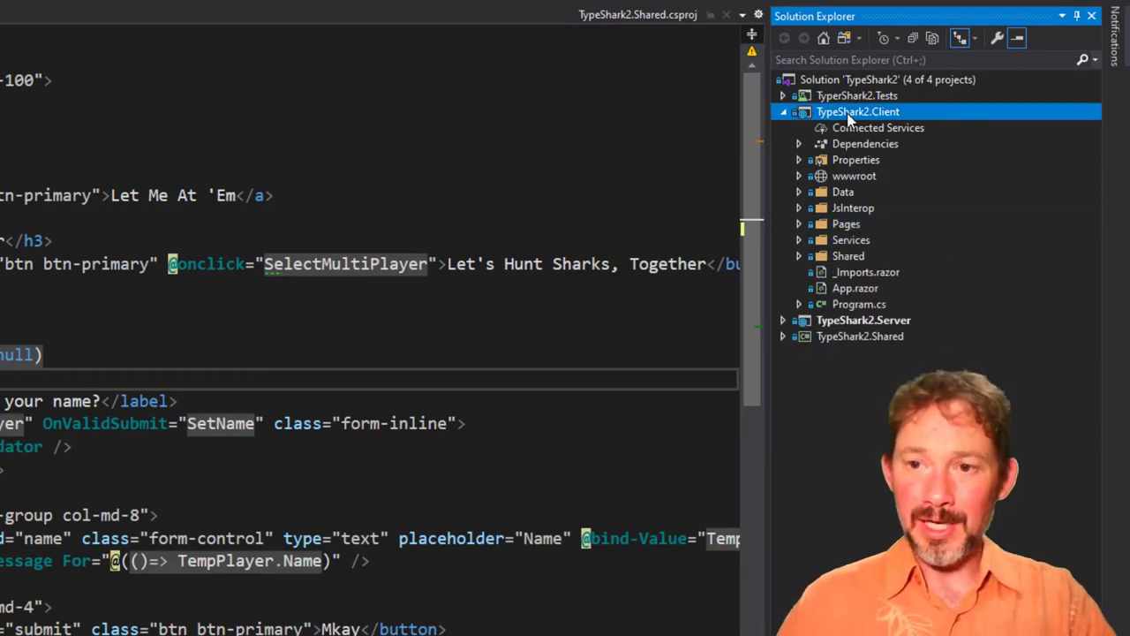
pyautogui.rightClick(857, 111)
pyautogui.write('Components')
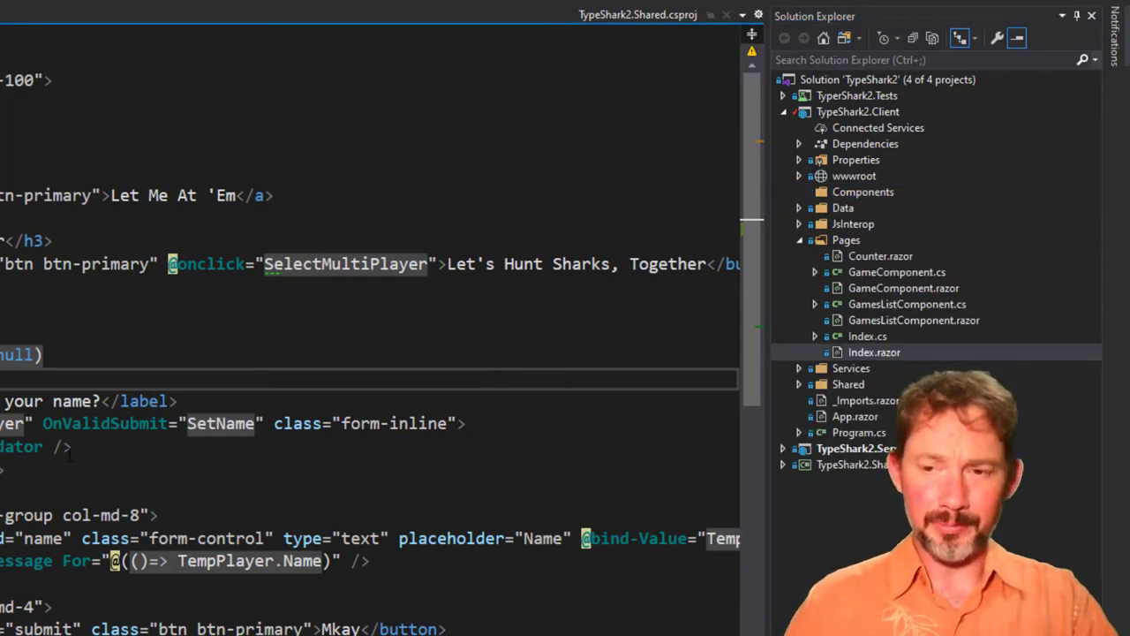
# Step: Add PlayerNameComponent to the Components folder as a Razor file plus a C# class file
pyautogui.rightClick(862, 192)
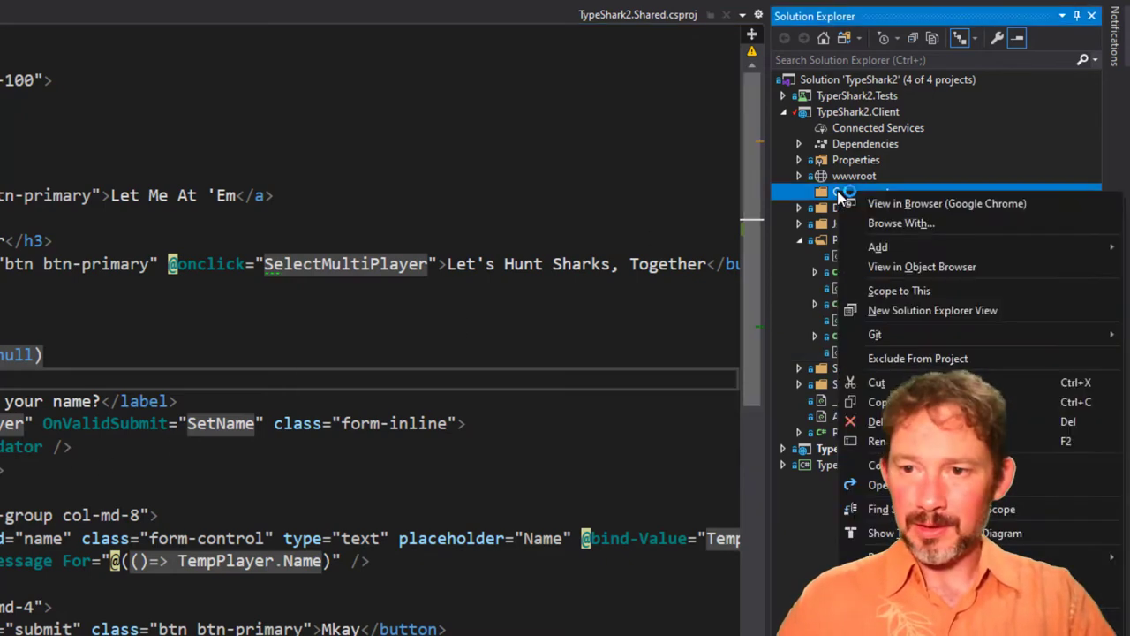
pyautogui.click(877, 247)
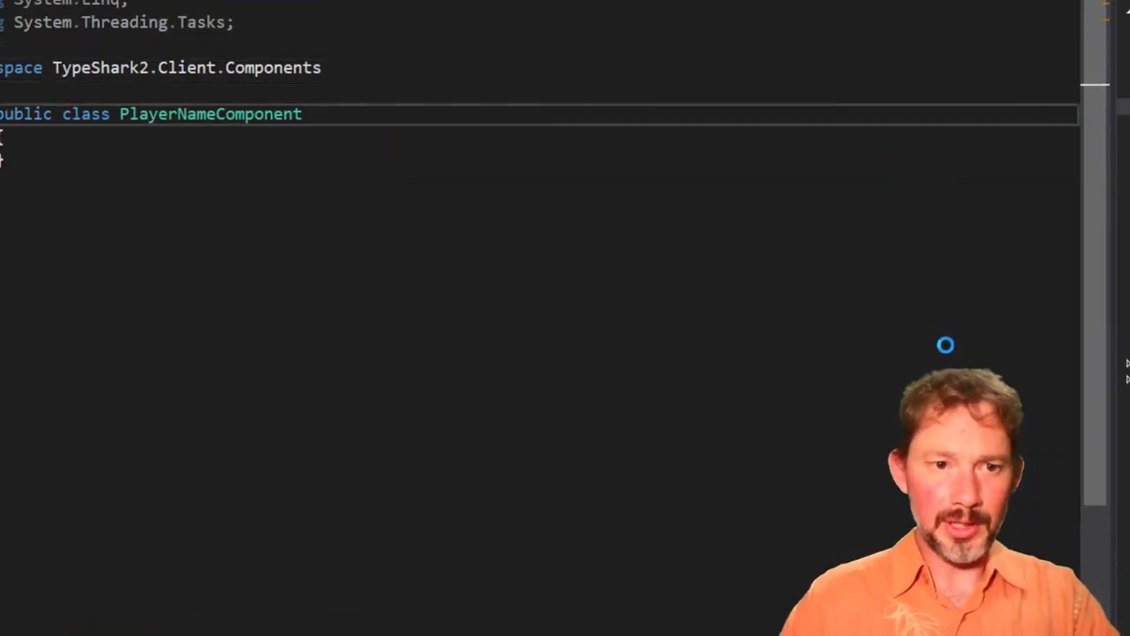
pyautogui.write('z')
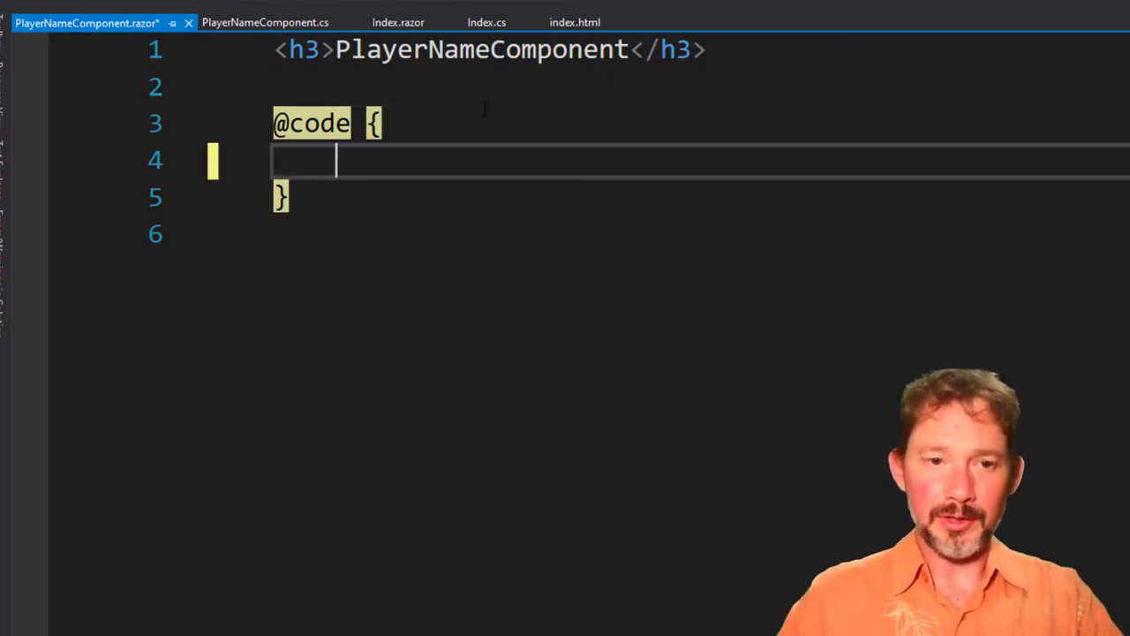
pyautogui.write('public void DoThething(')
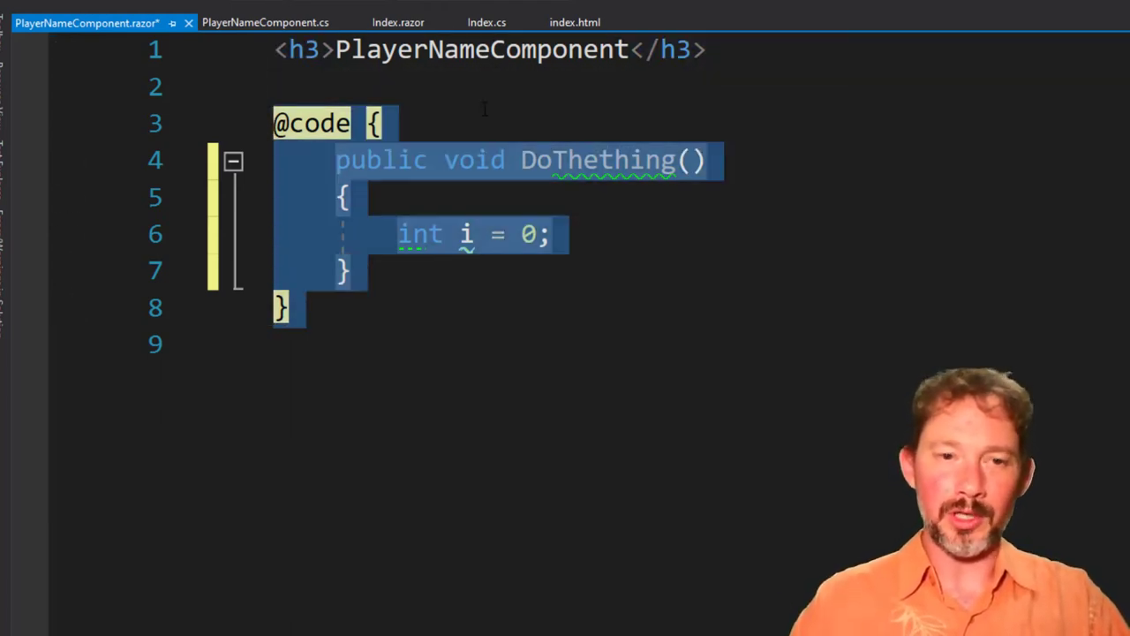
pyautogui.press('Delete')
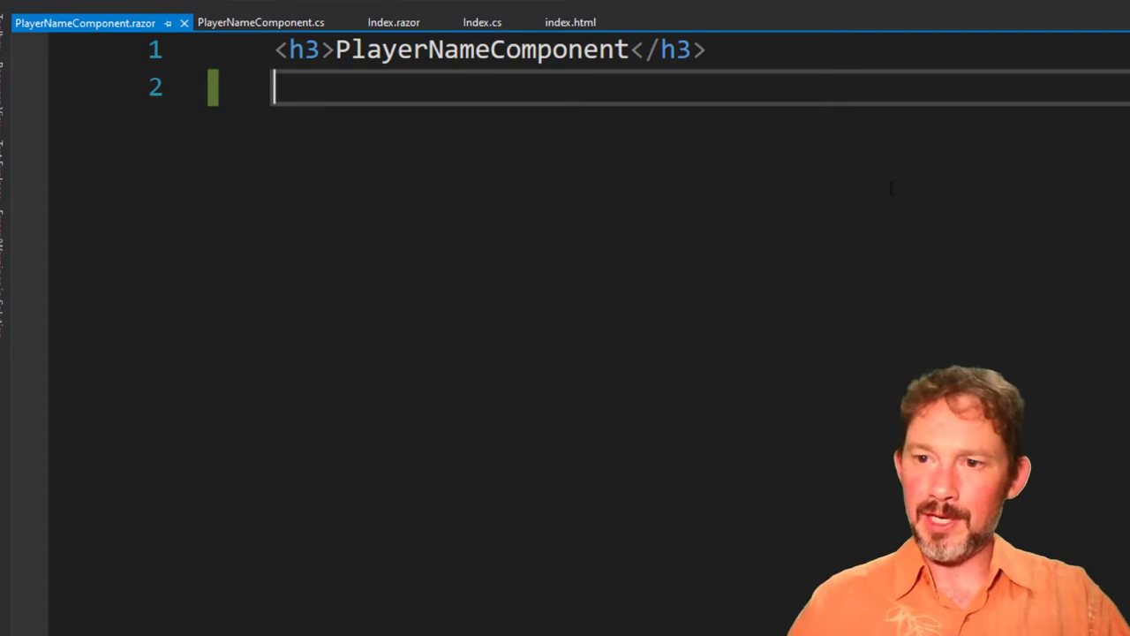
# Step: Make PlayerNameComponent.cs a partial class, remove the stray z, and paste DoThething inside it
pyautogui.click(261, 22)
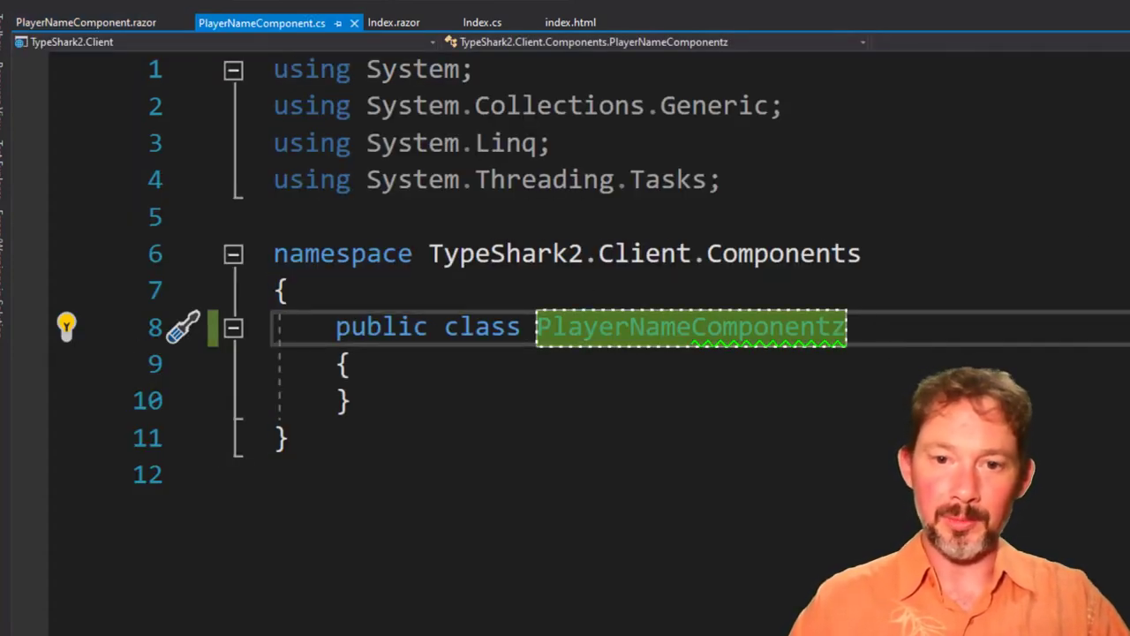
pyautogui.press('Backspace')
pyautogui.write(' partial')
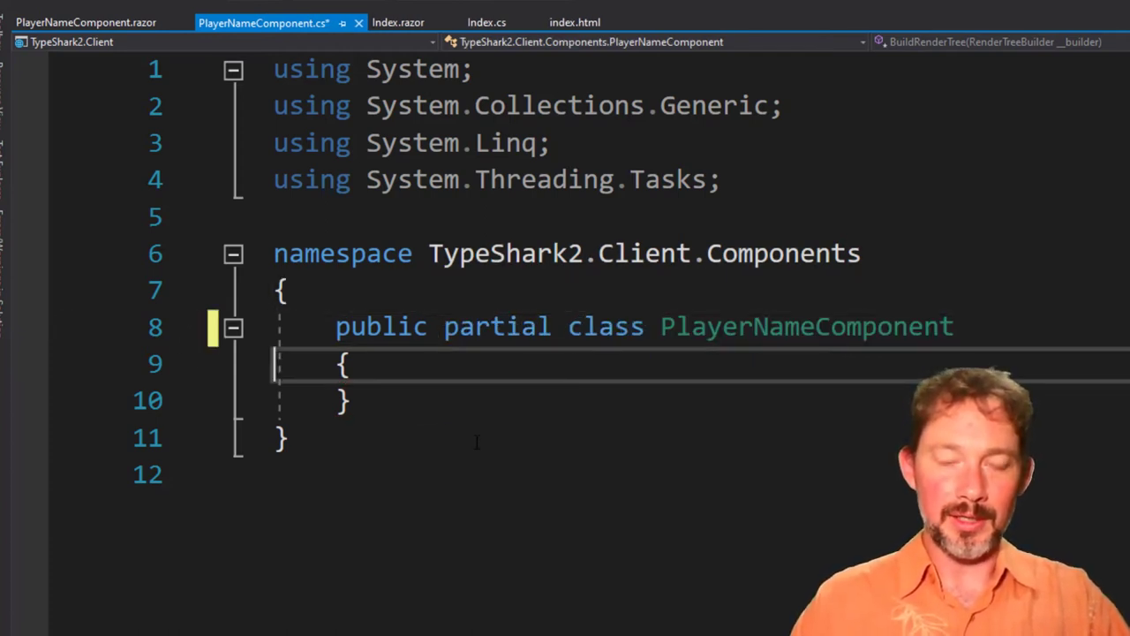
pyautogui.press('Enter')
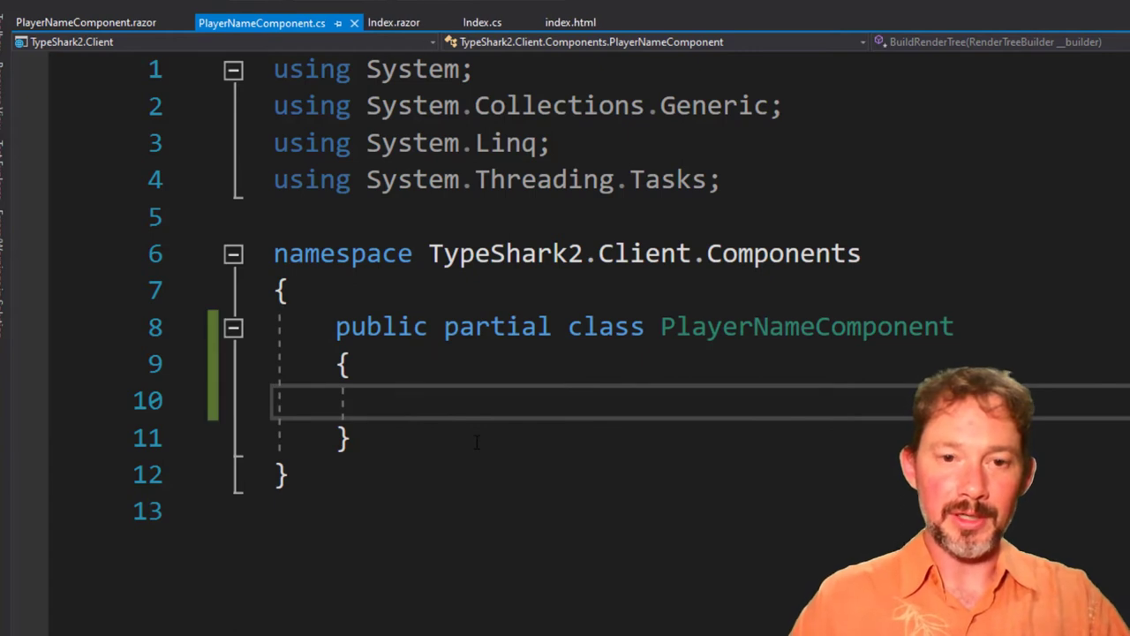
pyautogui.click(84, 22)
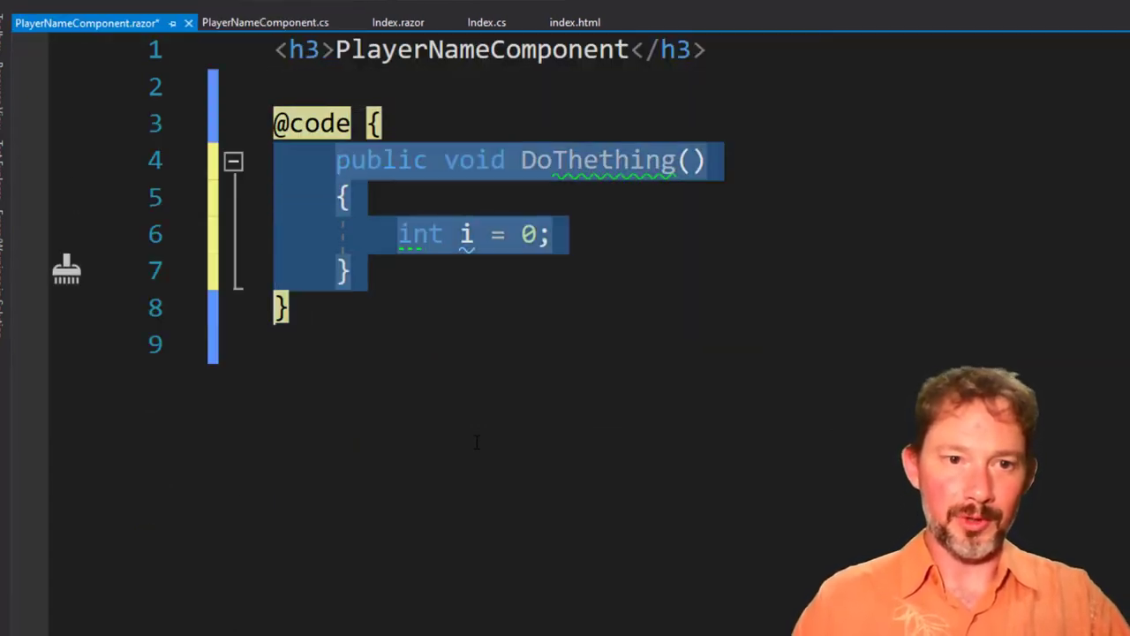
pyautogui.click(265, 22)
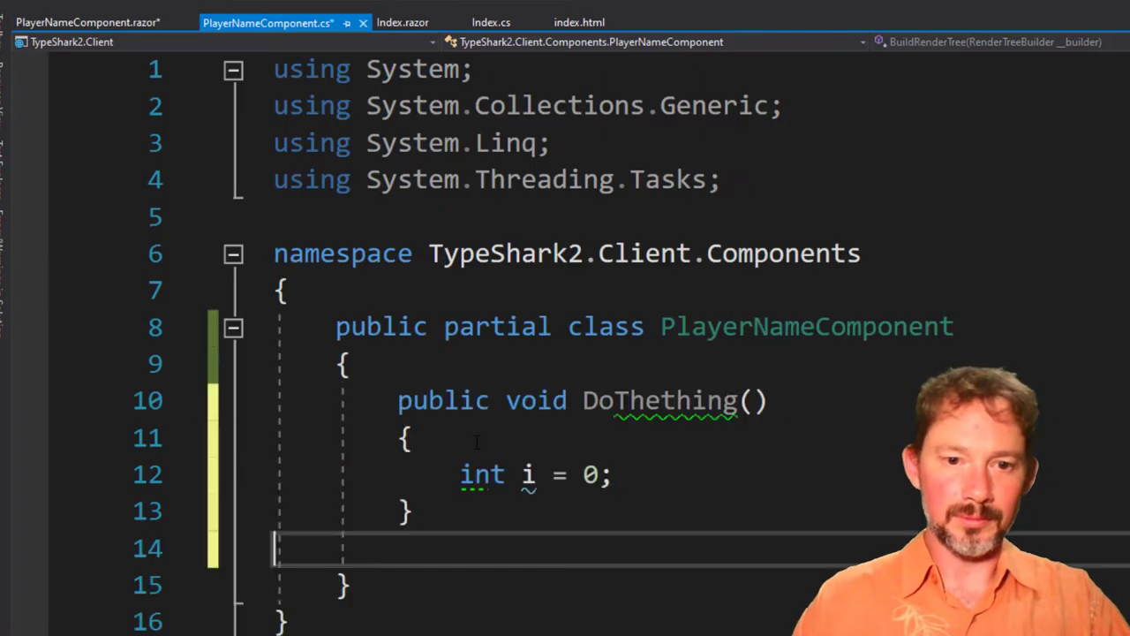
pyautogui.click(86, 22)
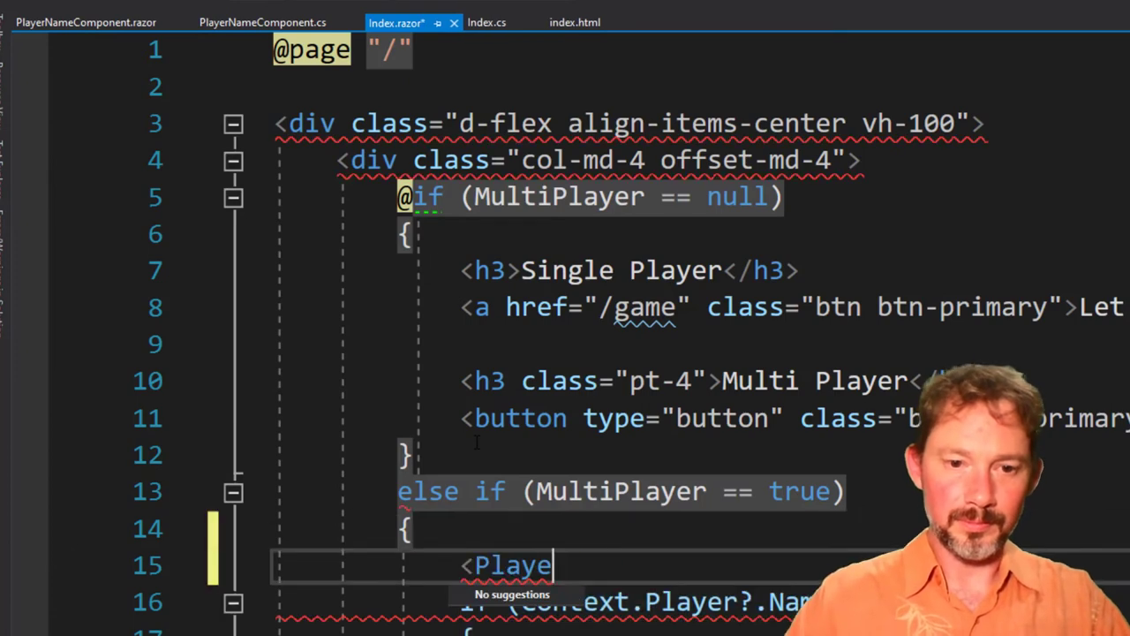
# Step: Embed <PlayerNameComponent> in Index.razor's multiplayer branch and run the app to the name prompt
pyautogui.write('rNameComponent>')
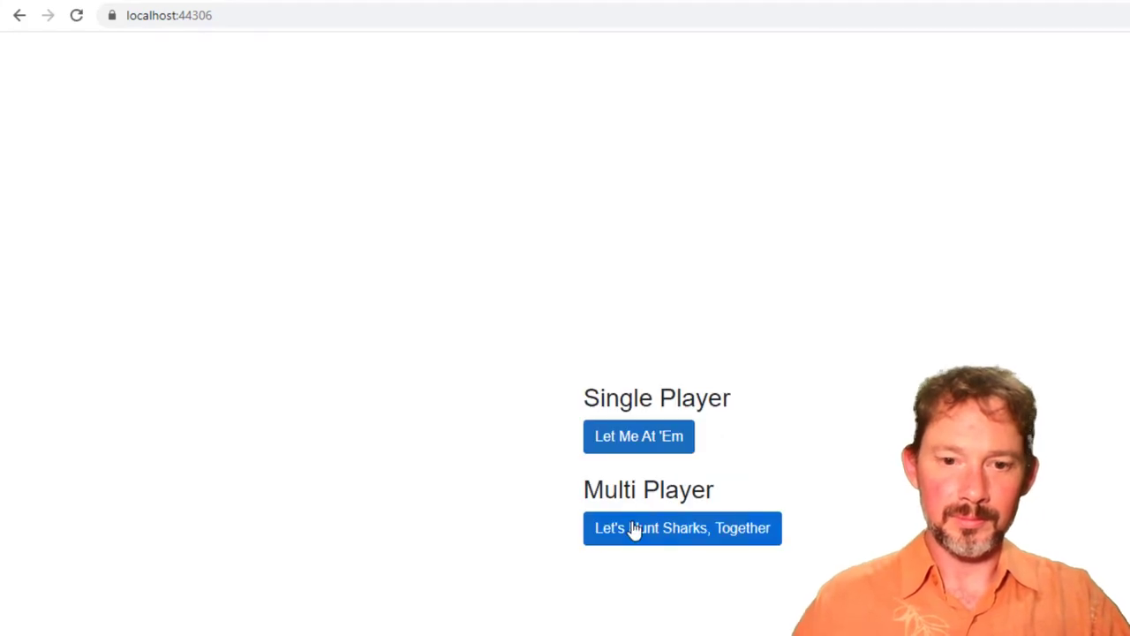
pyautogui.click(681, 527)
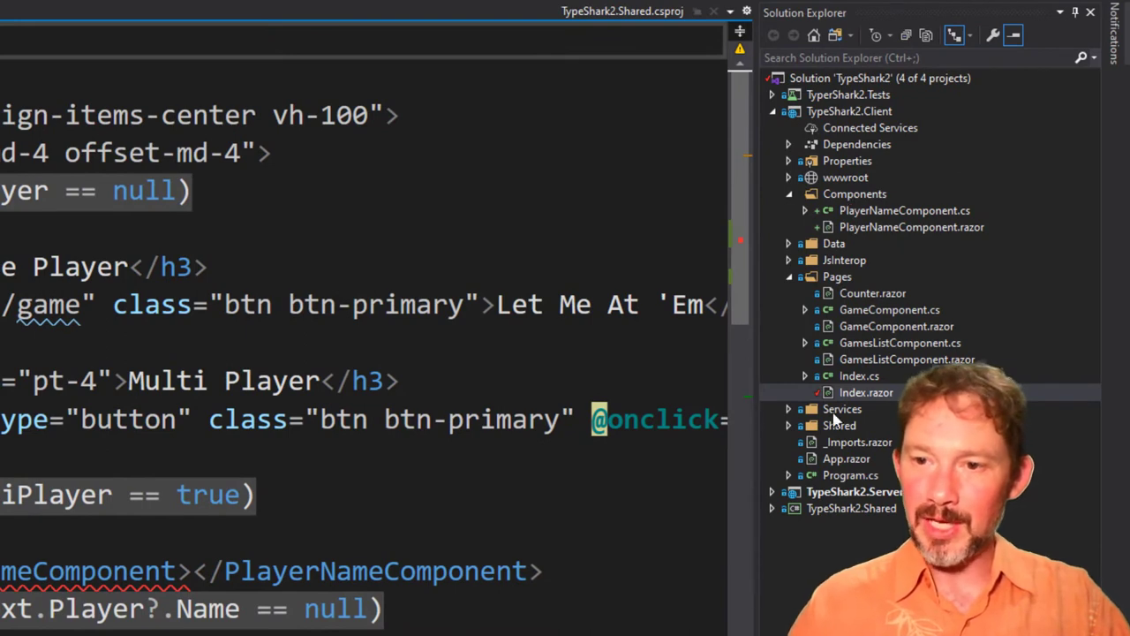
pyautogui.click(858, 442)
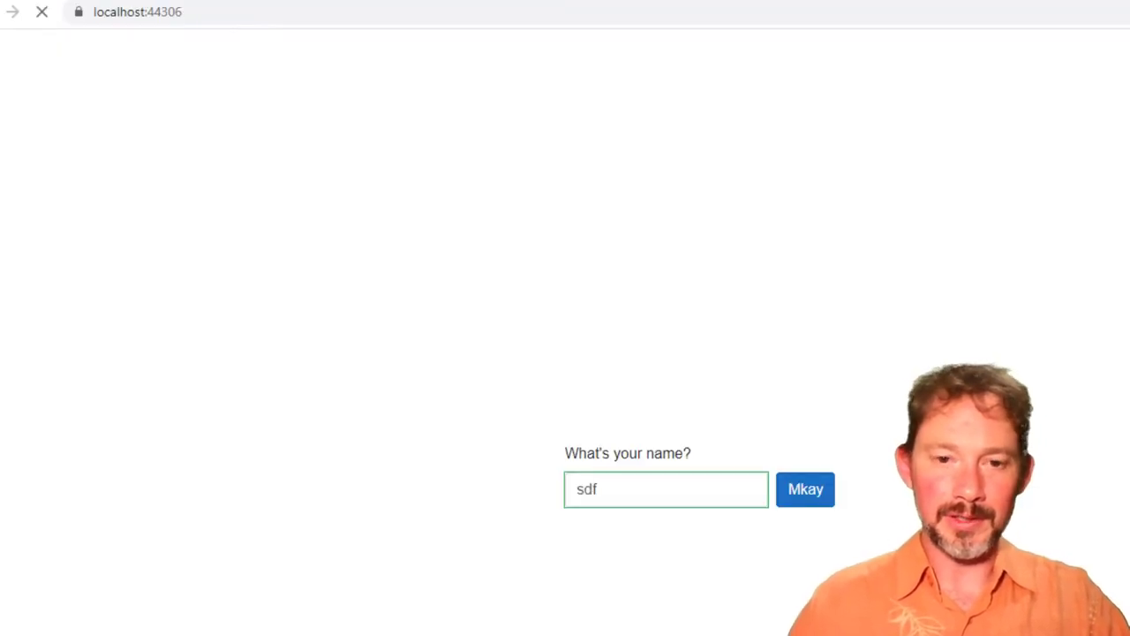
# Step: Choose 'Let's Hunt Sharks, Together' in the localhost app so the PlayerNameComponent heading and name form show
pyautogui.click(804, 489)
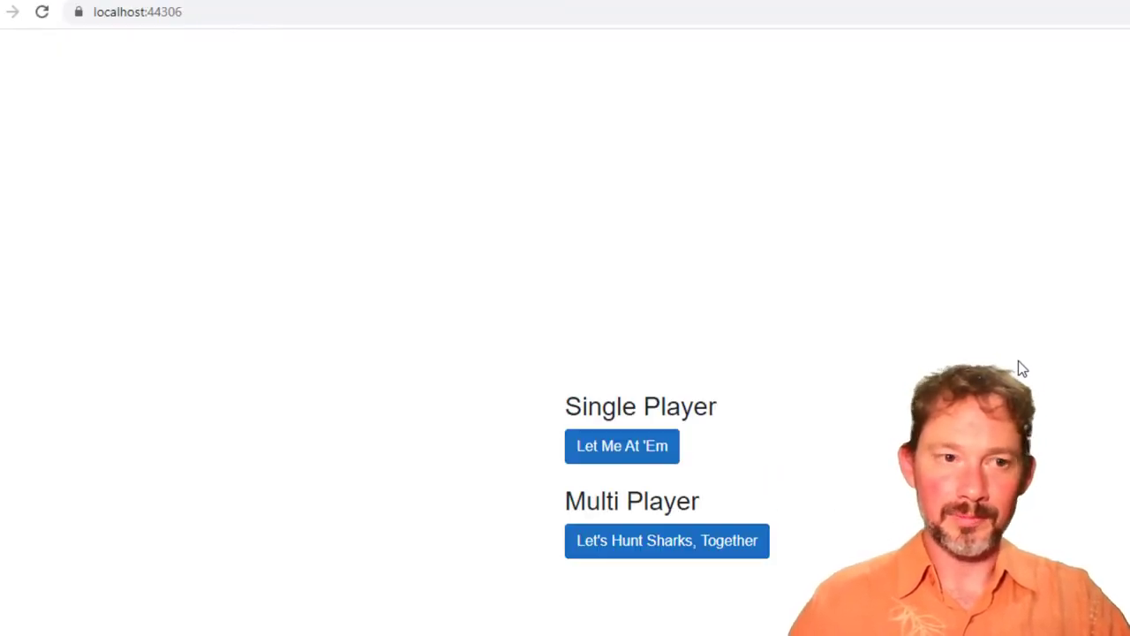
pyautogui.click(622, 445)
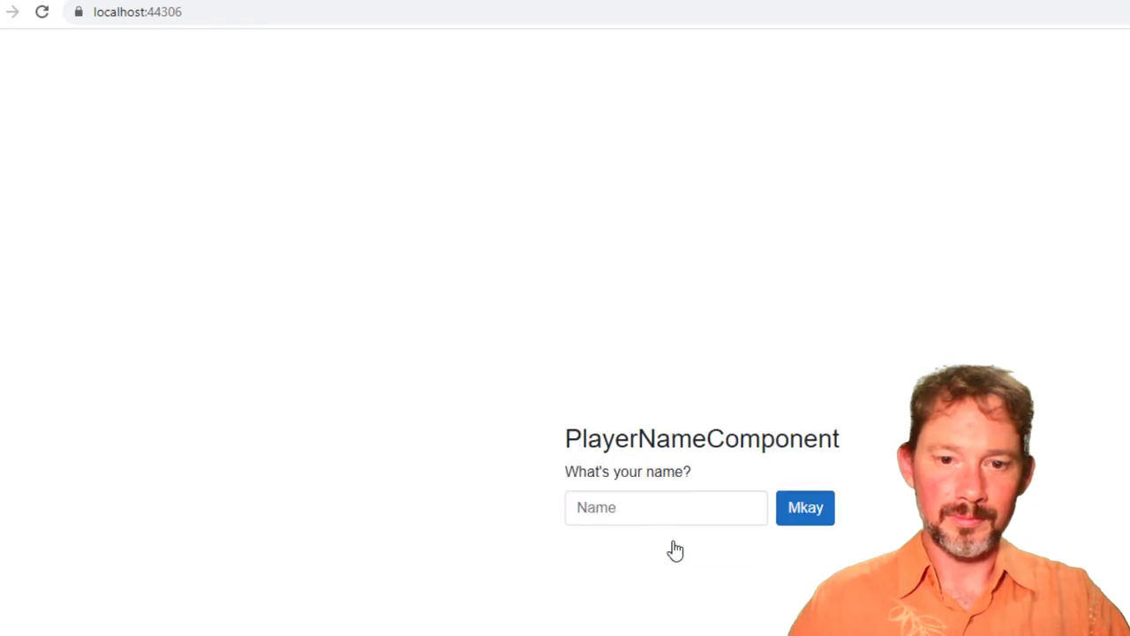
pyautogui.tripleClick(701, 438)
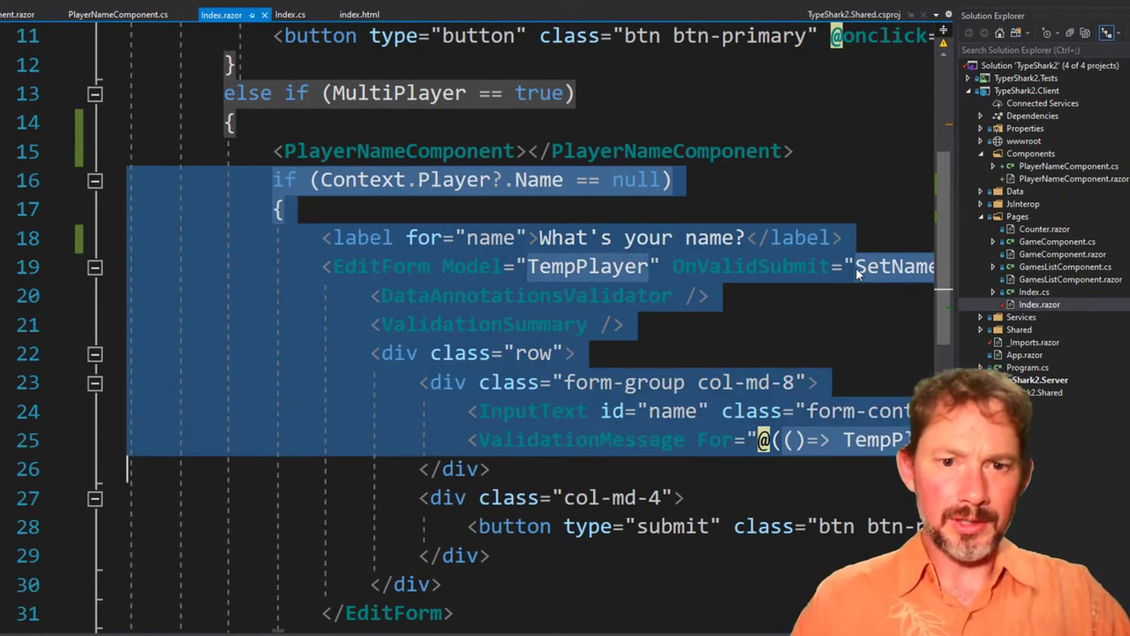
# Step: Move the label/EditForm into PlayerNameComponent.razor and render it in Index only when the player name is null
pyautogui.scroll(-3)
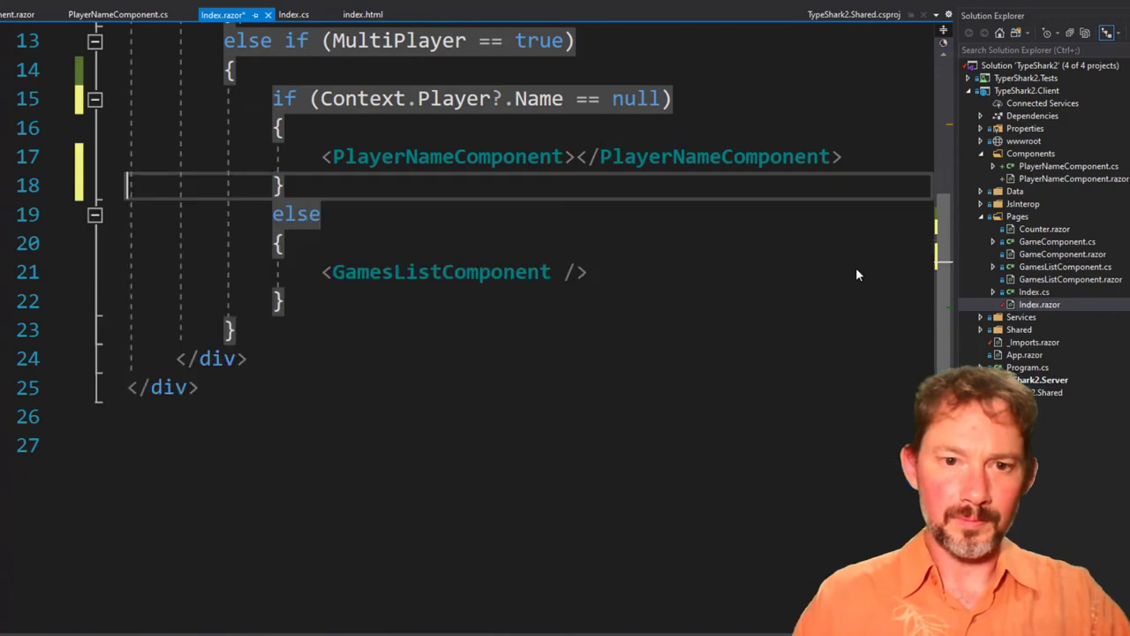
pyautogui.click(117, 14)
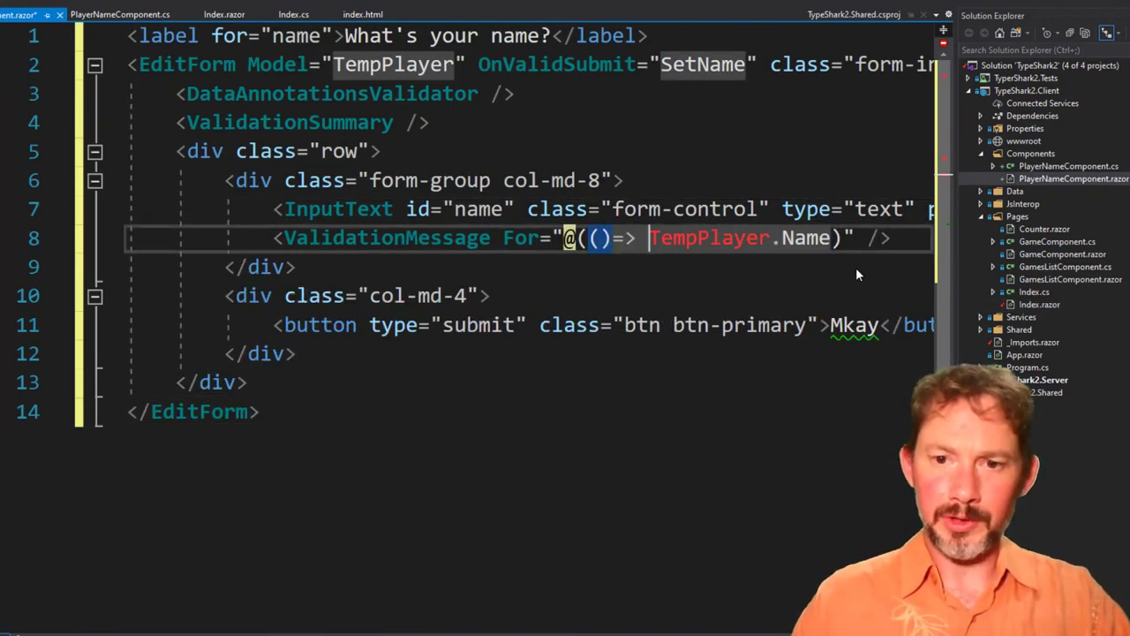
pyautogui.doubleClick(709, 238)
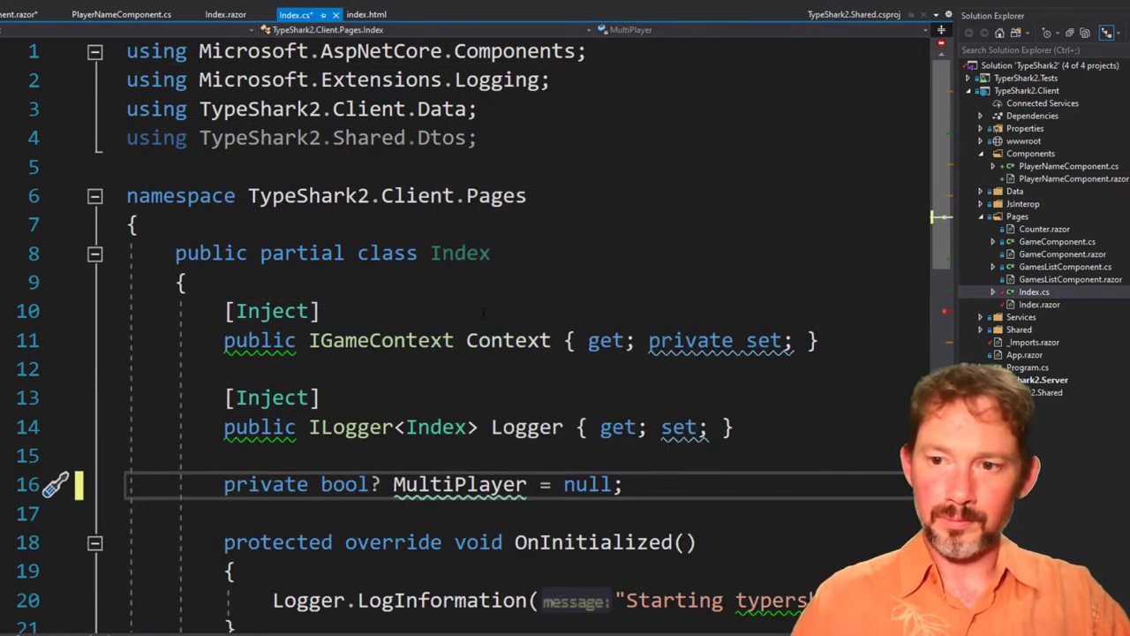
pyautogui.click(121, 14)
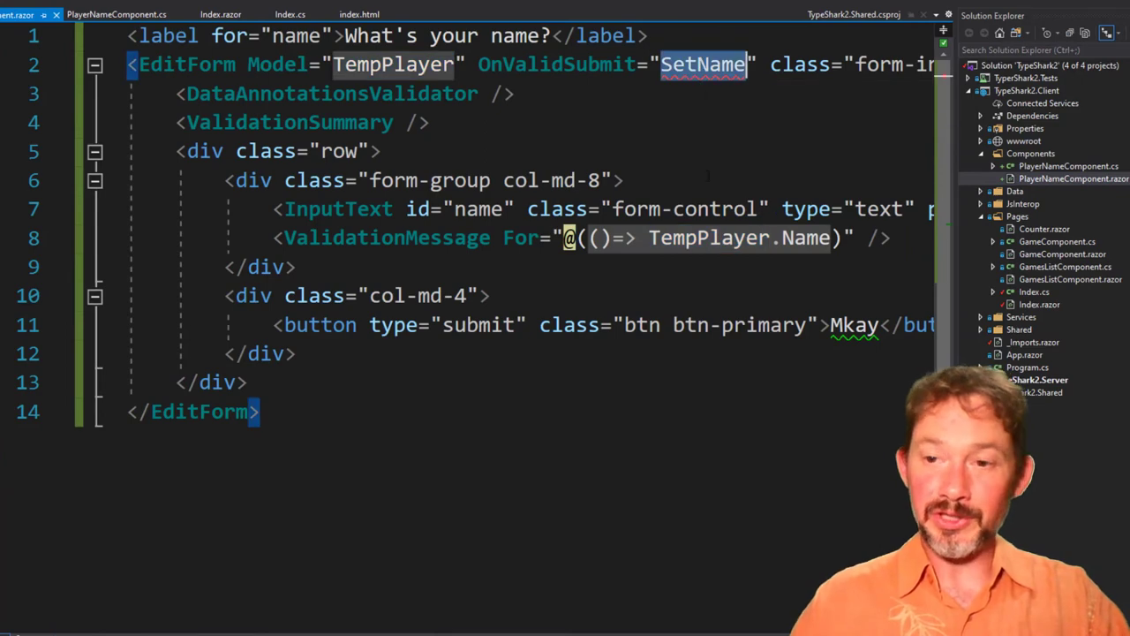
# Step: Add SetName assigning Context.Player = TempPlayer in PlayerNameComponent.cs, noting Context is unresolved
pyautogui.click(117, 14)
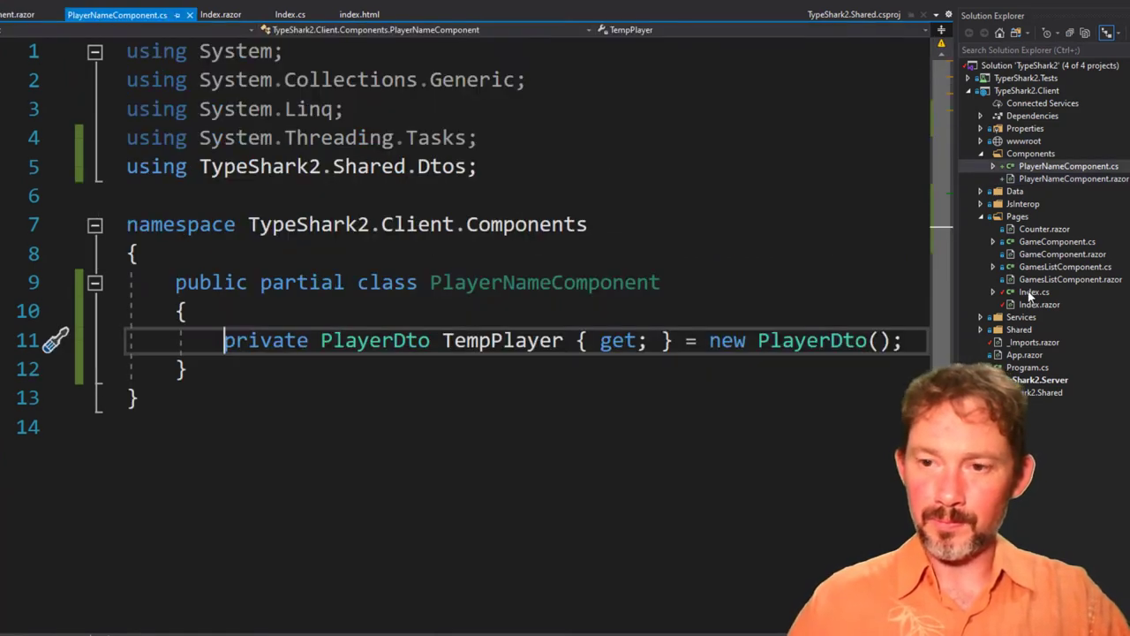
pyautogui.click(292, 14)
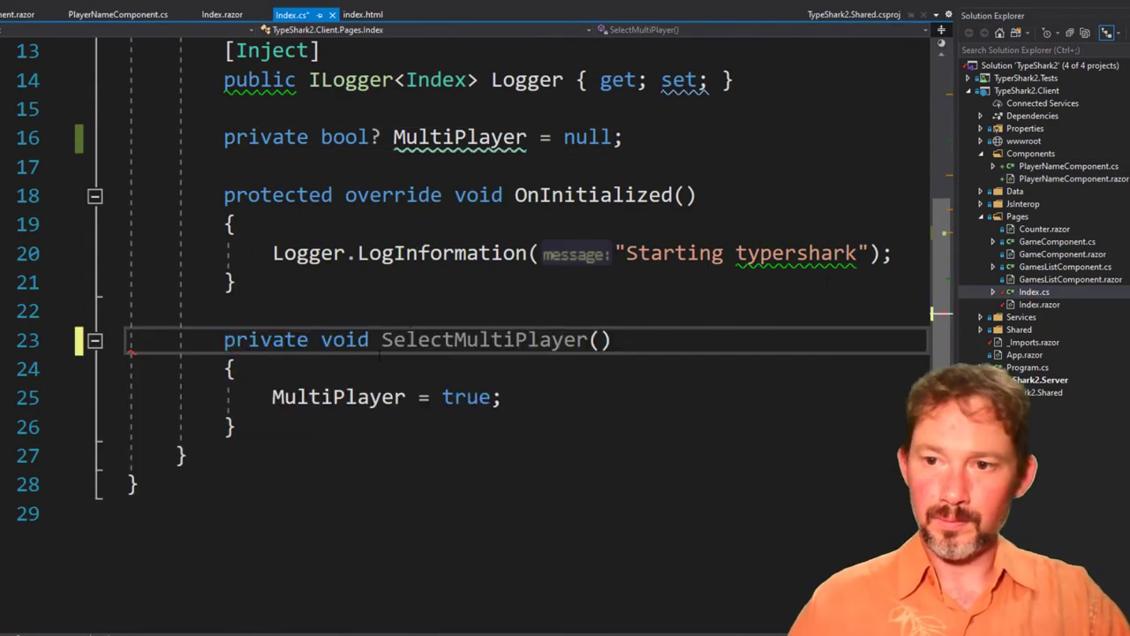
pyautogui.click(117, 14)
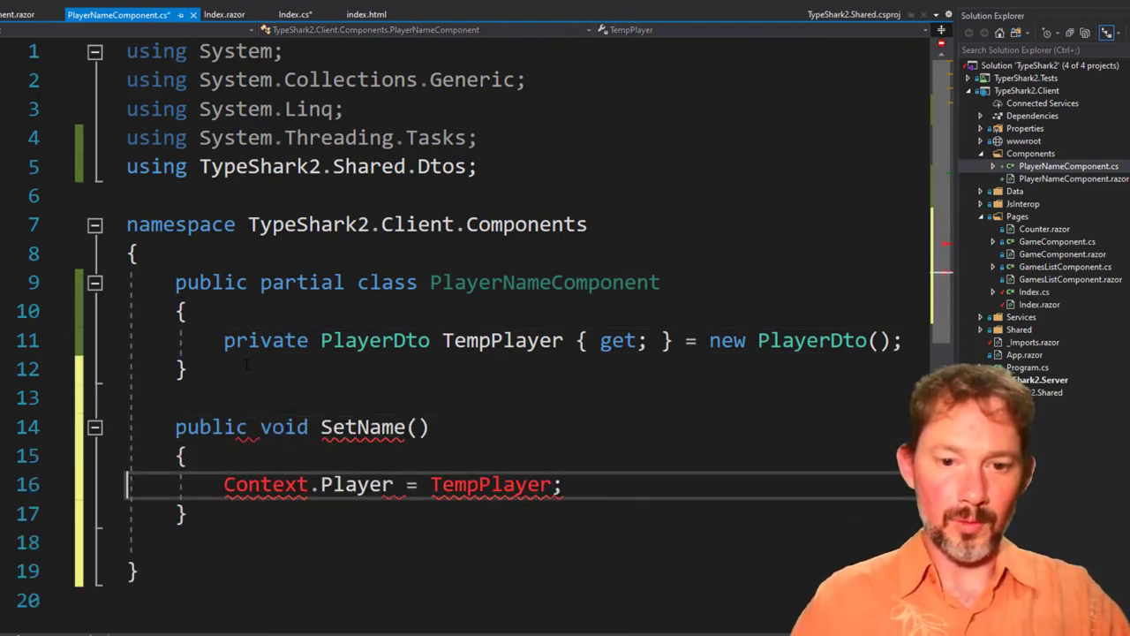
pyautogui.doubleClick(265, 484)
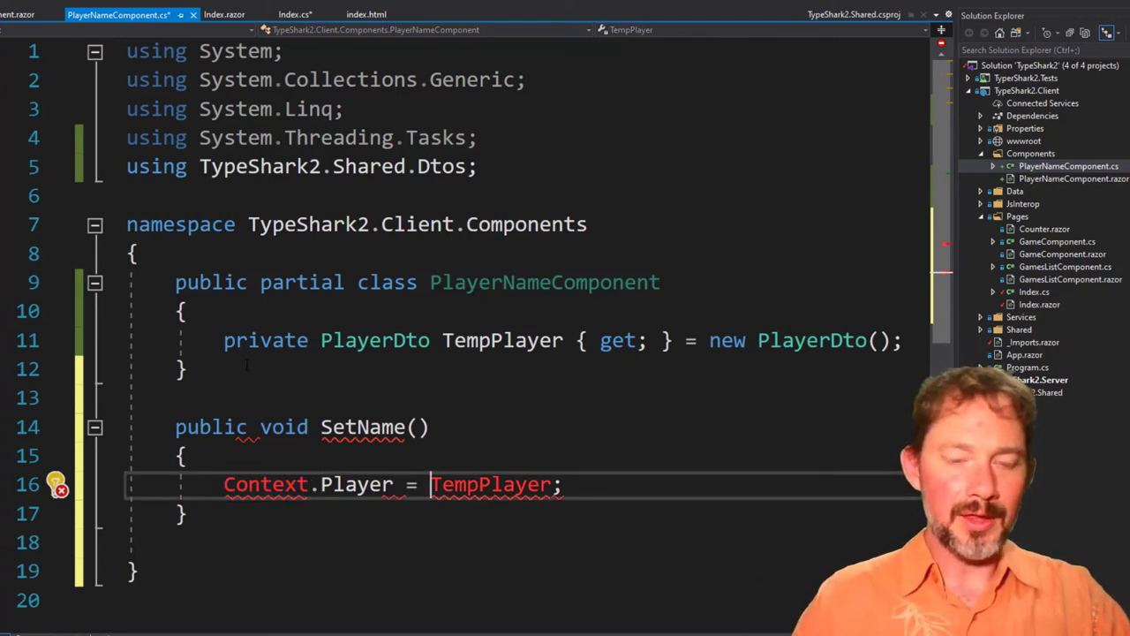
pyautogui.doubleClick(265, 484)
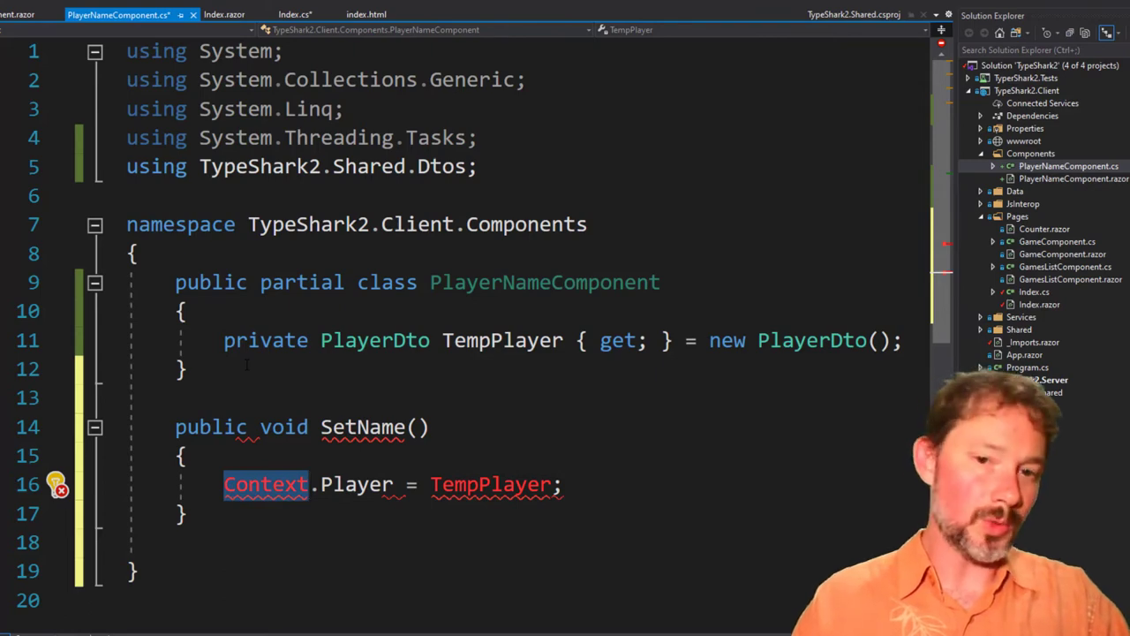
pyautogui.press('ctrl+tab')
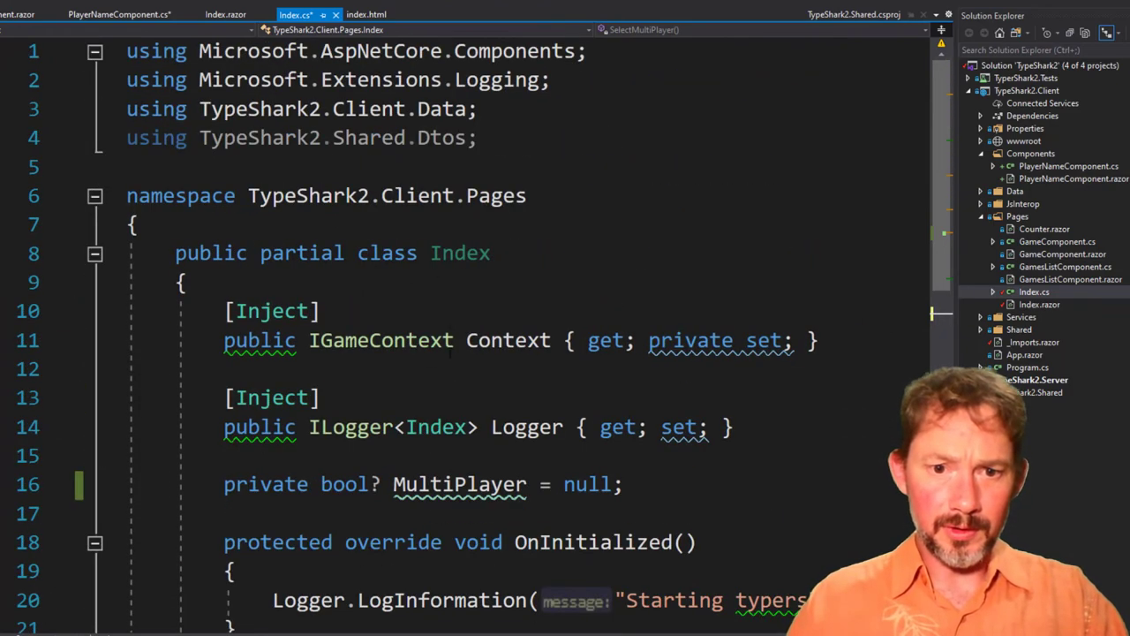
# Step: Check Index.cs's [Inject] Context, then find AddSingleton<IGameContext, GameContext> in the client's Program.cs
pyautogui.doubleClick(381, 340)
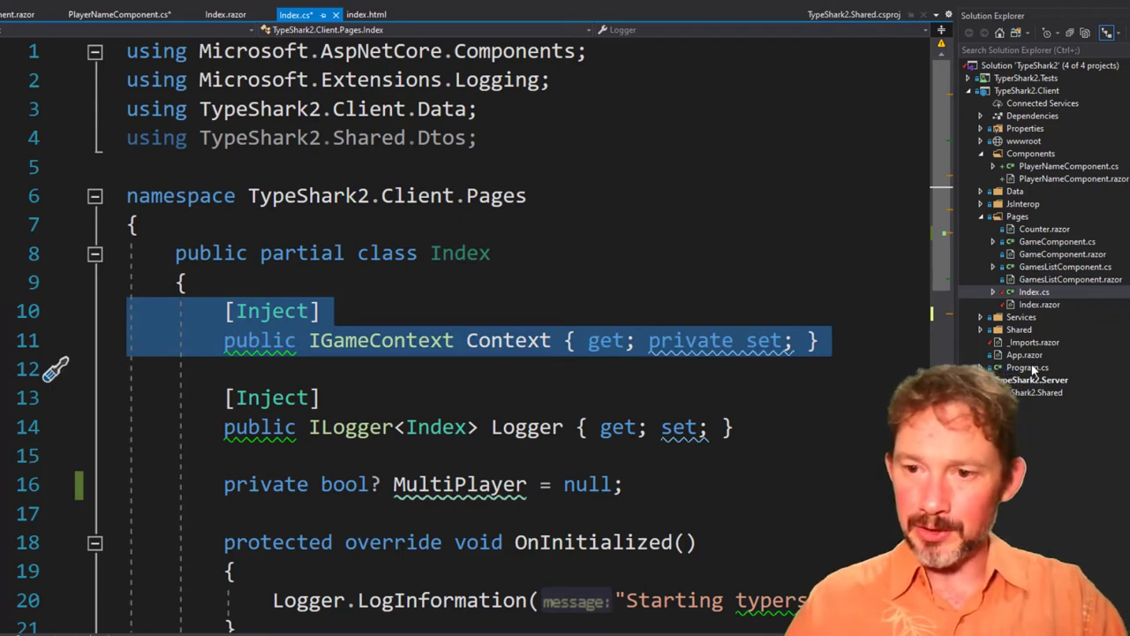
pyautogui.click(1027, 367)
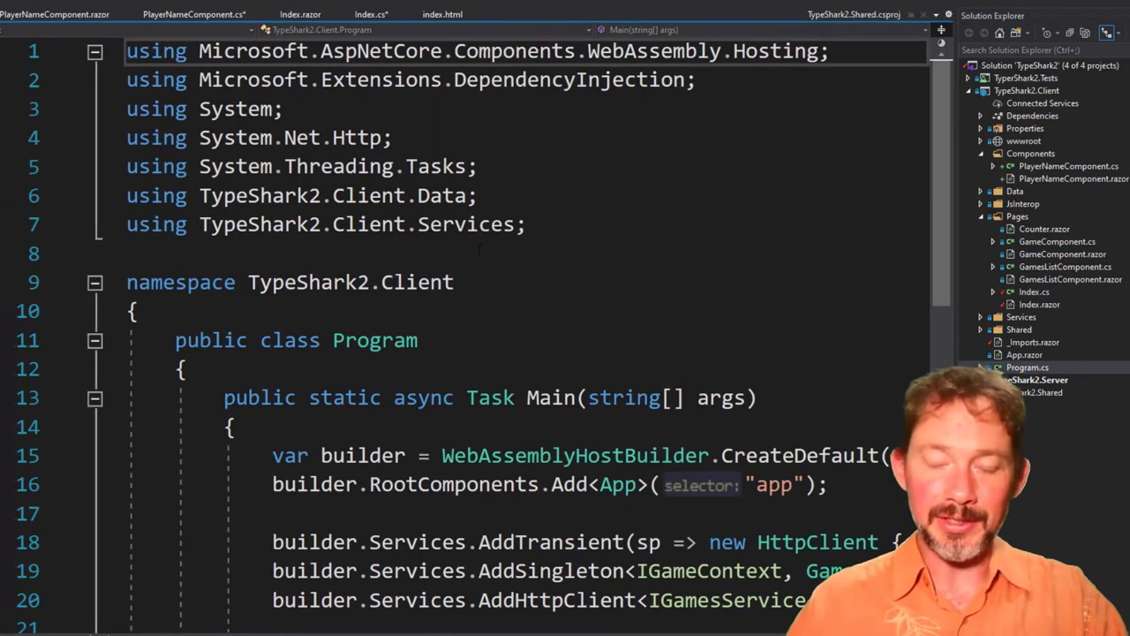
pyautogui.scroll(-3)
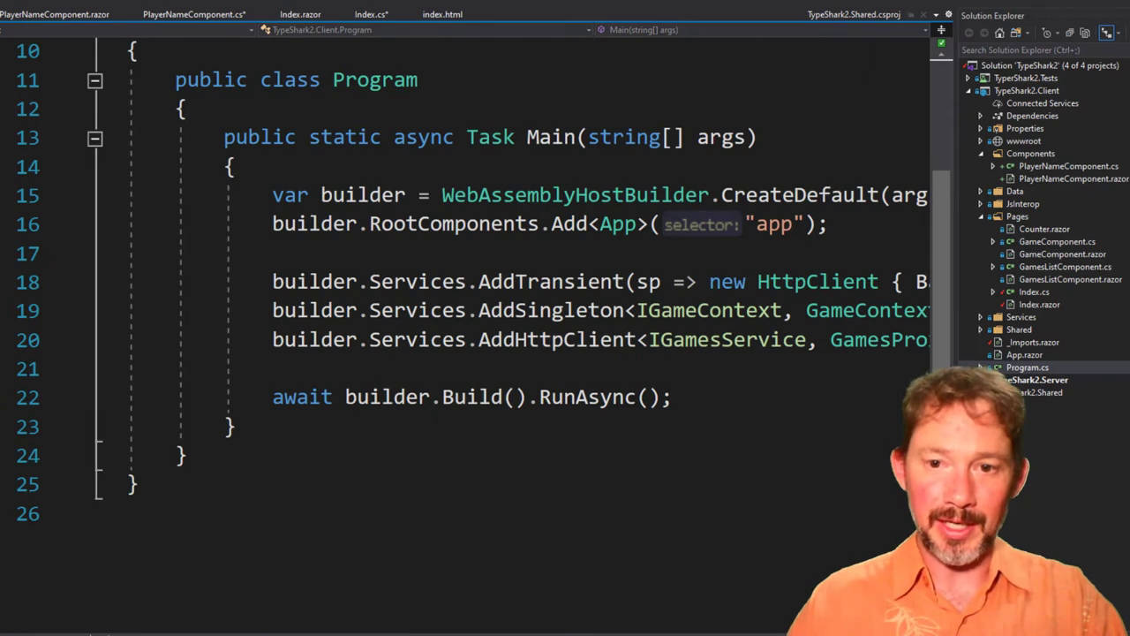
pyautogui.doubleClick(703, 310)
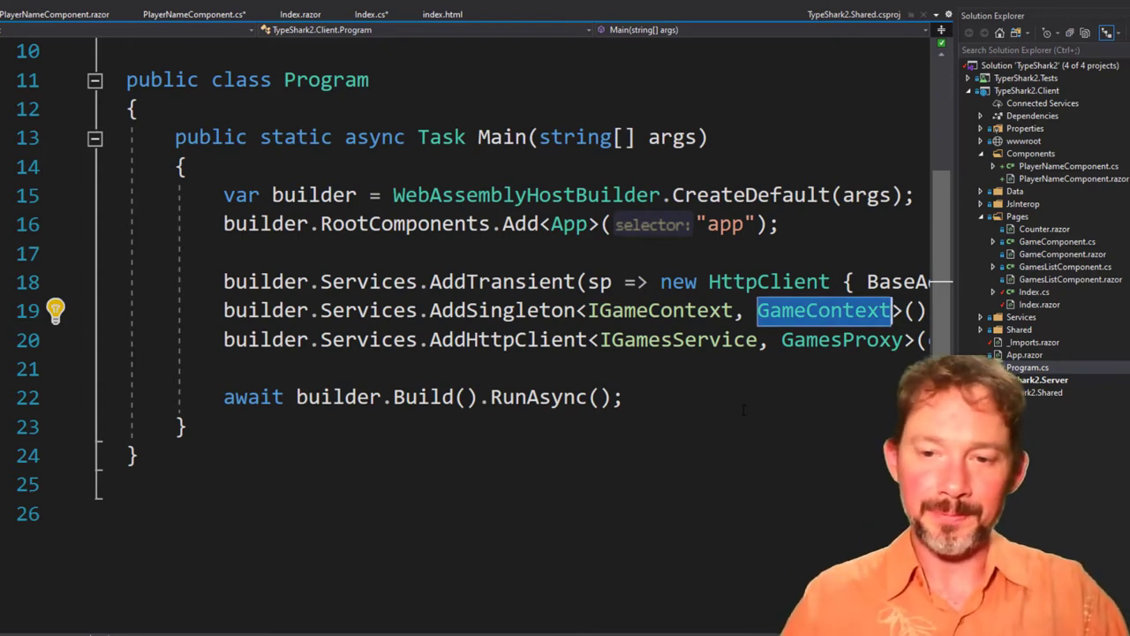
pyautogui.click(370, 14)
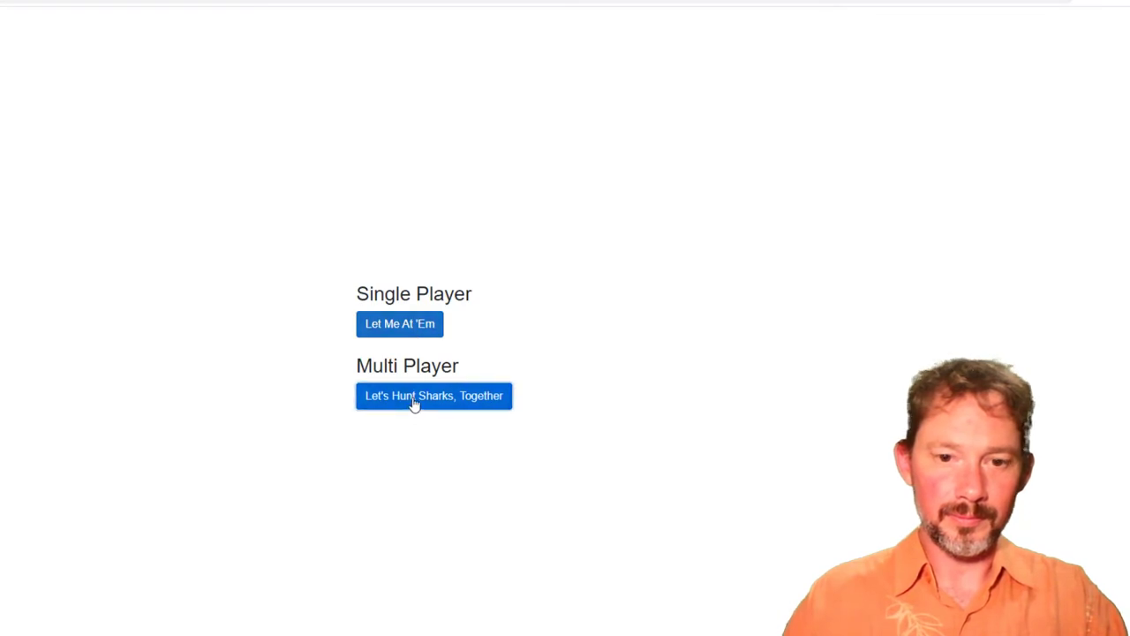
# Step: Start multiplayer in the rebuilt app, enter a test name and submit it with Mkay
pyautogui.click(432, 396)
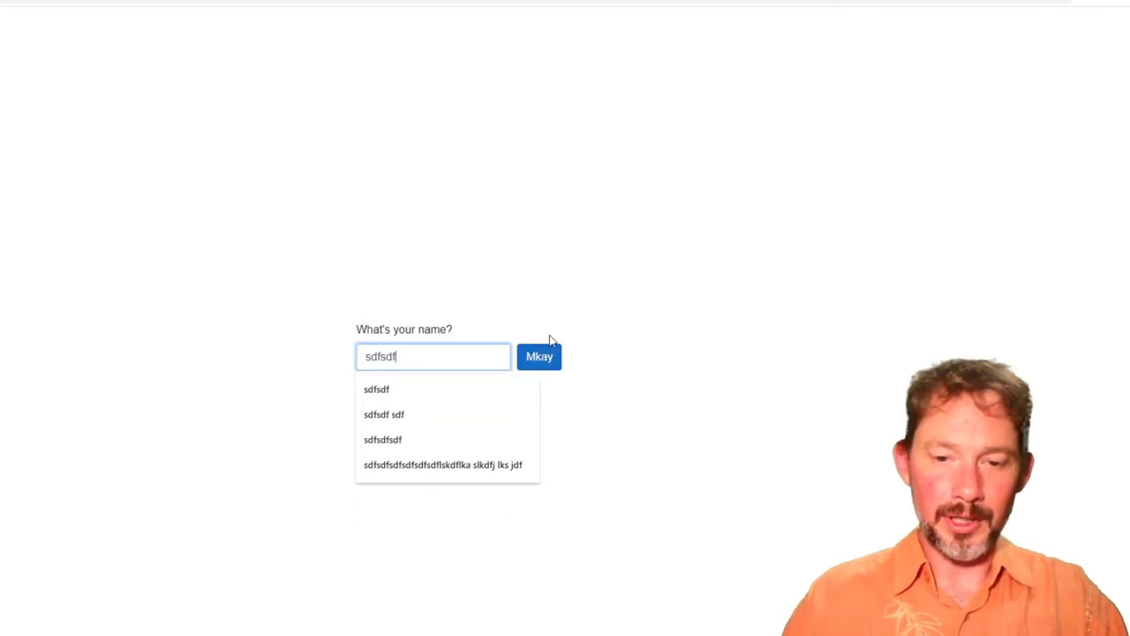
pyautogui.click(538, 356)
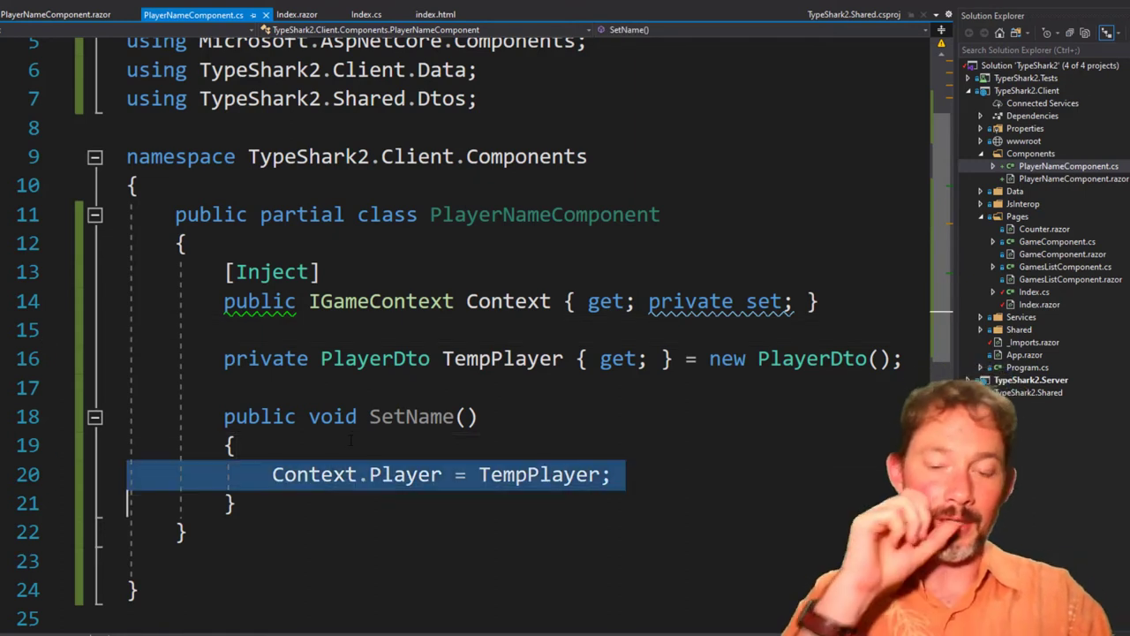
pyautogui.doubleClick(314, 474)
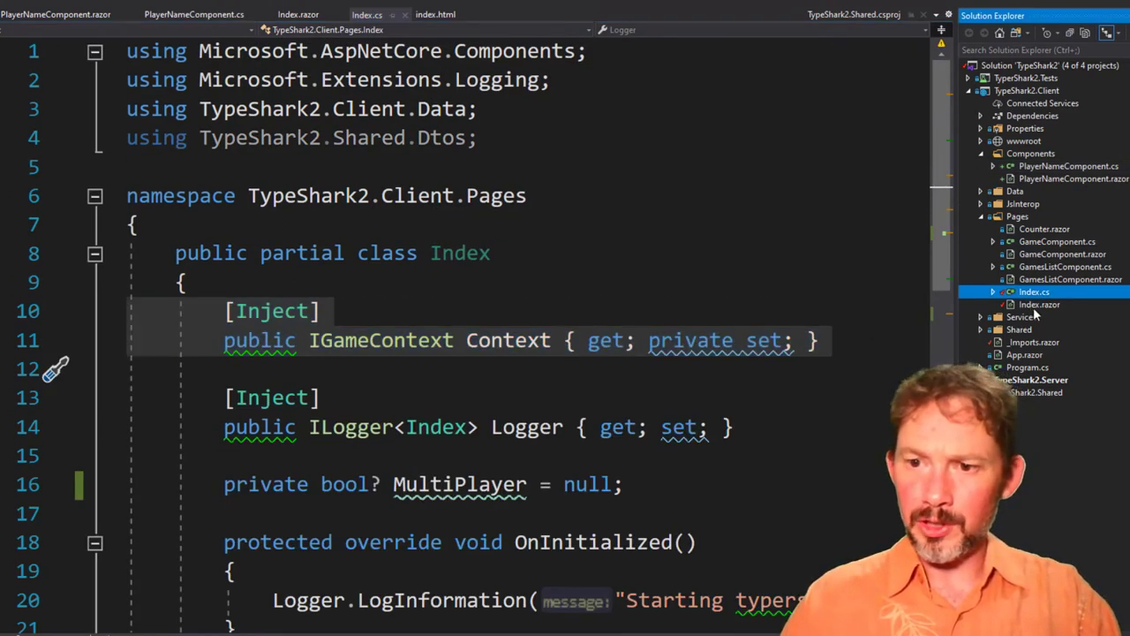
pyautogui.click(297, 14)
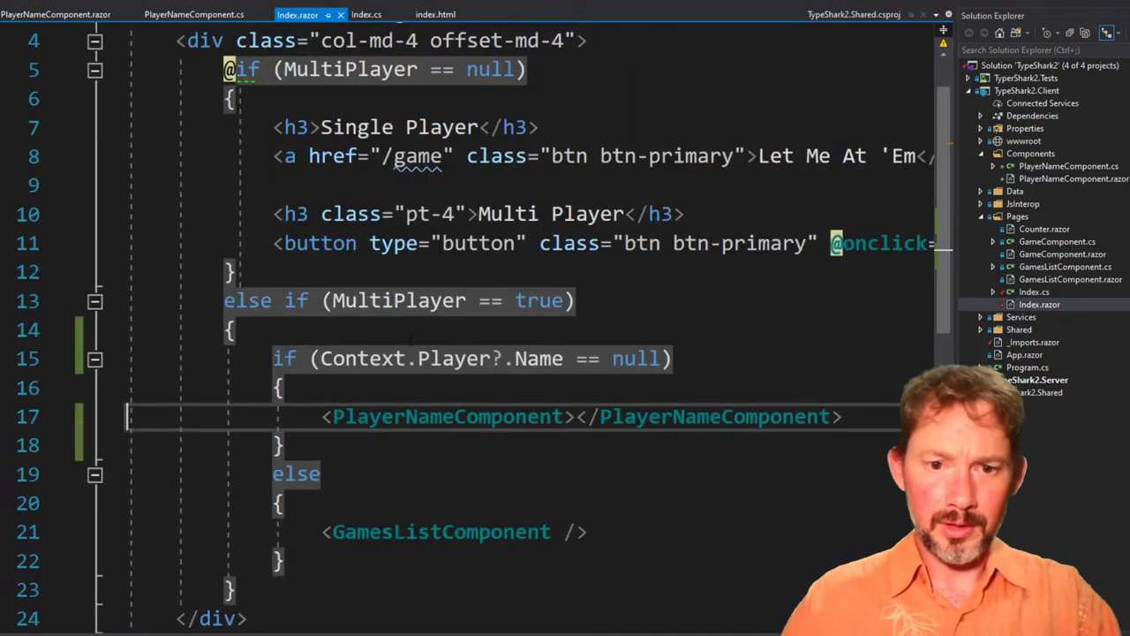
pyautogui.doubleClick(359, 358)
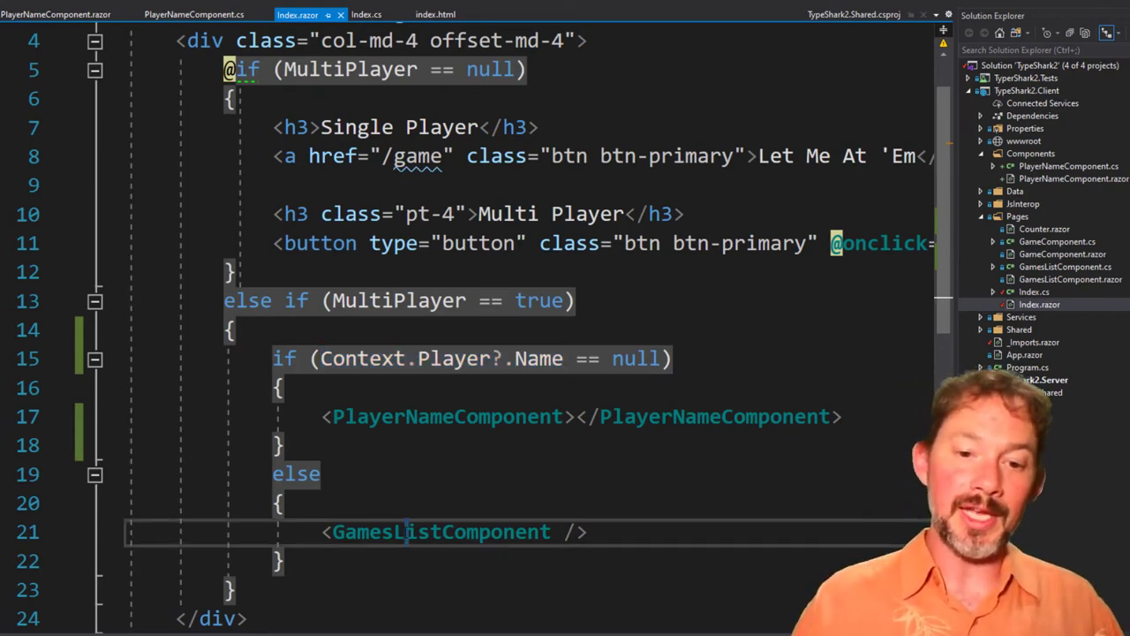
pyautogui.doubleClick(441, 532)
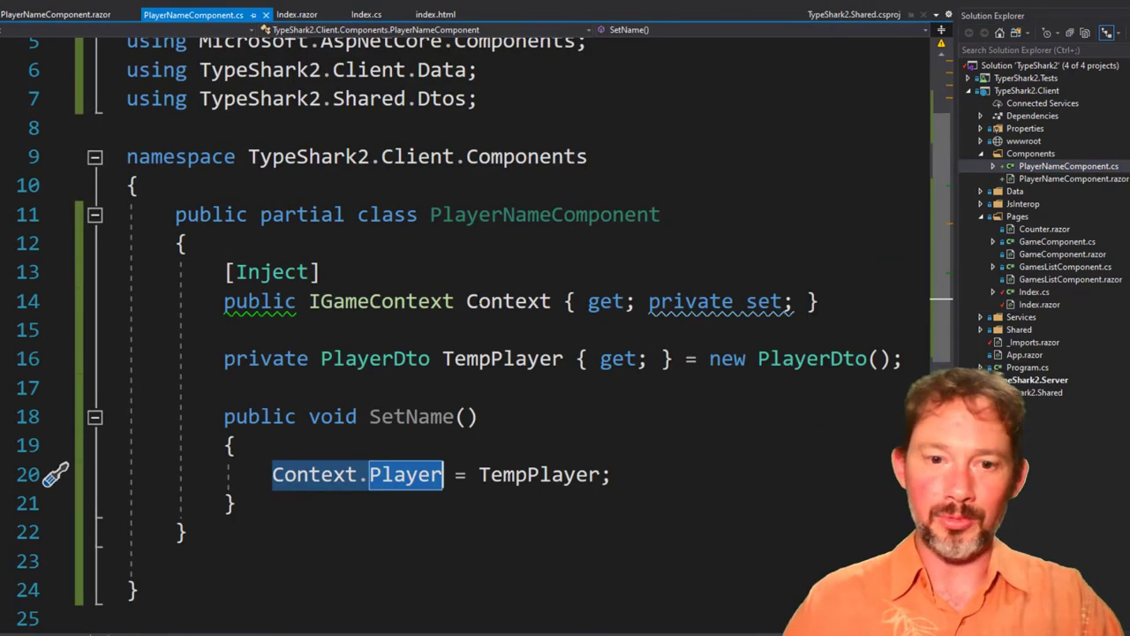
# Step: Add a [Parameter] EventCallback<bool> OnNameSet and invoke it with true inside SetName
pyautogui.write('[Parameter')
pyautogui.write('public EventCallback<int>')
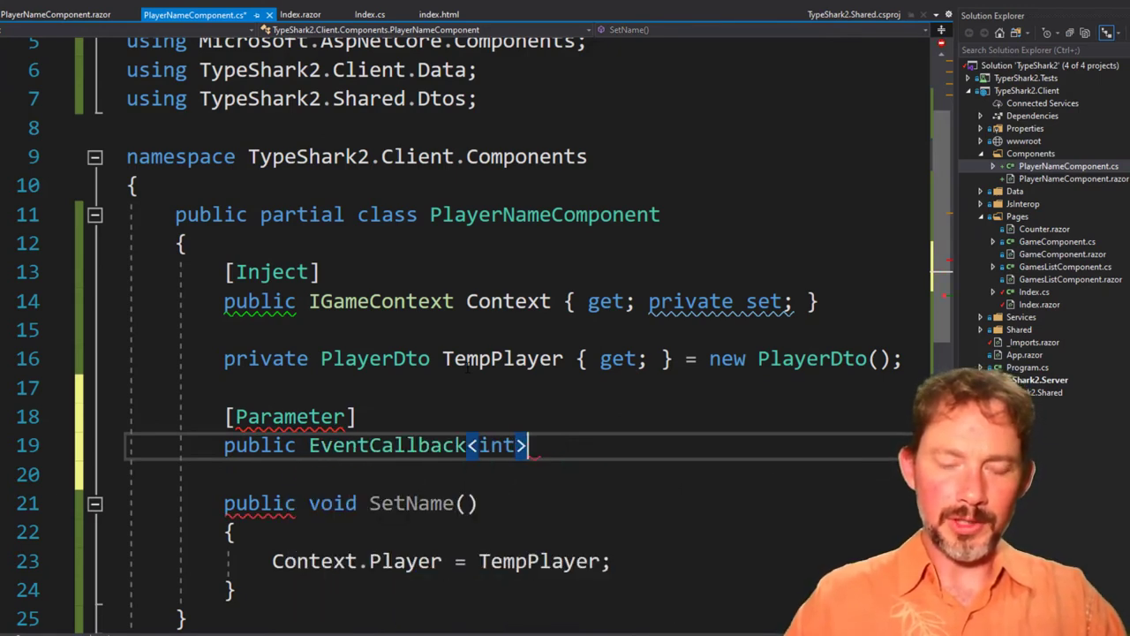
pyautogui.write('OnNameSet { get; set;')
pyautogui.write('OnNameSet.InvokeAsync(')
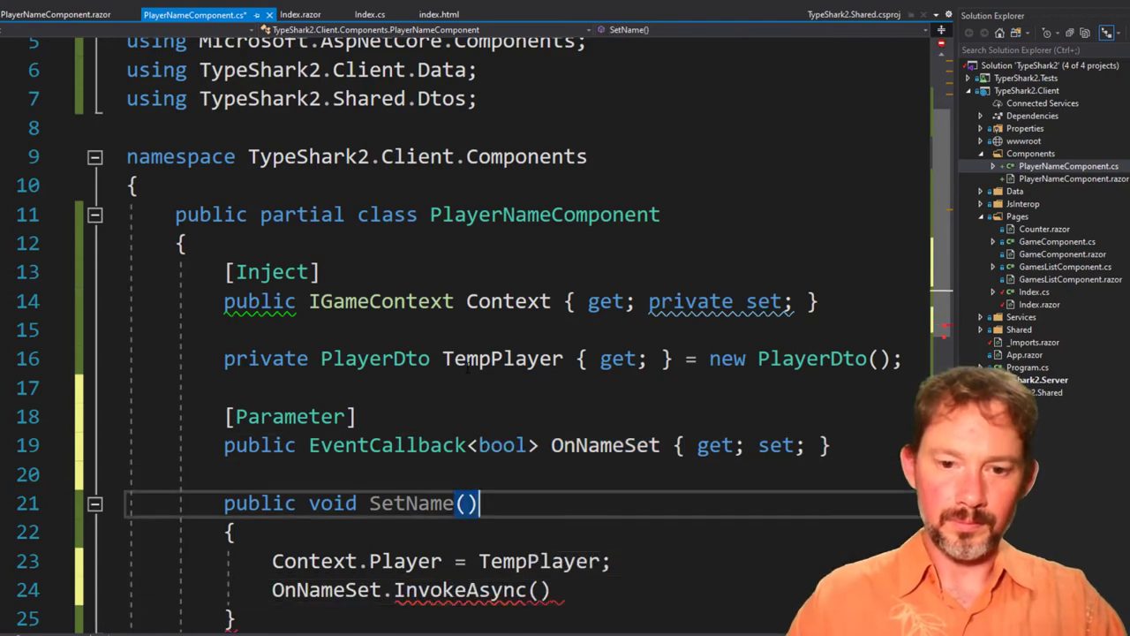
pyautogui.write('true')
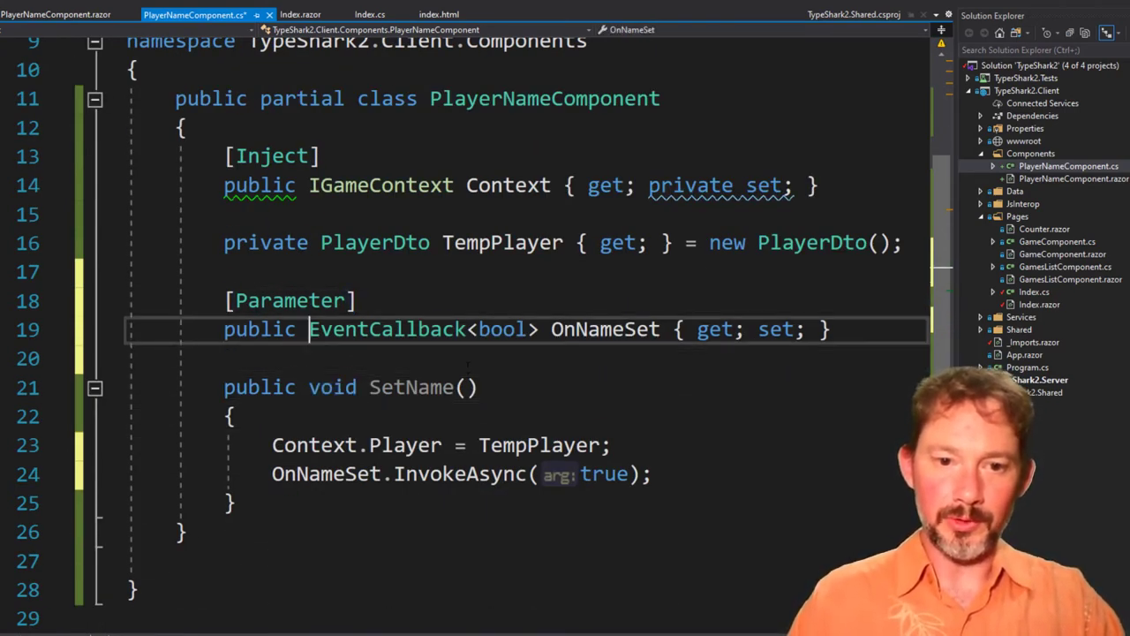
# Step: Bind OnNameSet on <PlayerNameComponent> in Index.razor and create the PlayerNameComponent_OnNameSet handler in Index.cs
pyautogui.click(301, 14)
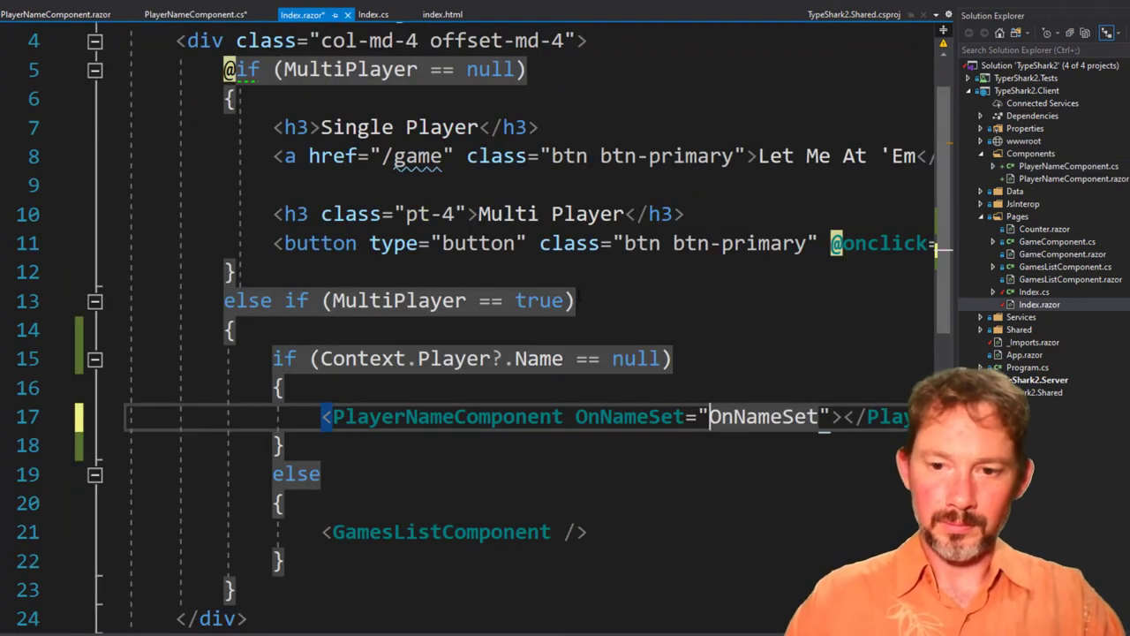
pyautogui.click(374, 14)
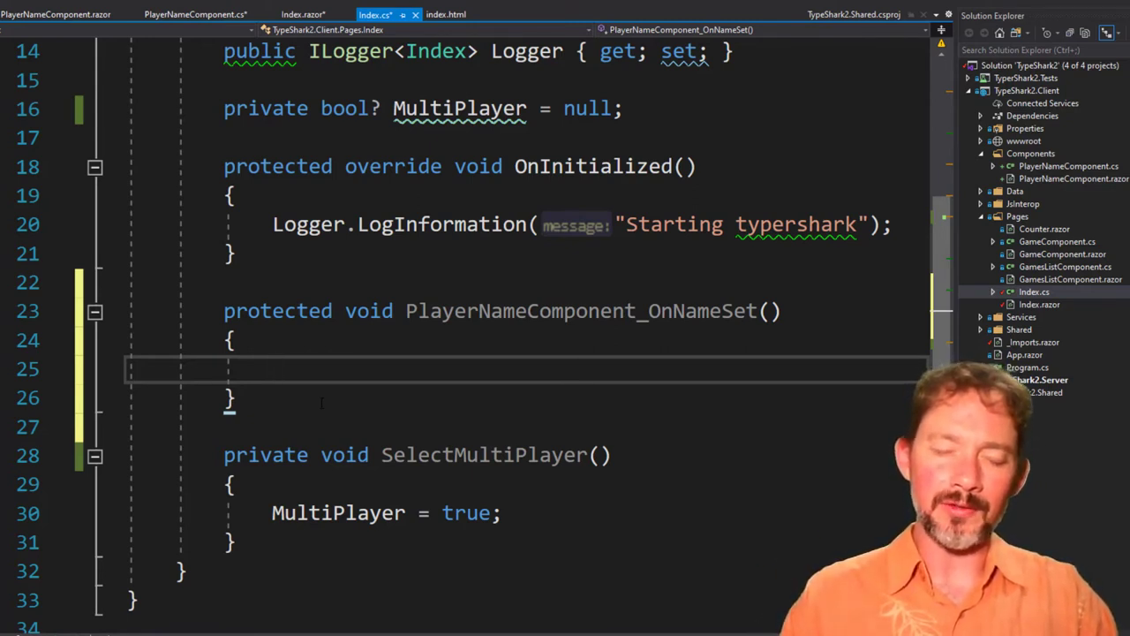
# Step: Add a StateHasChanged() call inside PlayerNameComponent_OnNameSet and run the app to the name prompt
pyautogui.click(273, 369)
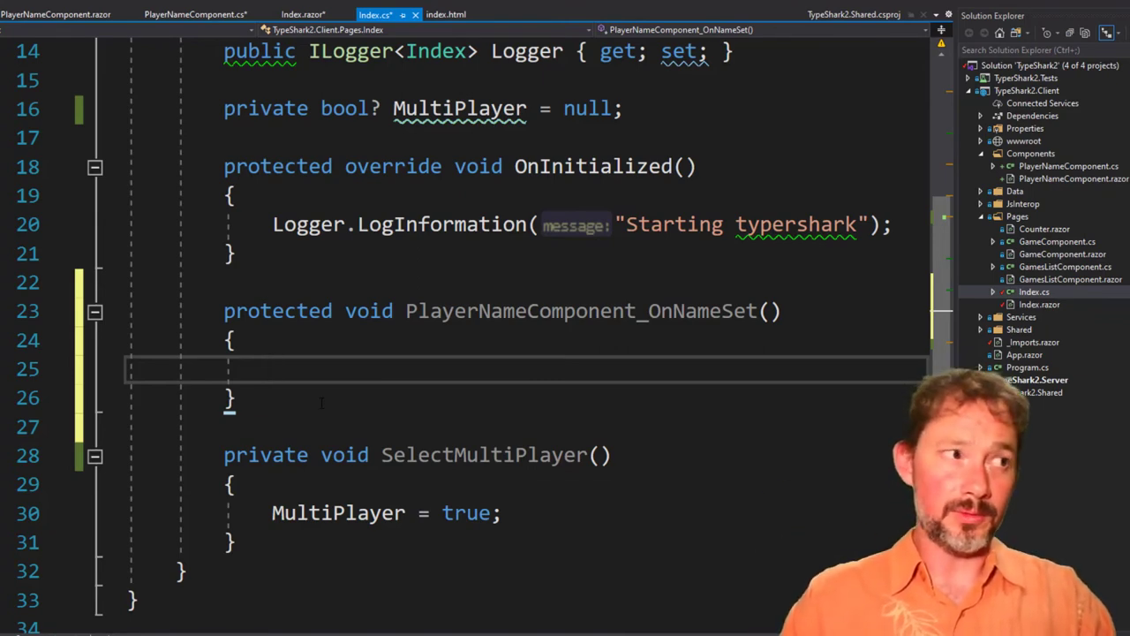
pyautogui.write('Update')
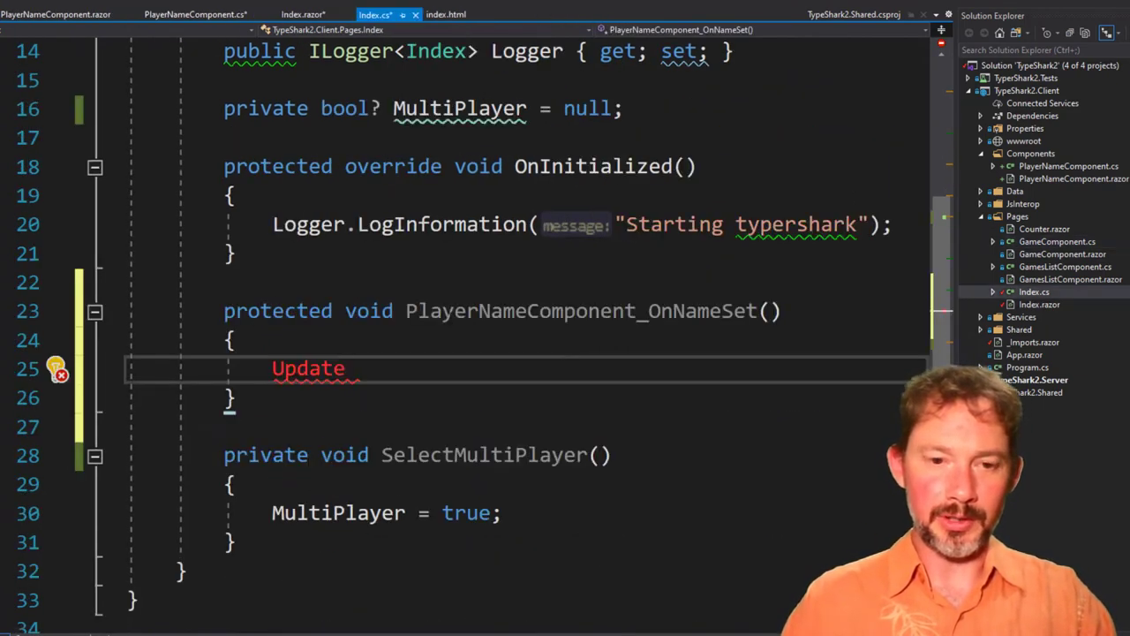
pyautogui.write('StateHas')
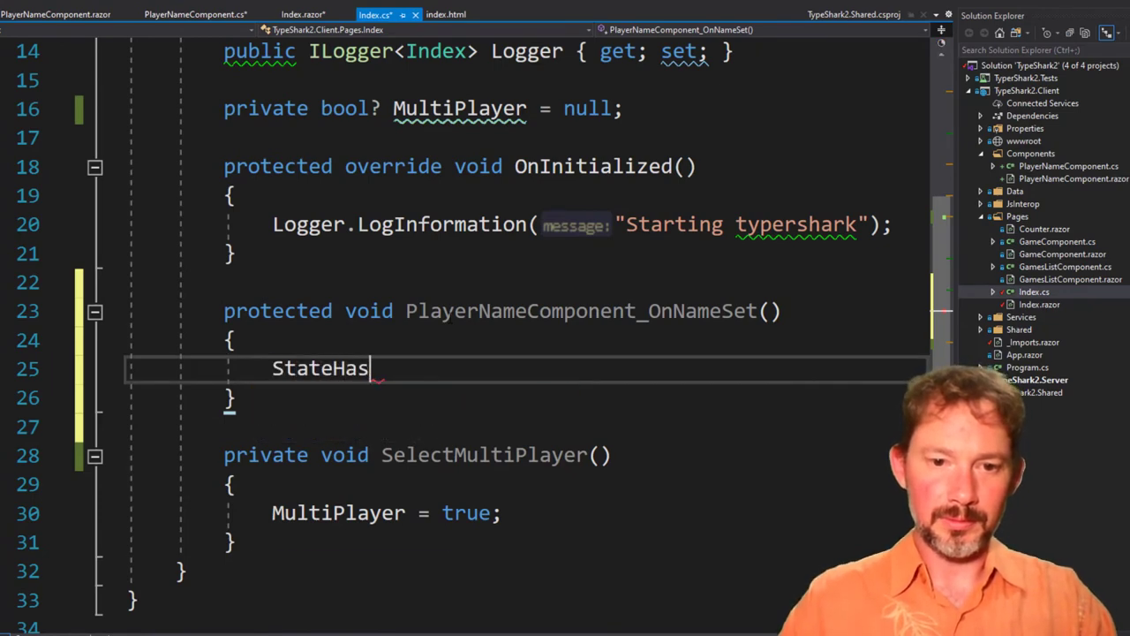
pyautogui.press('alt+tab')
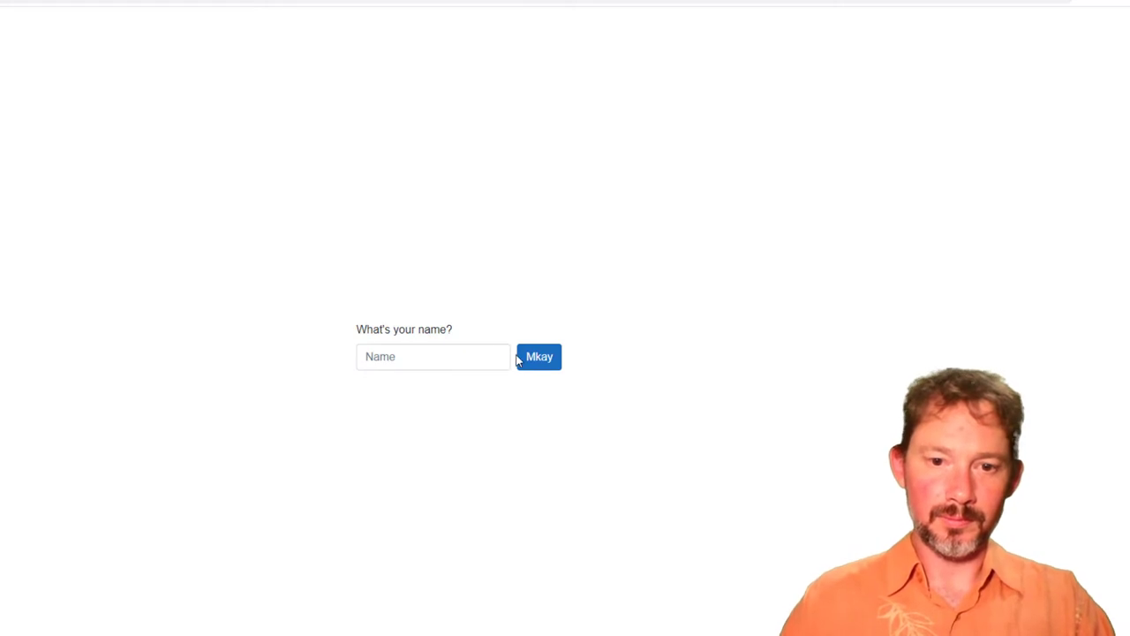
# Step: Submit the player name with the Mkay button
pyautogui.click(539, 356)
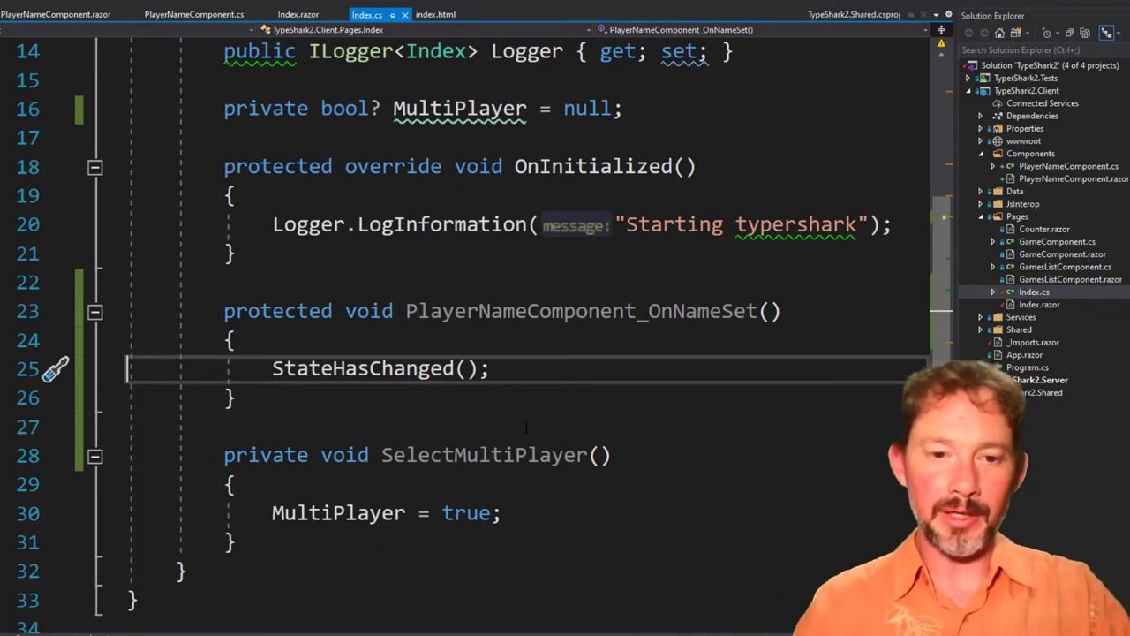
# Step: Select the StateHasChanged call and relaunch TypeShark to its Single/Multi Player start screen
pyautogui.doubleClick(362, 368)
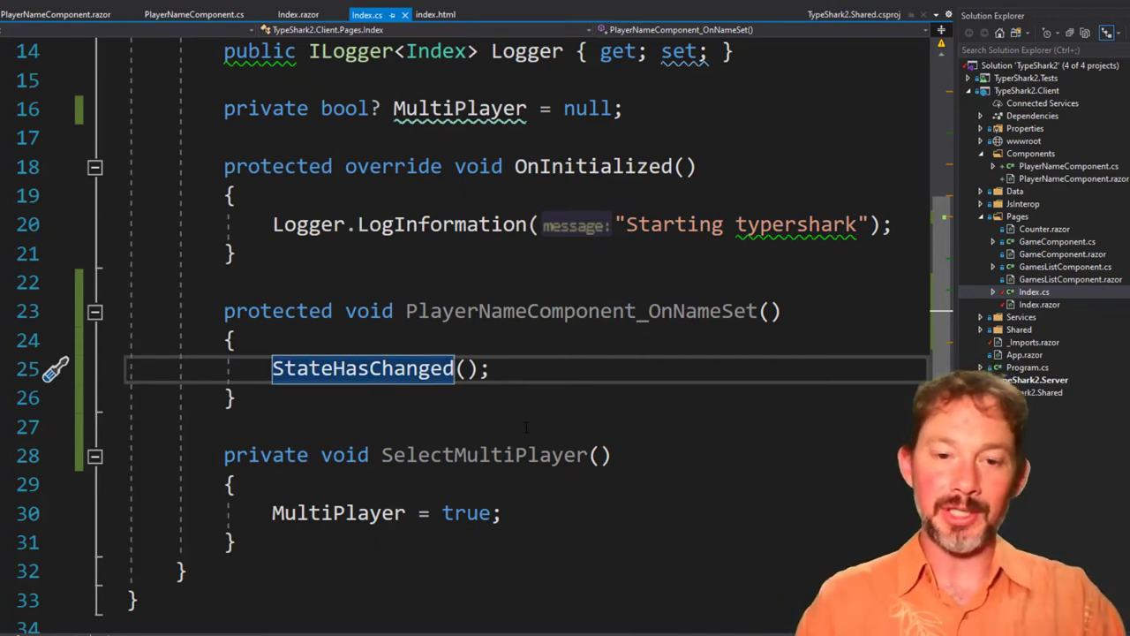
pyautogui.write('/')
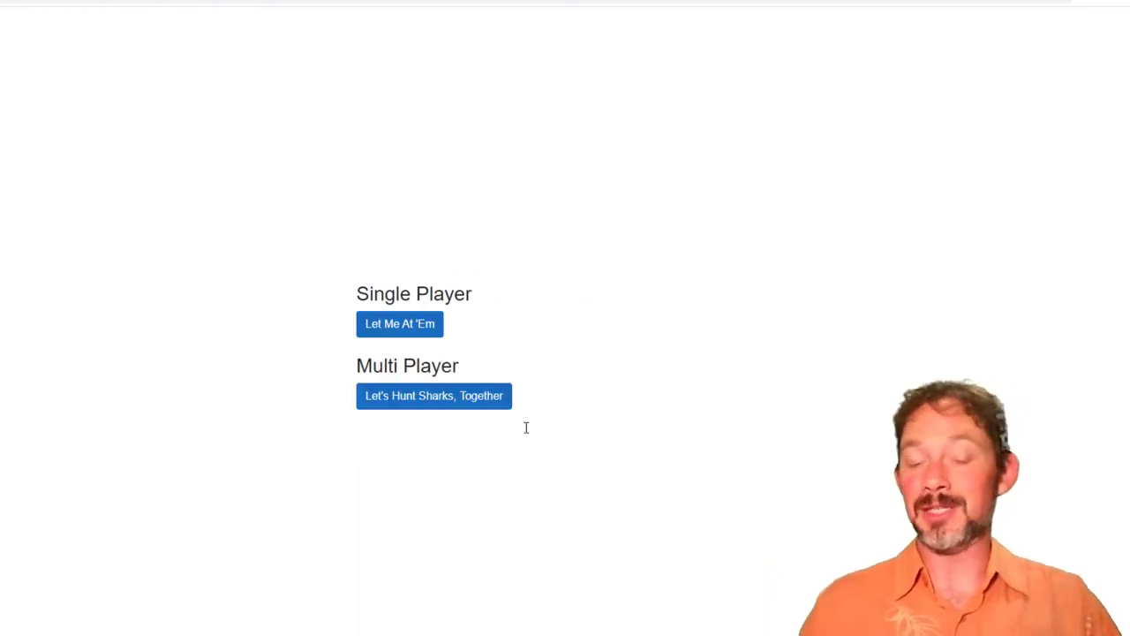
# Step: Choose Let's Hunt Sharks, Together and submit the name to reach the Existing Games page
pyautogui.click(399, 323)
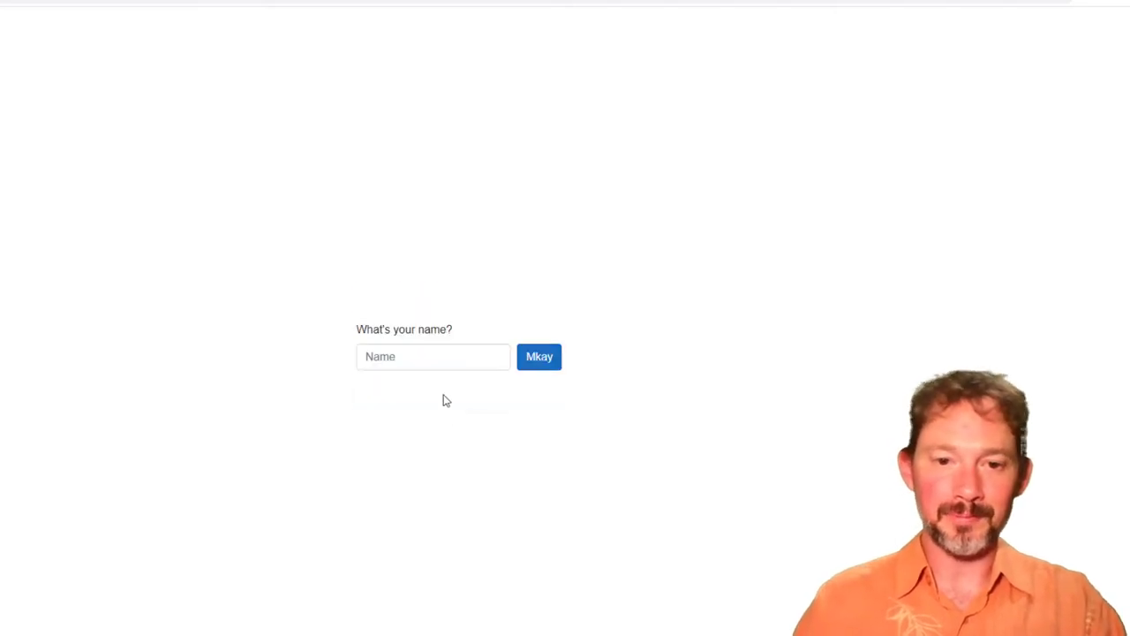
pyautogui.click(539, 355)
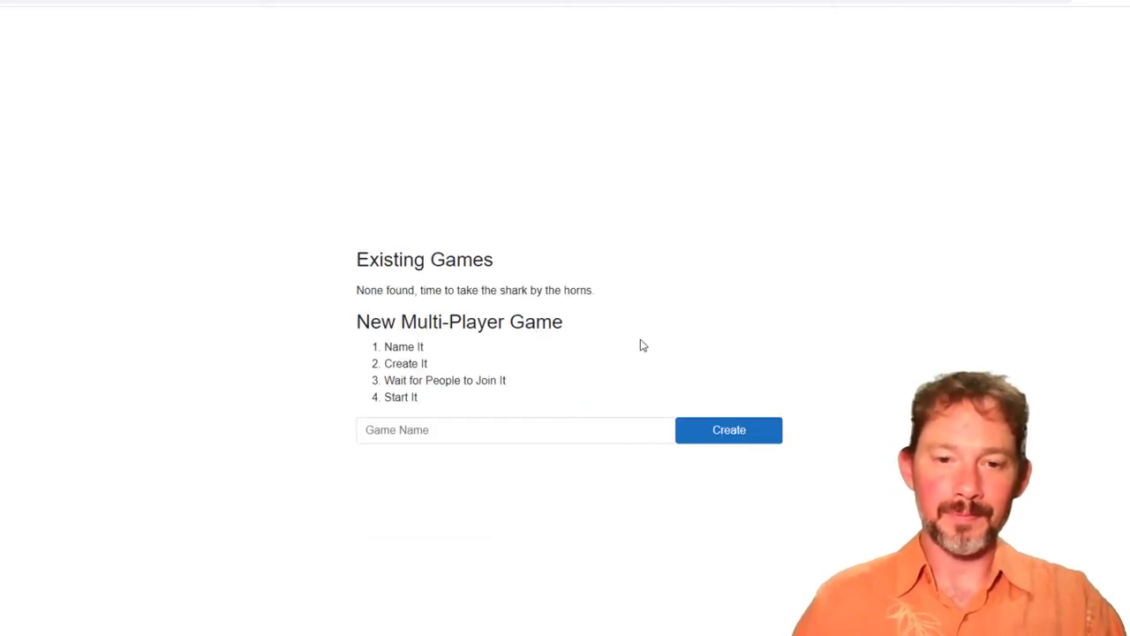
pyautogui.click(515, 430)
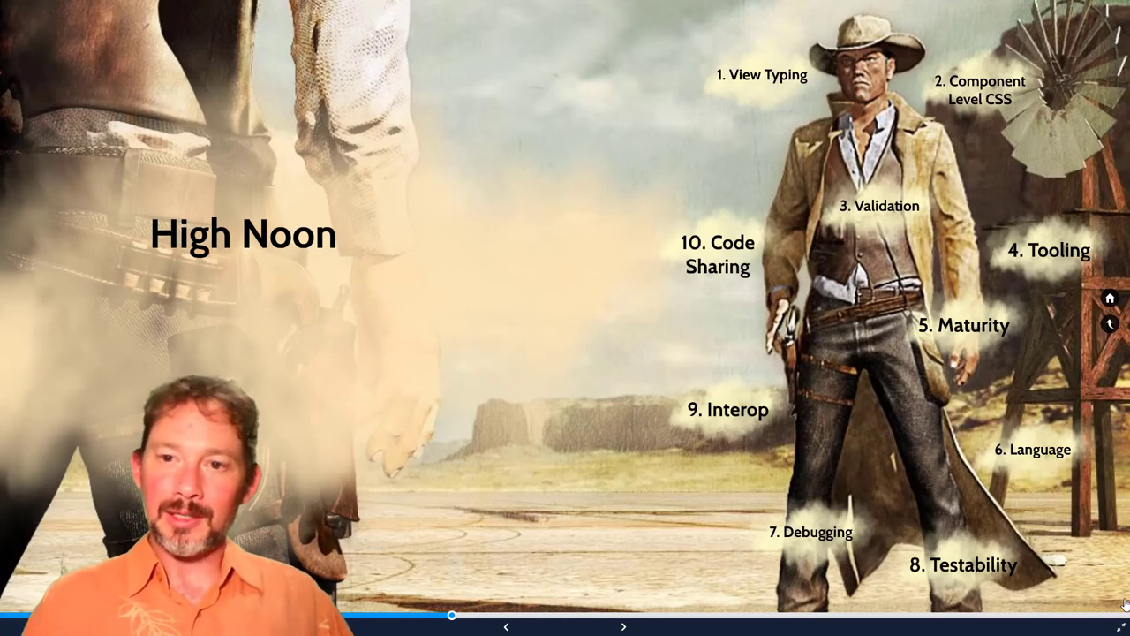
# Step: Zoom into the 3. Validation cloud showing PlayerNameComponent's EditForm with DataAnnotationsValidator
pyautogui.click(623, 627)
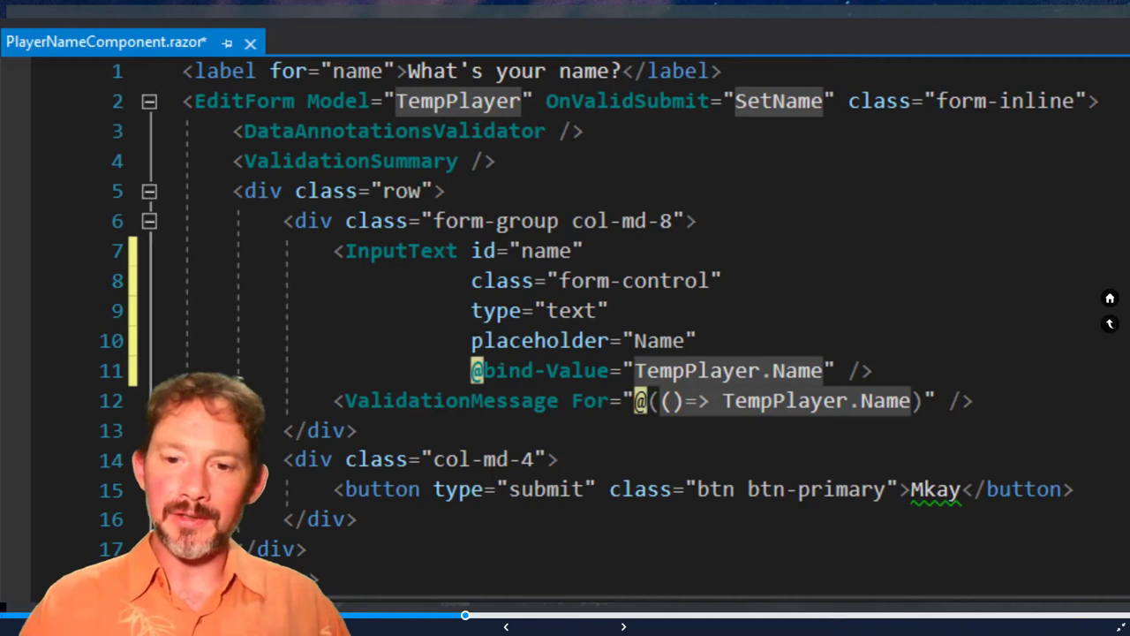
pyautogui.moveTo(649, 382)
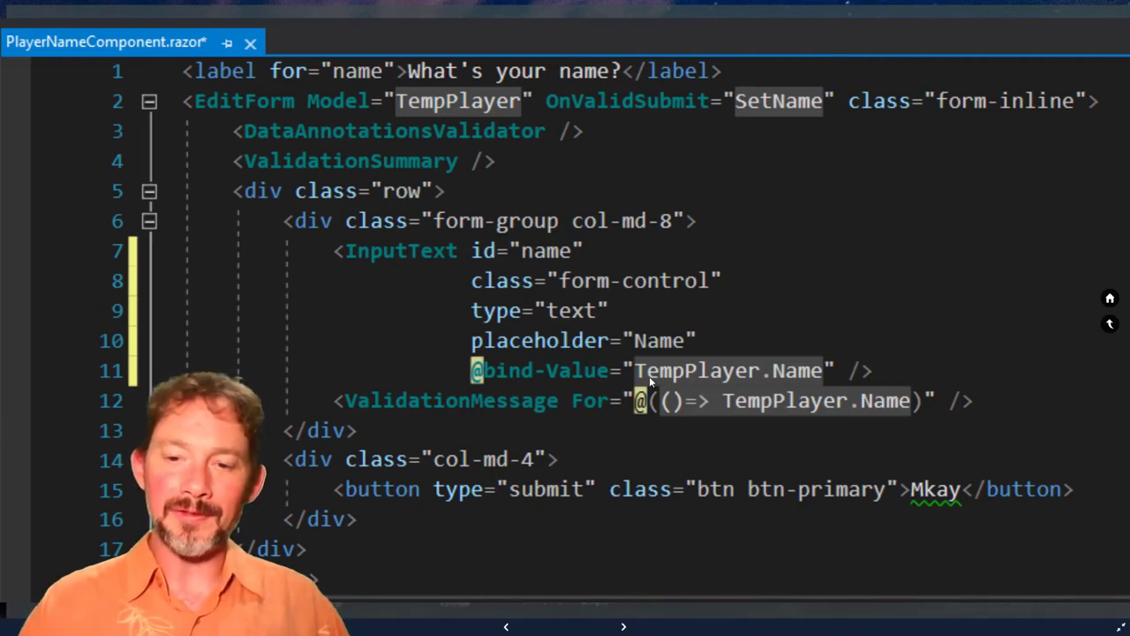
pyautogui.moveTo(790, 386)
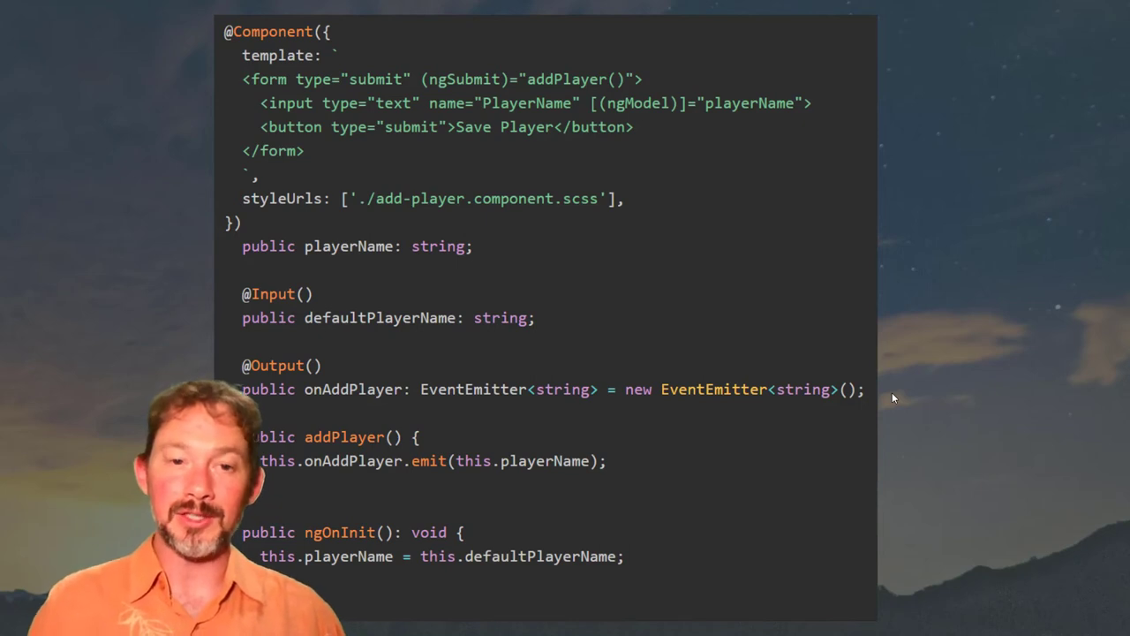
pyautogui.moveTo(637, 119)
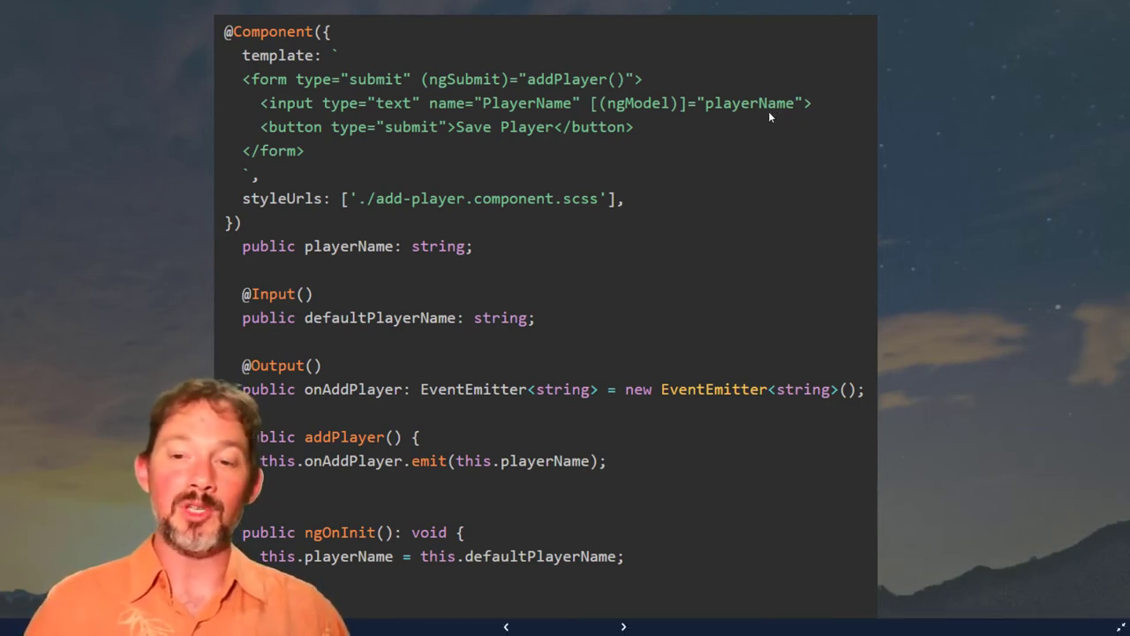
pyautogui.moveTo(364, 395)
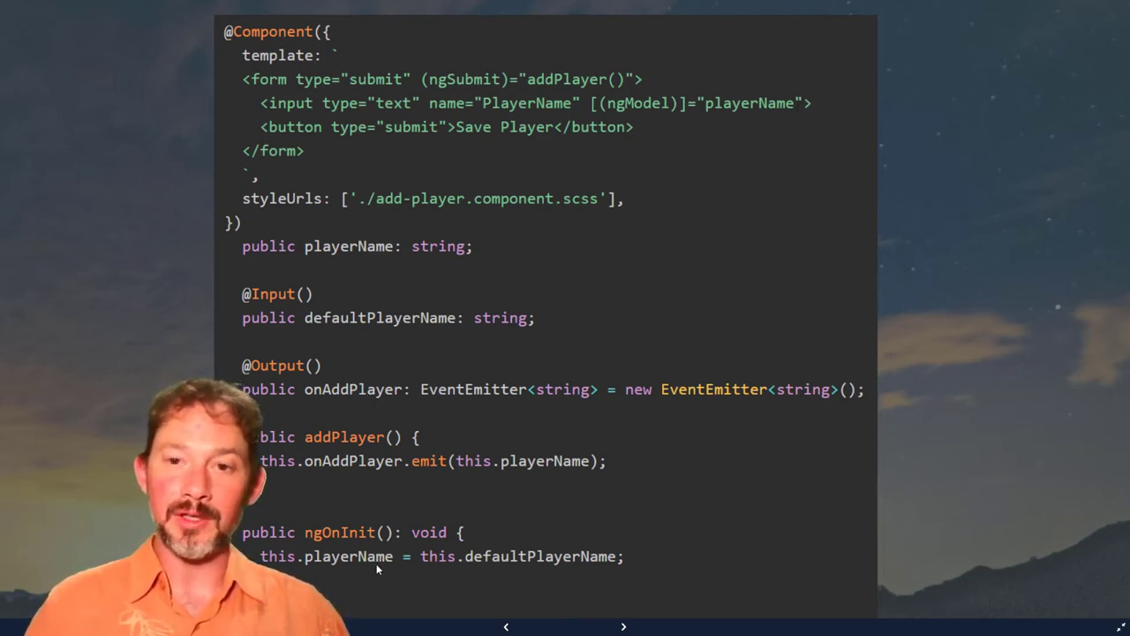
pyautogui.moveTo(772, 148)
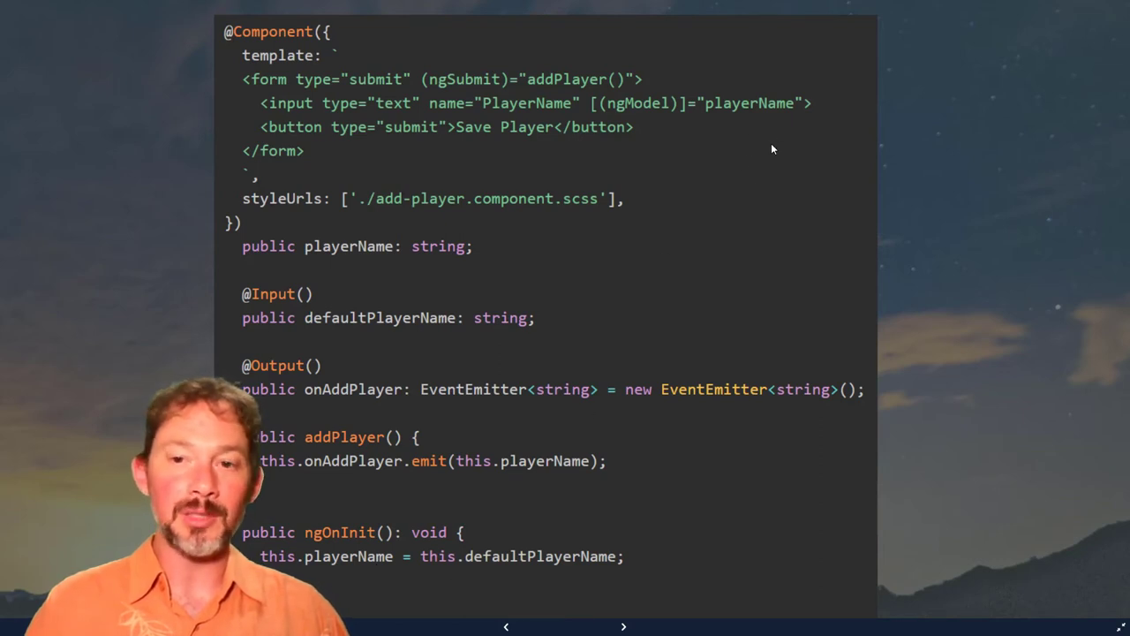
pyautogui.moveTo(933, 316)
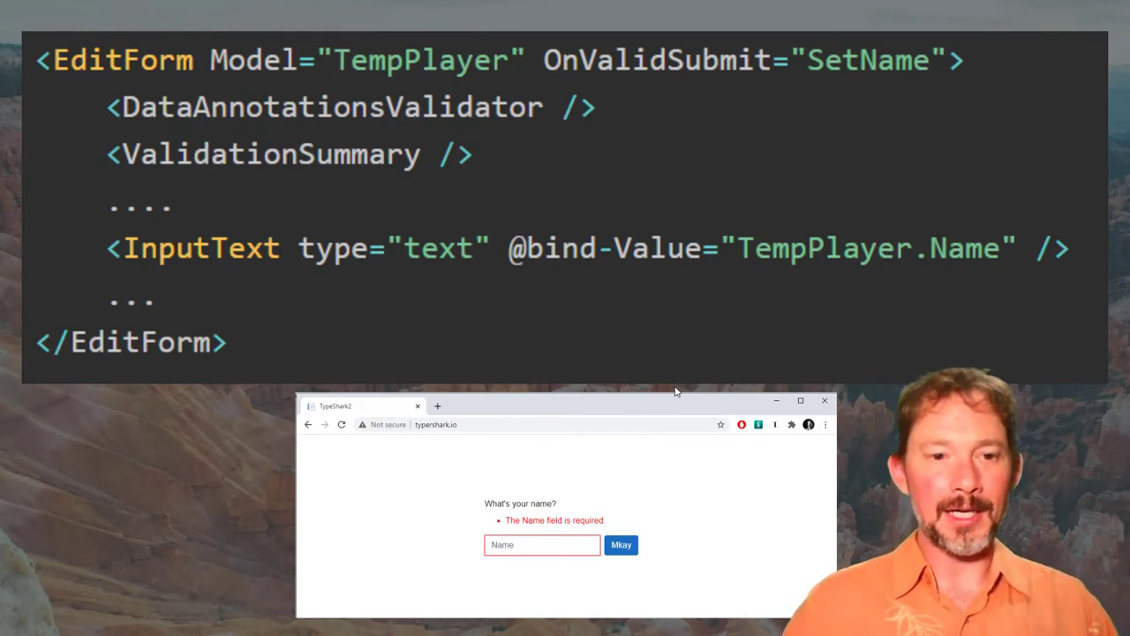
pyautogui.moveTo(575, 155)
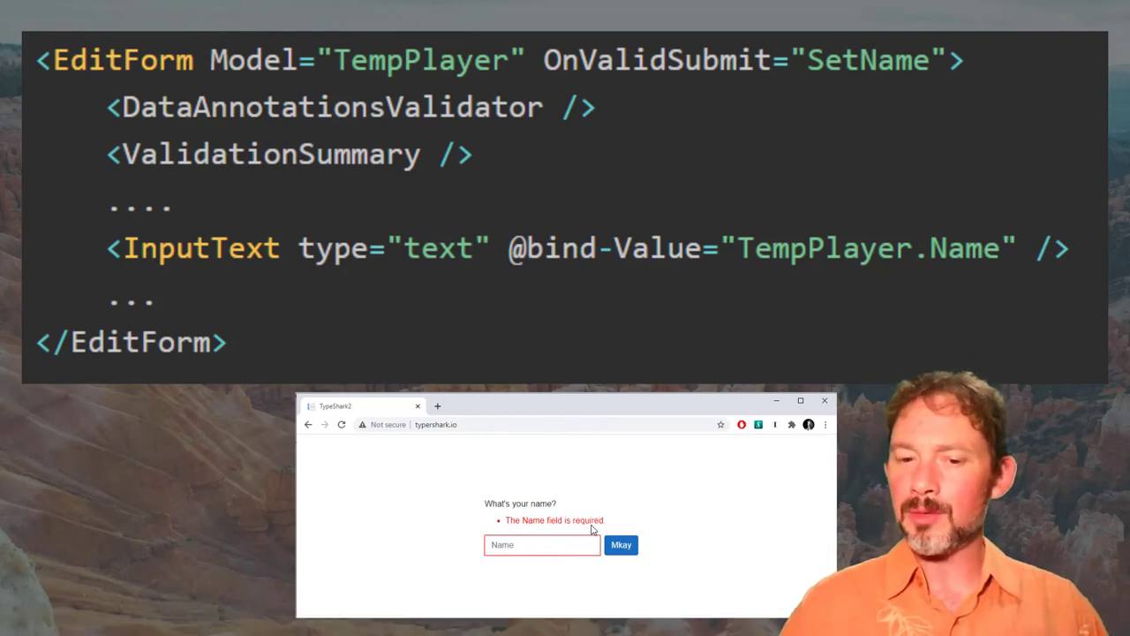
pyautogui.moveTo(613, 523)
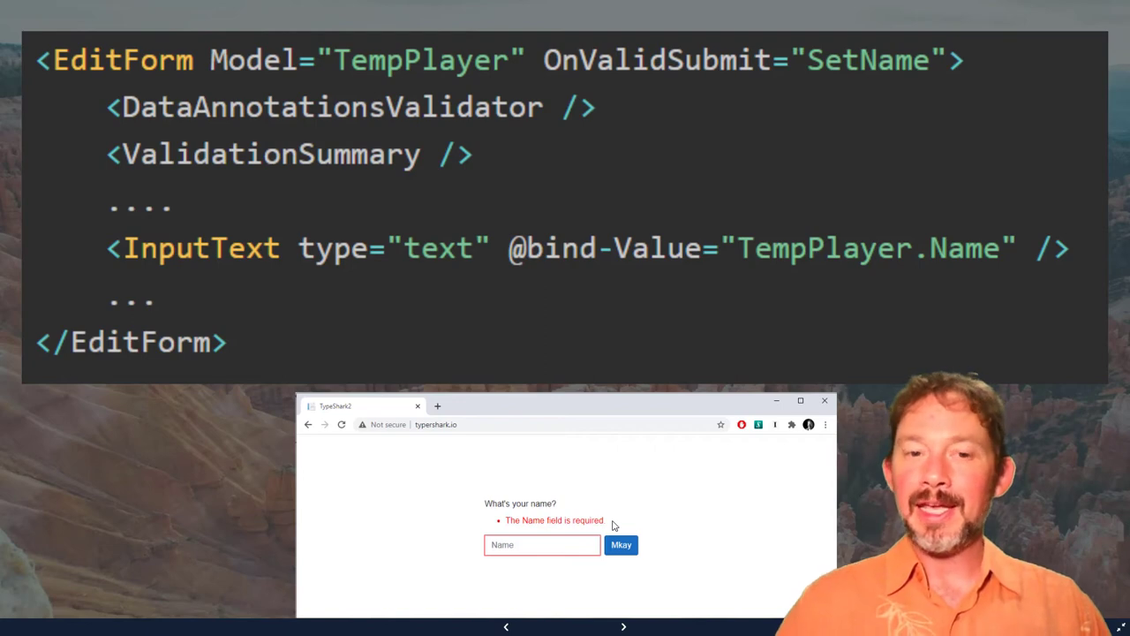
pyautogui.moveTo(561, 113)
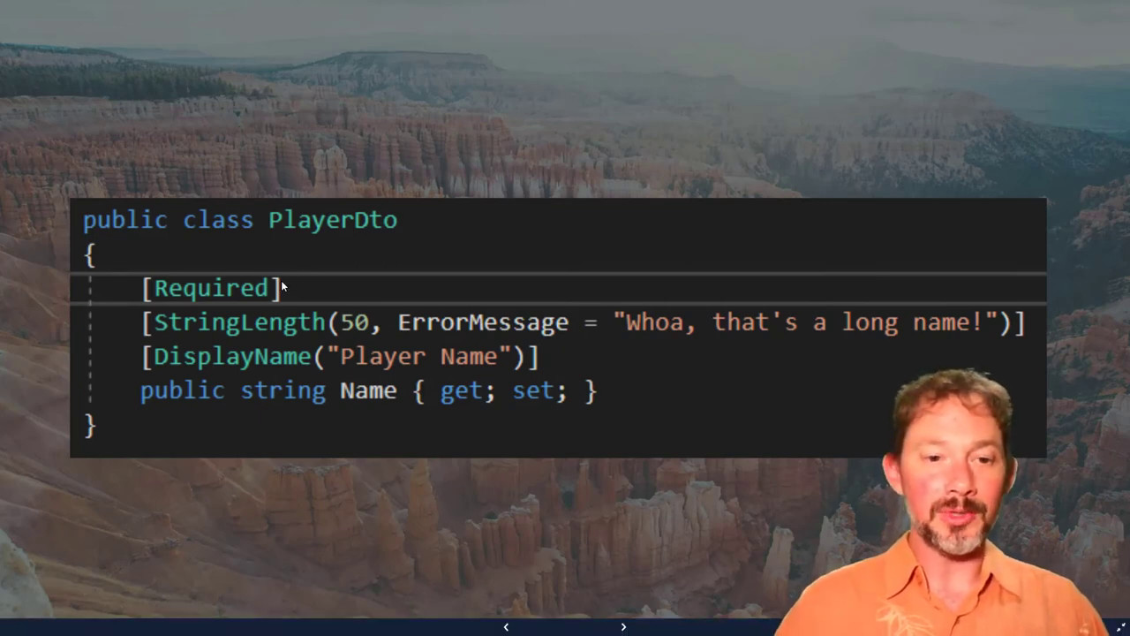
pyautogui.moveTo(154, 327)
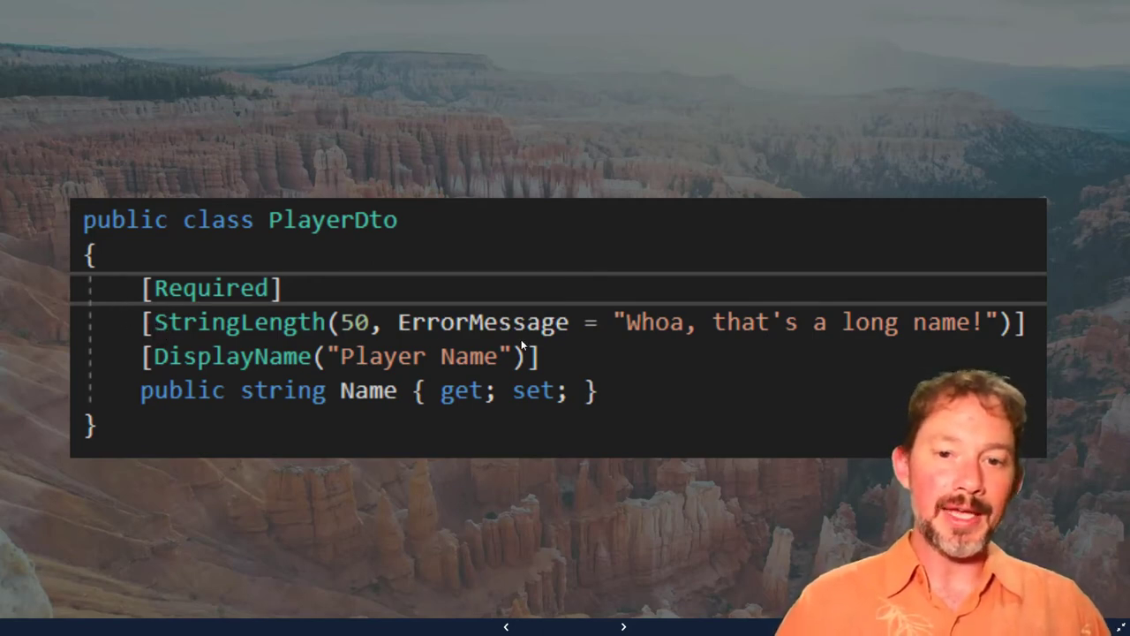
pyautogui.moveTo(459, 368)
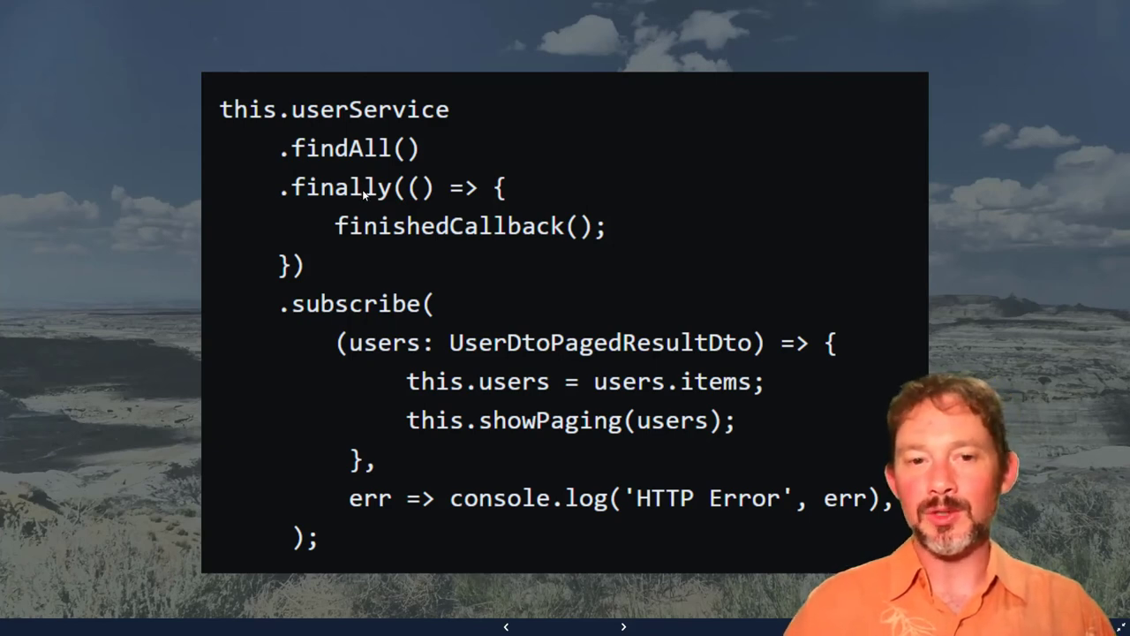
pyautogui.moveTo(536, 236)
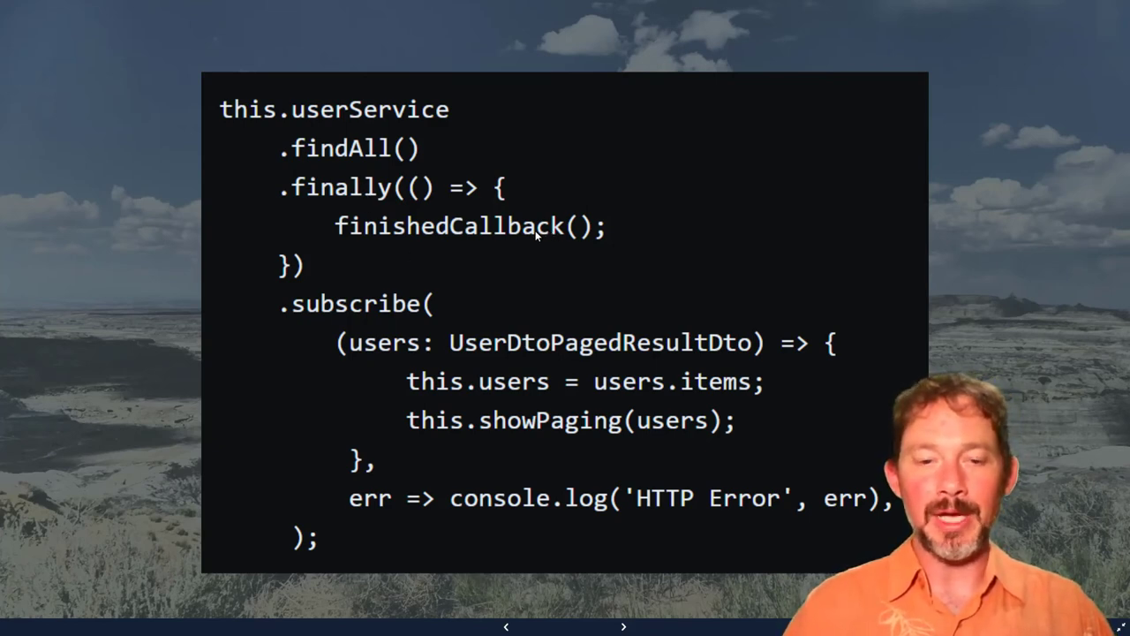
pyautogui.moveTo(438, 307)
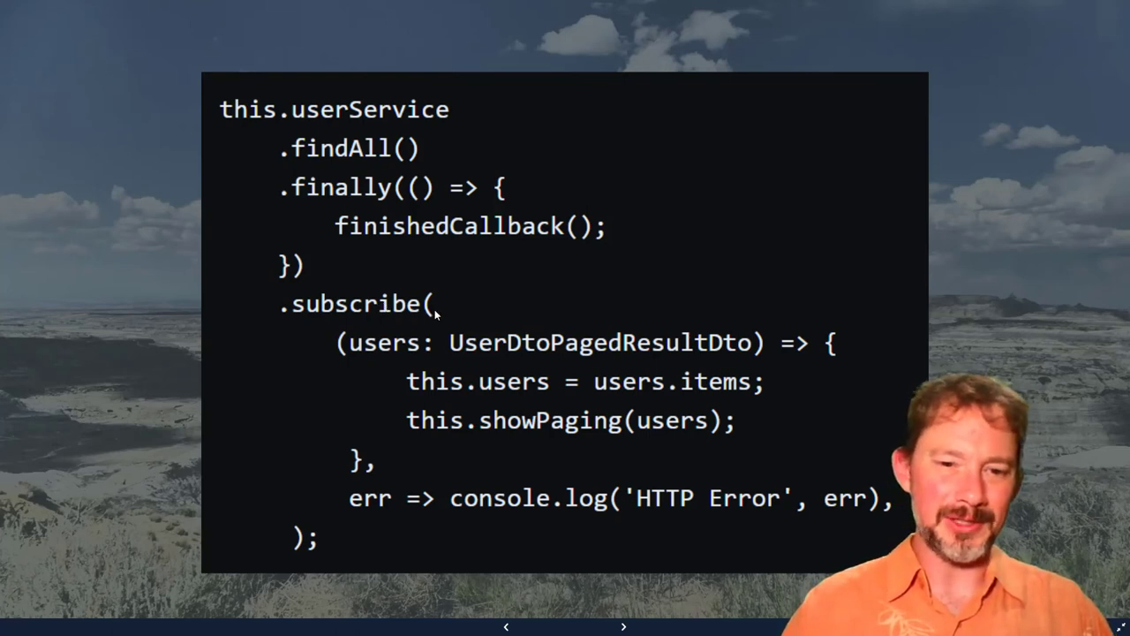
pyautogui.moveTo(371, 347)
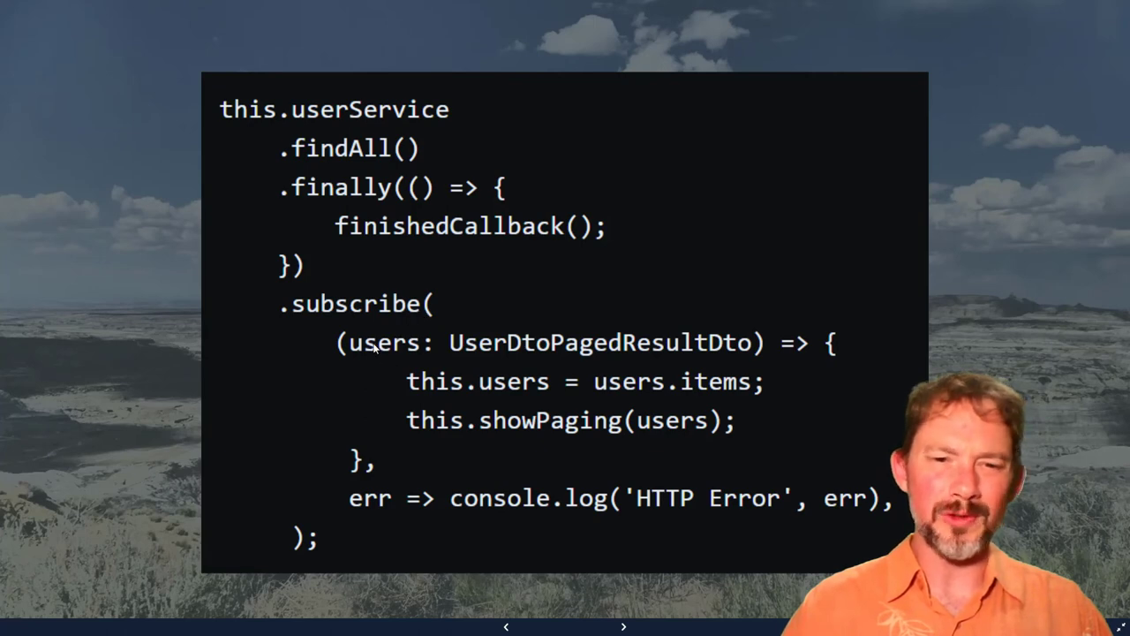
pyautogui.moveTo(468, 358)
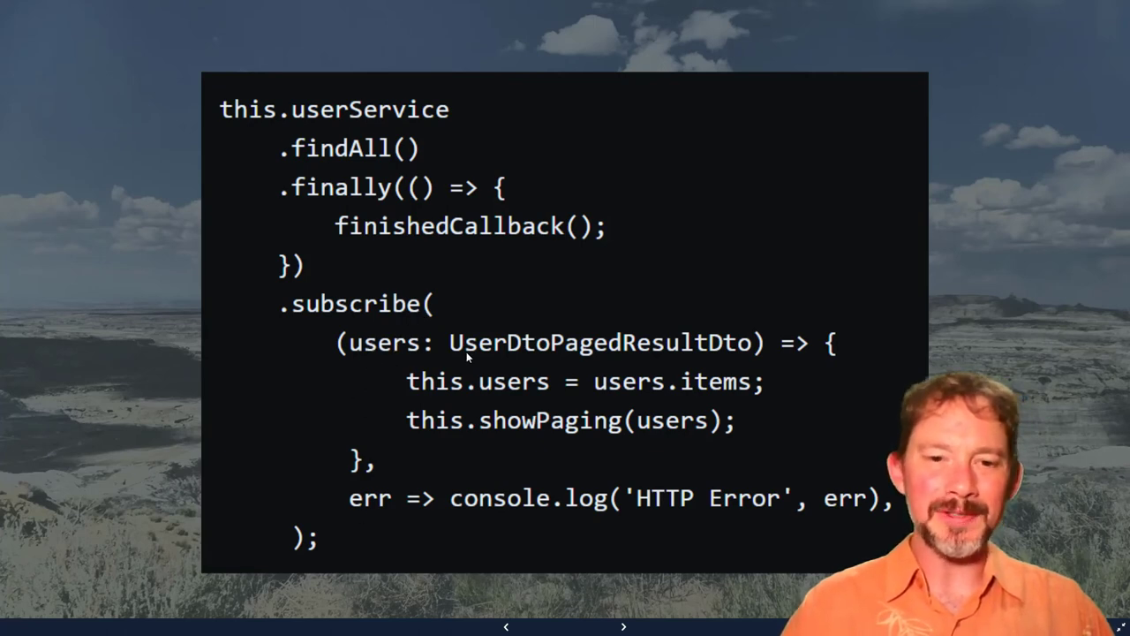
pyautogui.moveTo(395, 353)
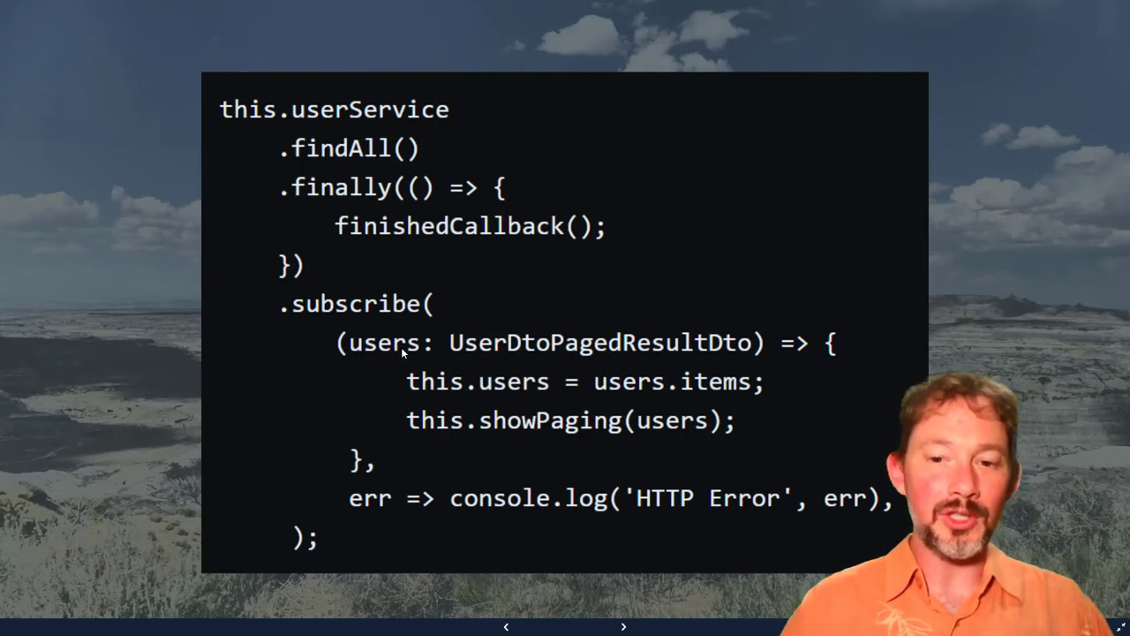
pyautogui.moveTo(737, 391)
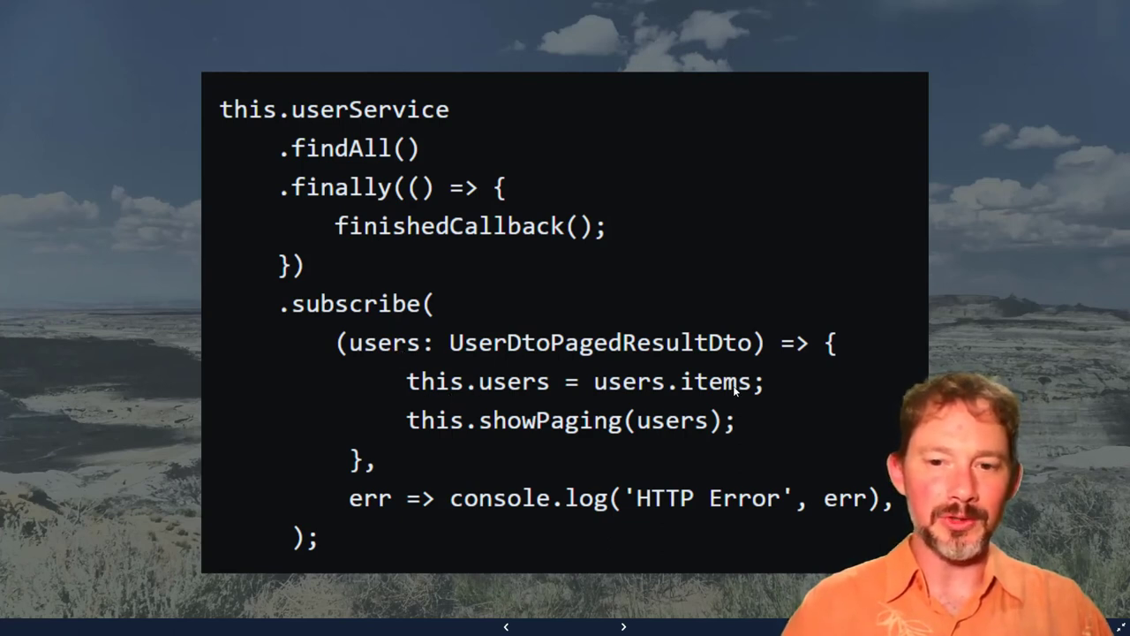
pyautogui.moveTo(661, 428)
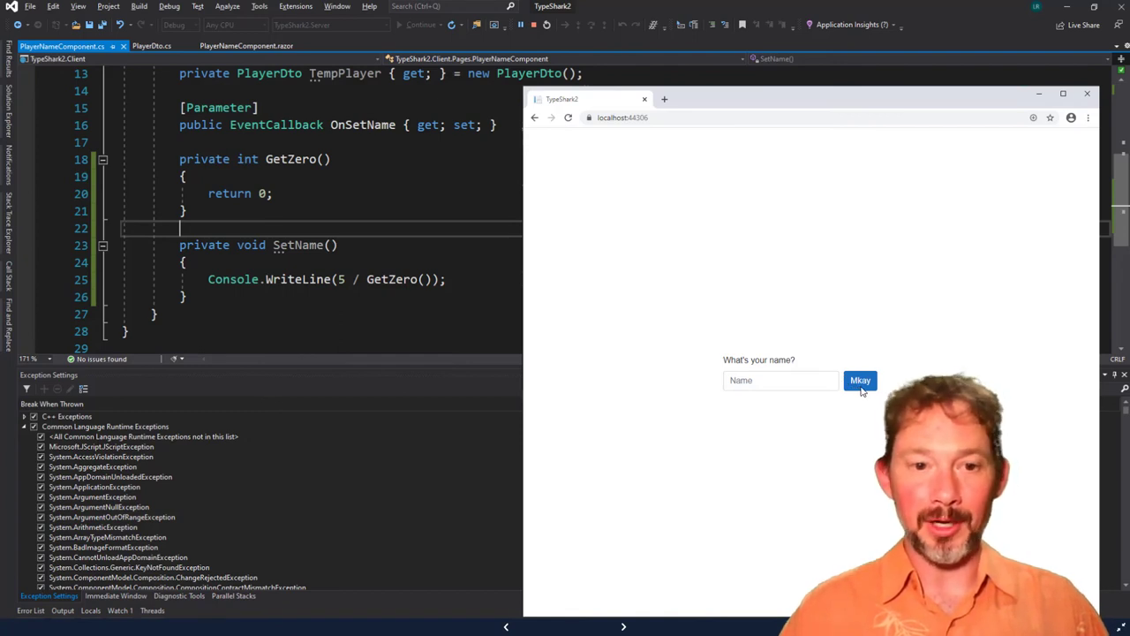
pyautogui.moveTo(294, 251)
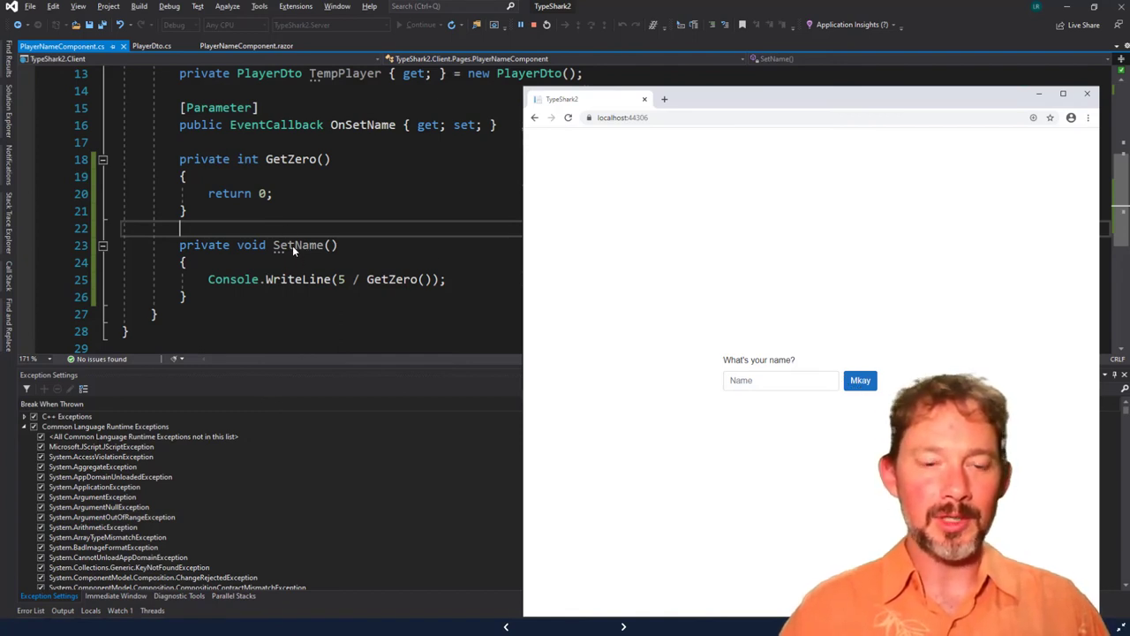
pyautogui.moveTo(349, 292)
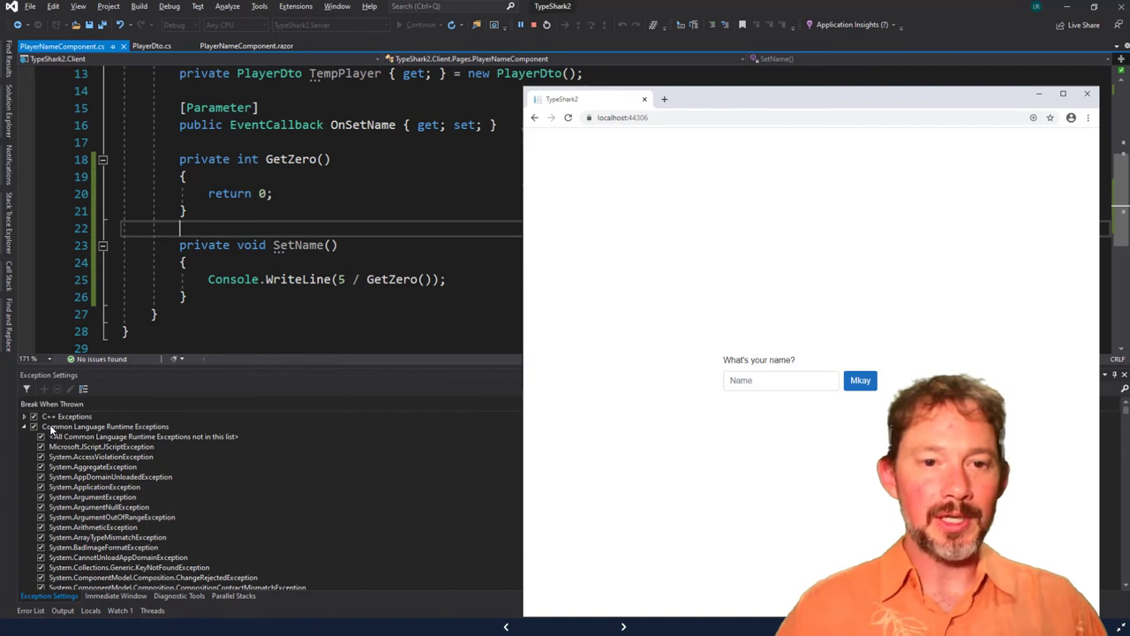
pyautogui.moveTo(335, 283)
pyautogui.write('sdf')
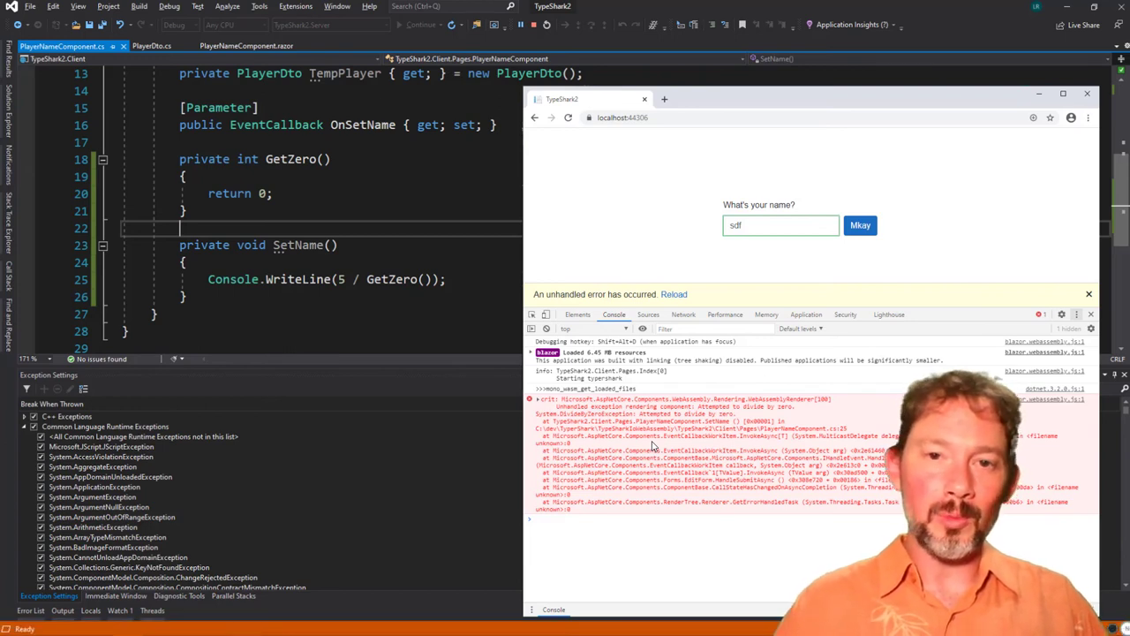
pyautogui.moveTo(651, 506)
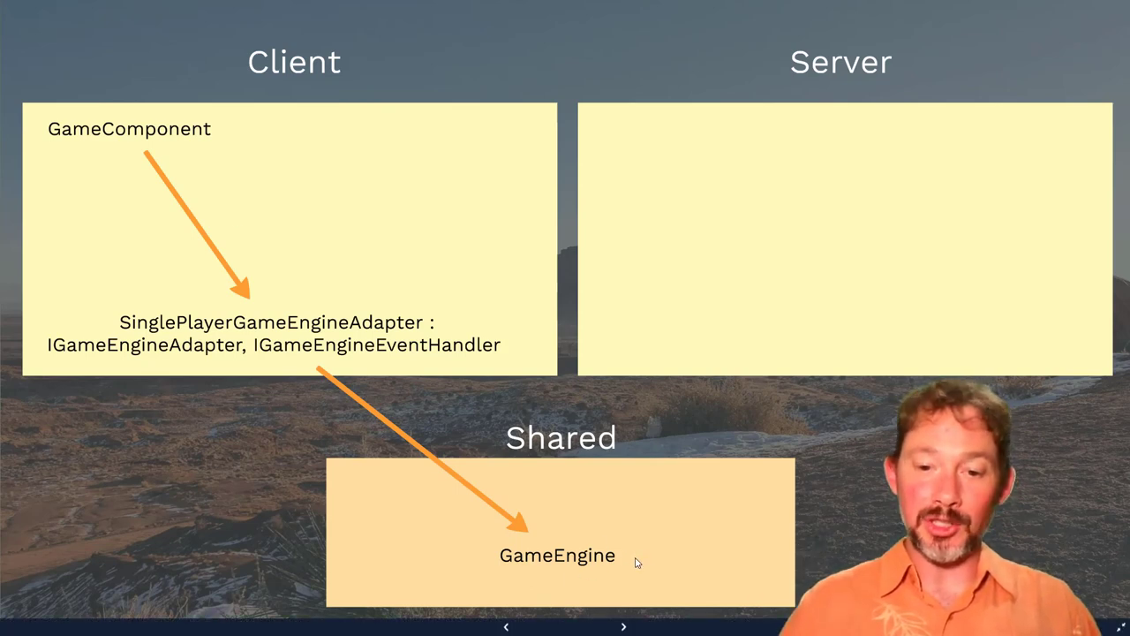
pyautogui.moveTo(625, 562)
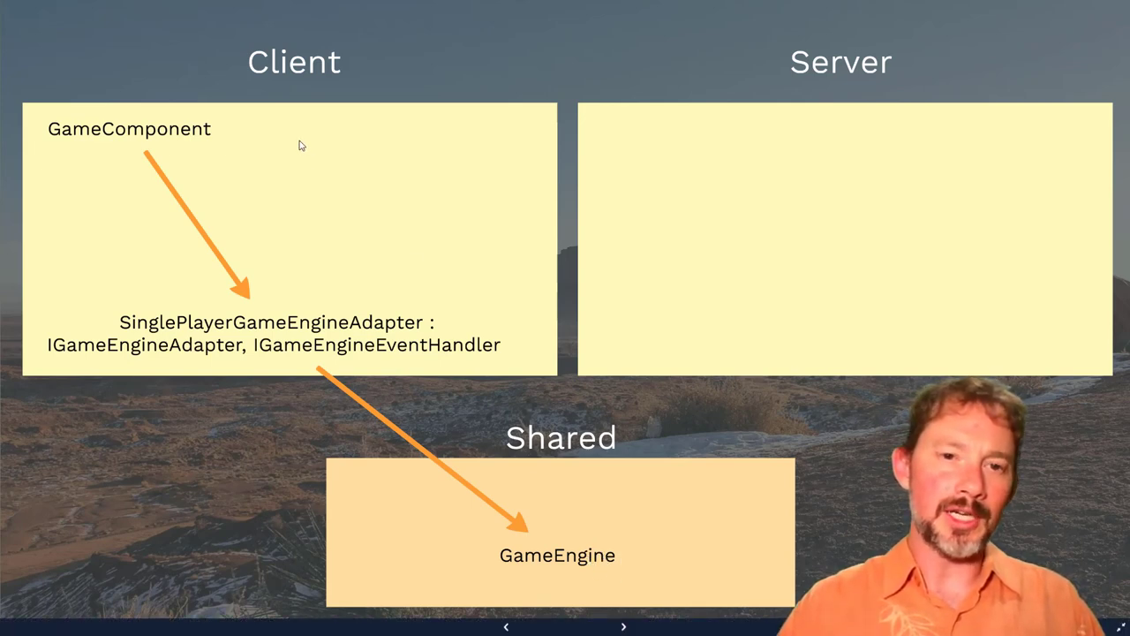
pyautogui.moveTo(408, 395)
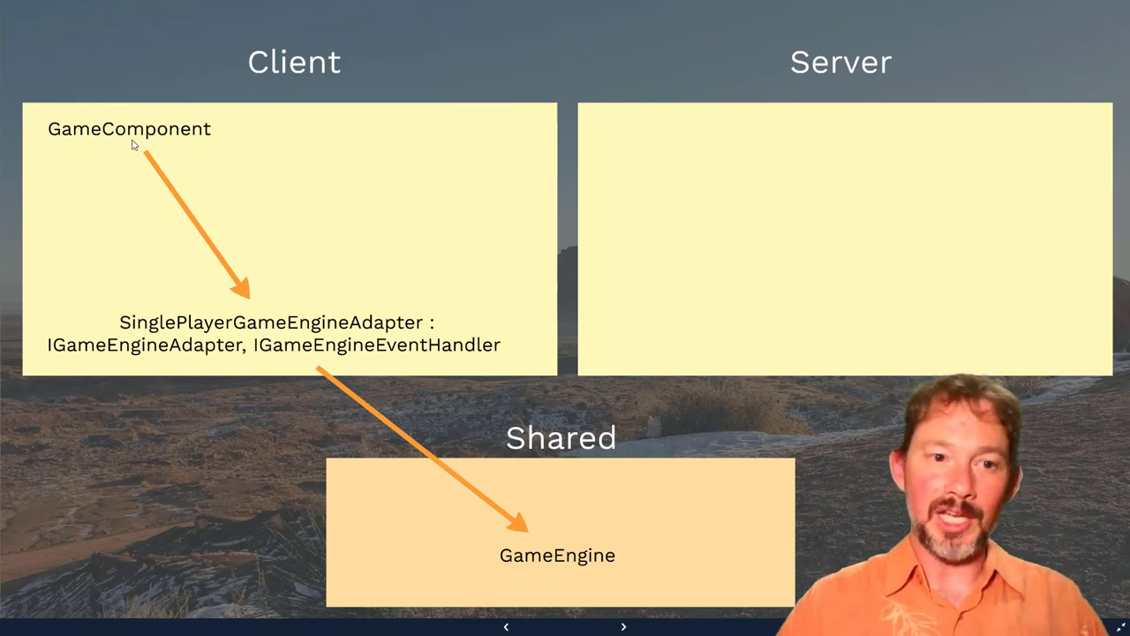
pyautogui.moveTo(159, 364)
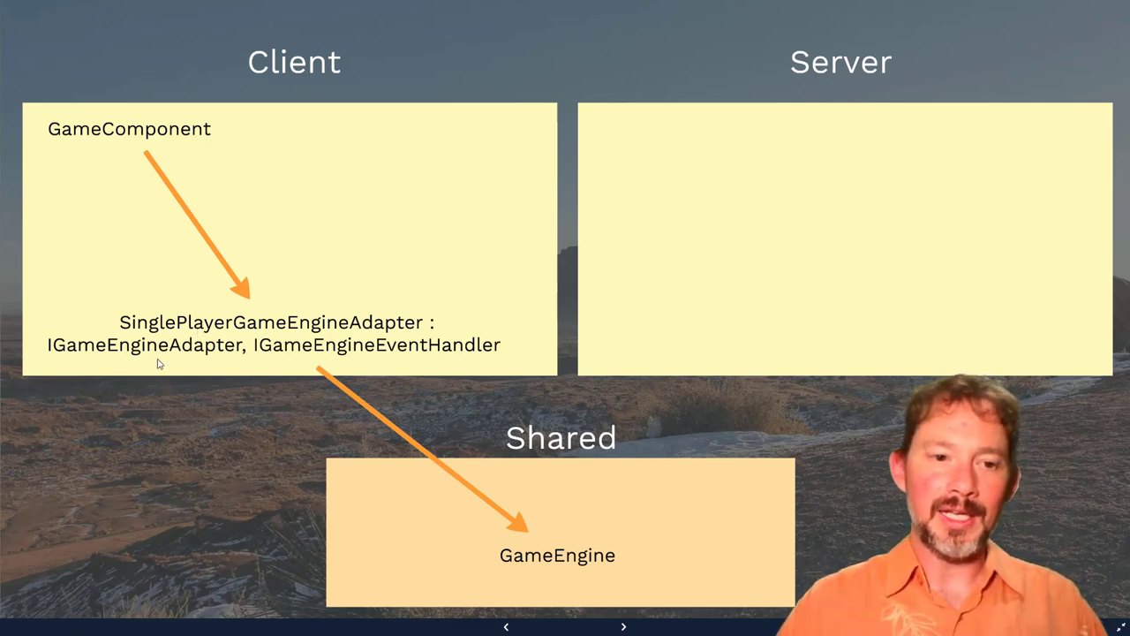
pyautogui.moveTo(270, 334)
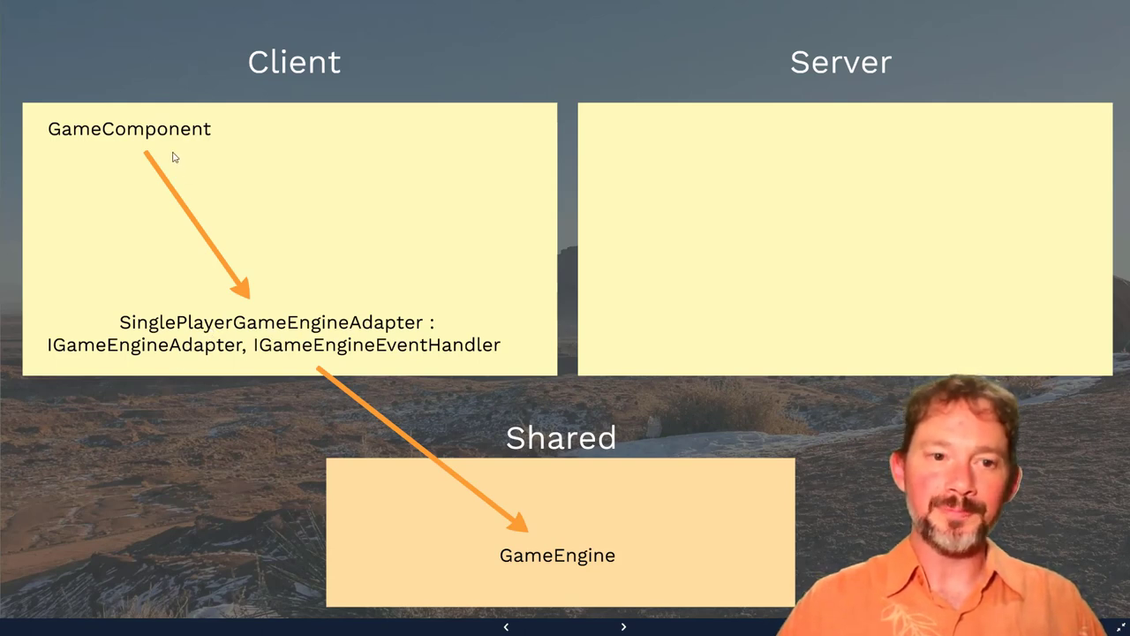
pyautogui.moveTo(239, 332)
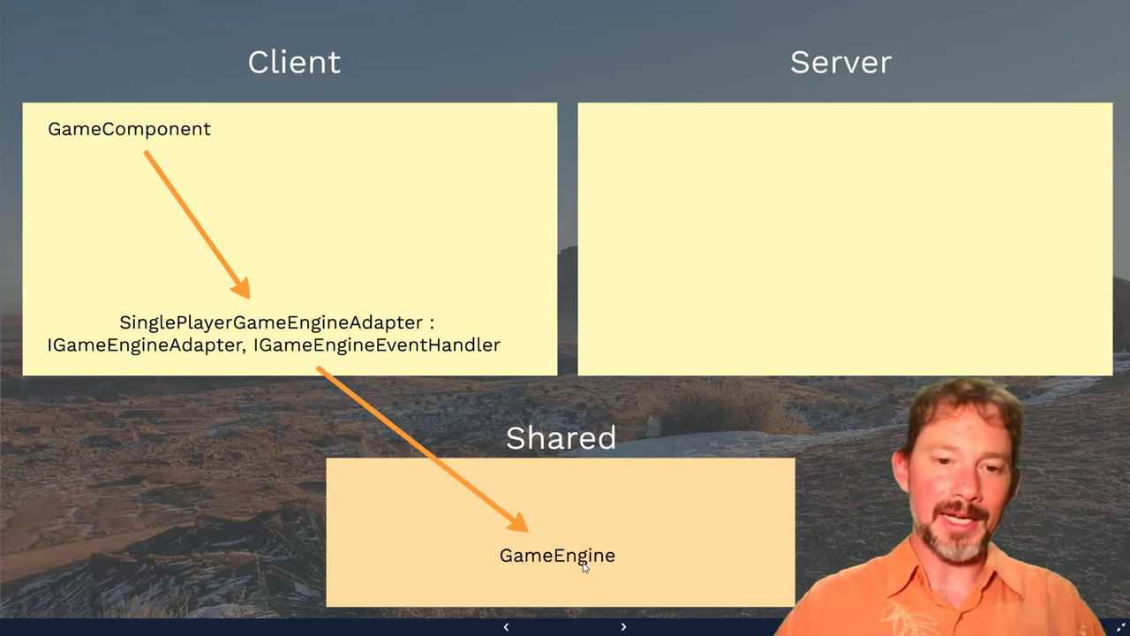
pyautogui.moveTo(103, 220)
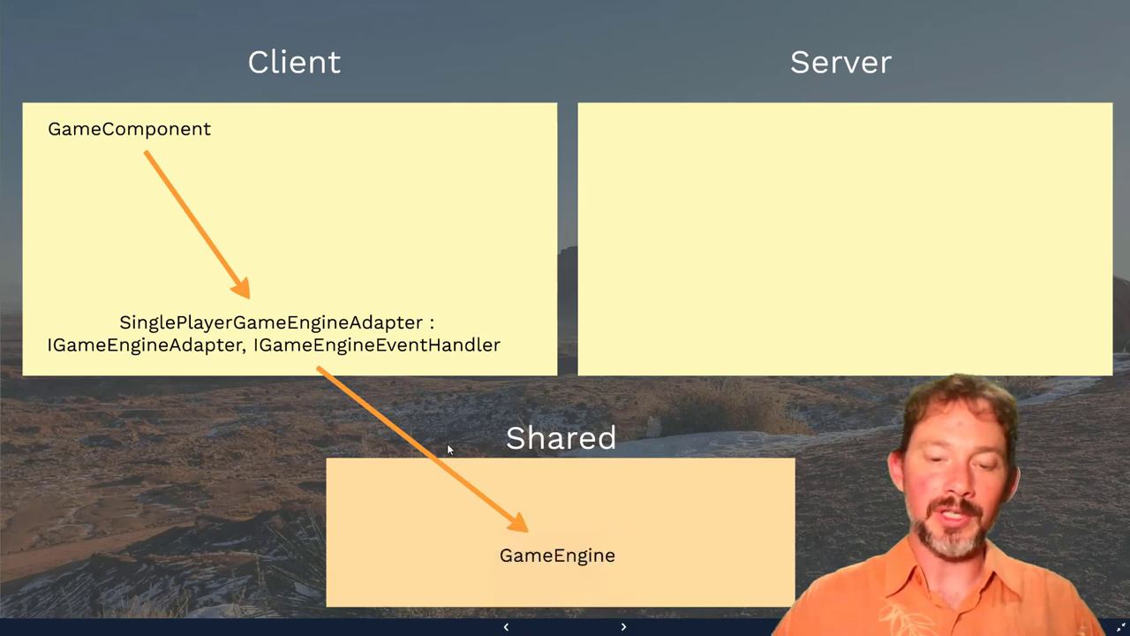
pyautogui.moveTo(175, 159)
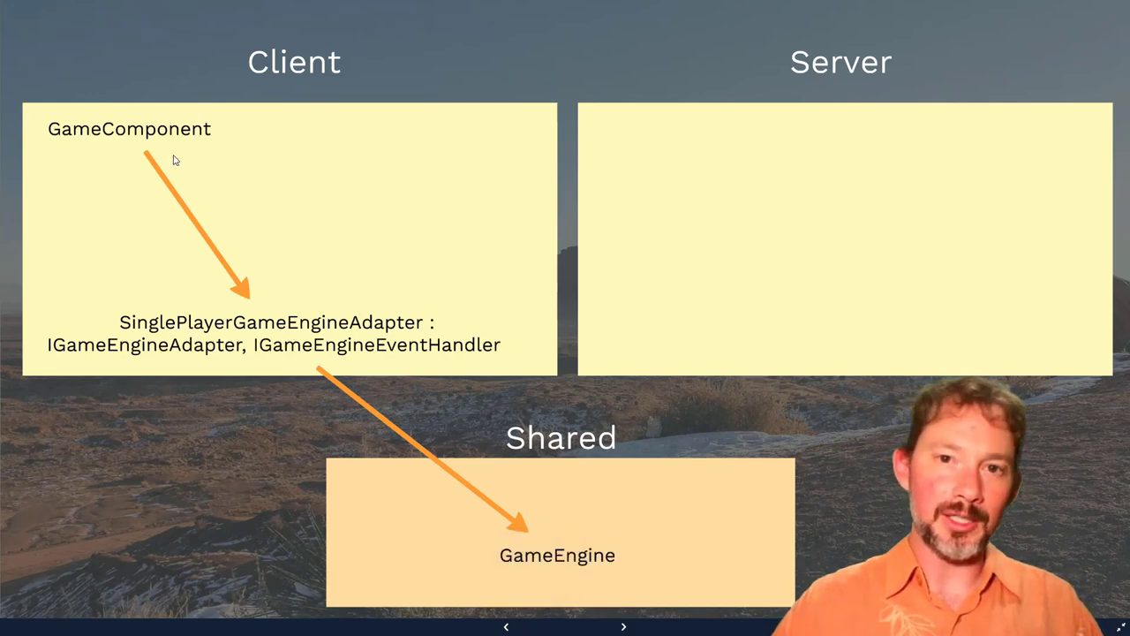
pyautogui.moveTo(234, 234)
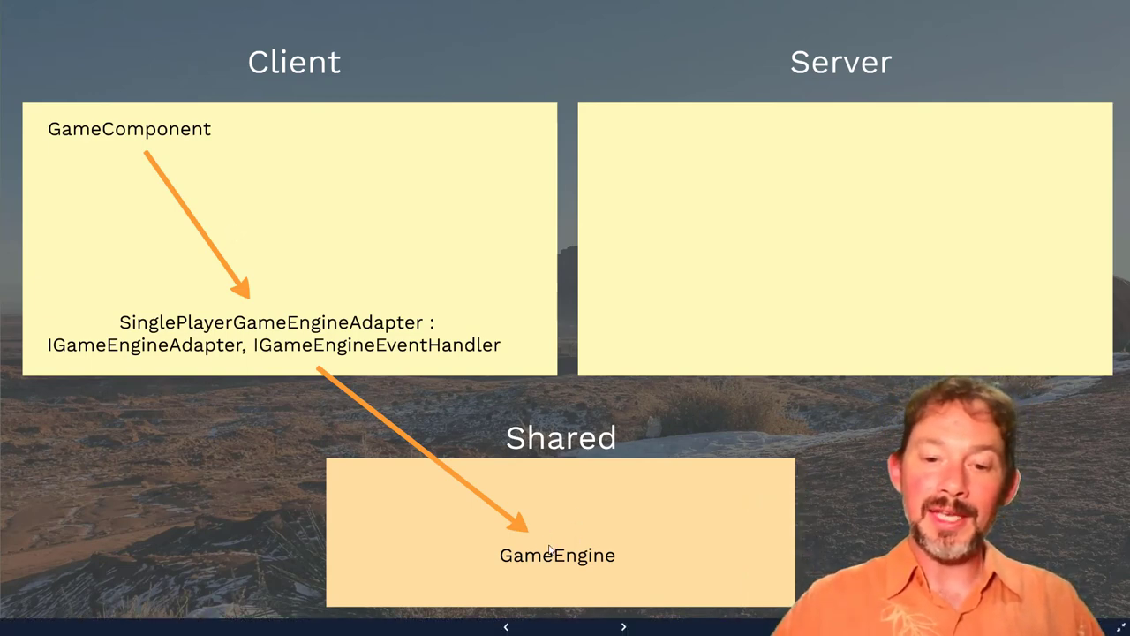
pyautogui.moveTo(804, 219)
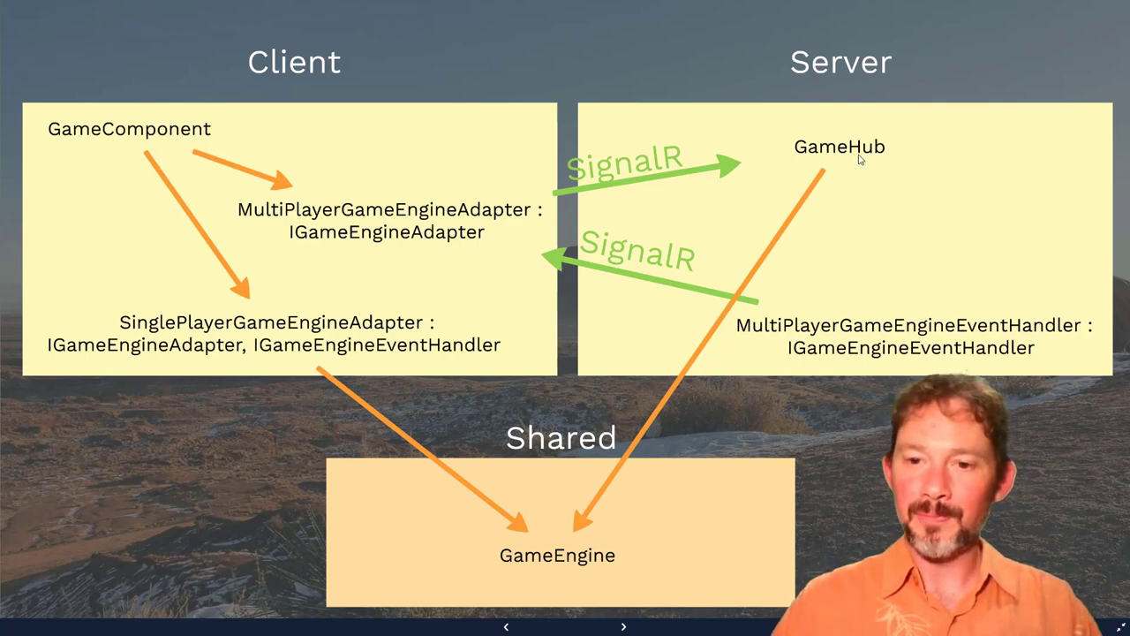
pyautogui.moveTo(839, 341)
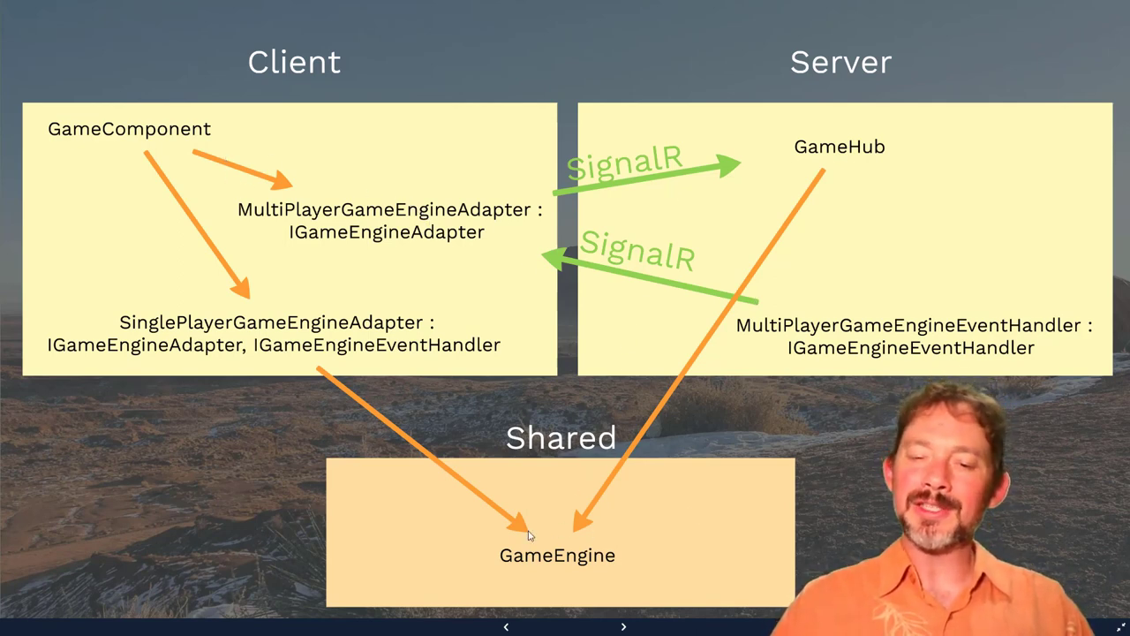
pyautogui.moveTo(605, 534)
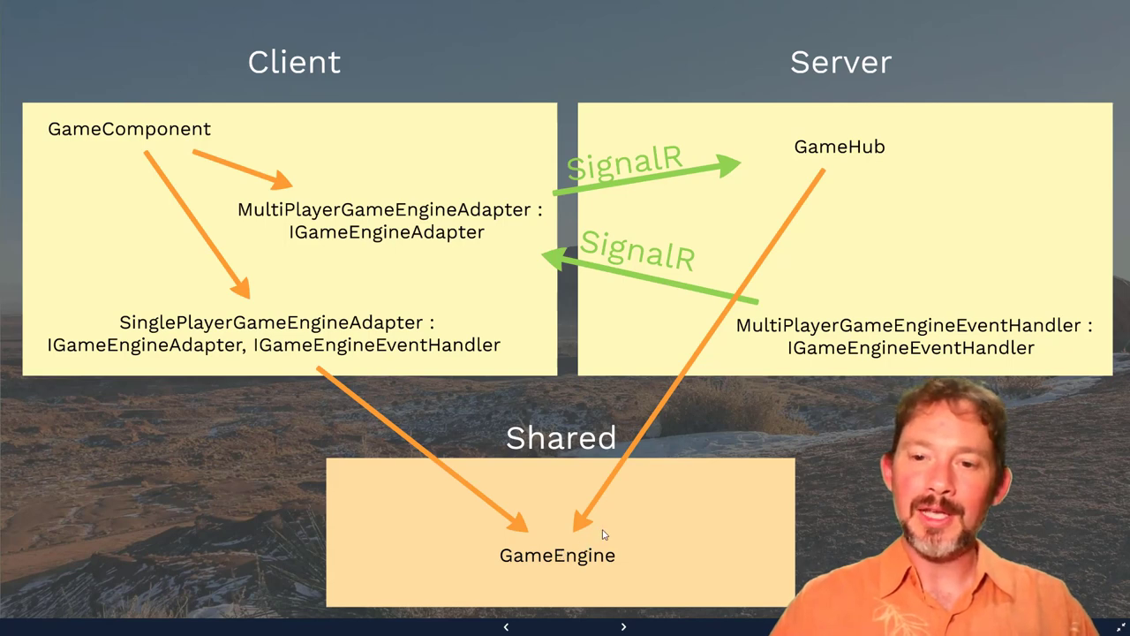